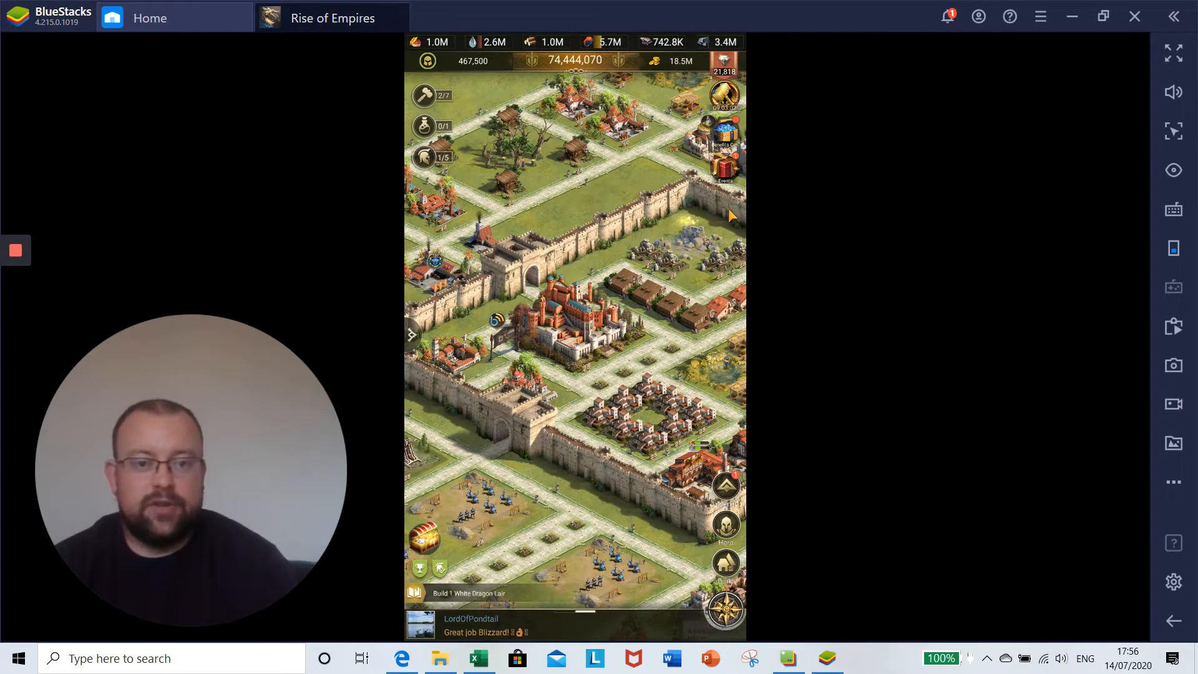
Step: From the Events list, reach the Heroes Duel My Schedule tab with legions for Rounds 1-3
left_click(724, 165)
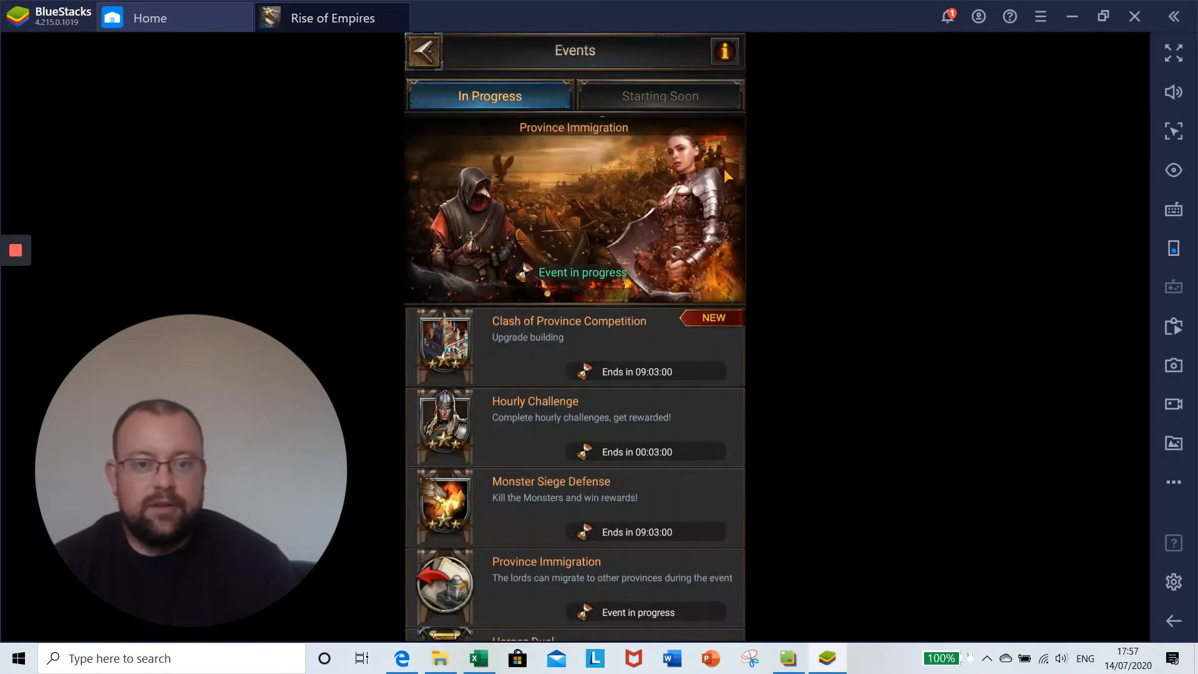
scroll("down", 3)
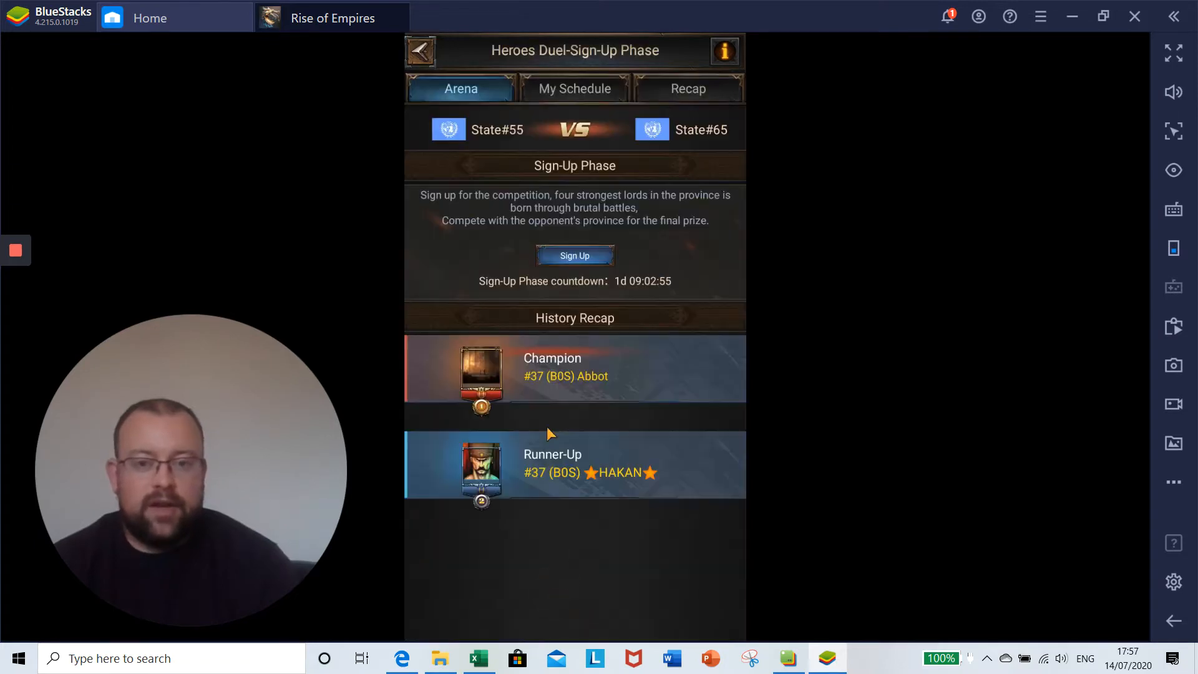
mouse_move(640, 220)
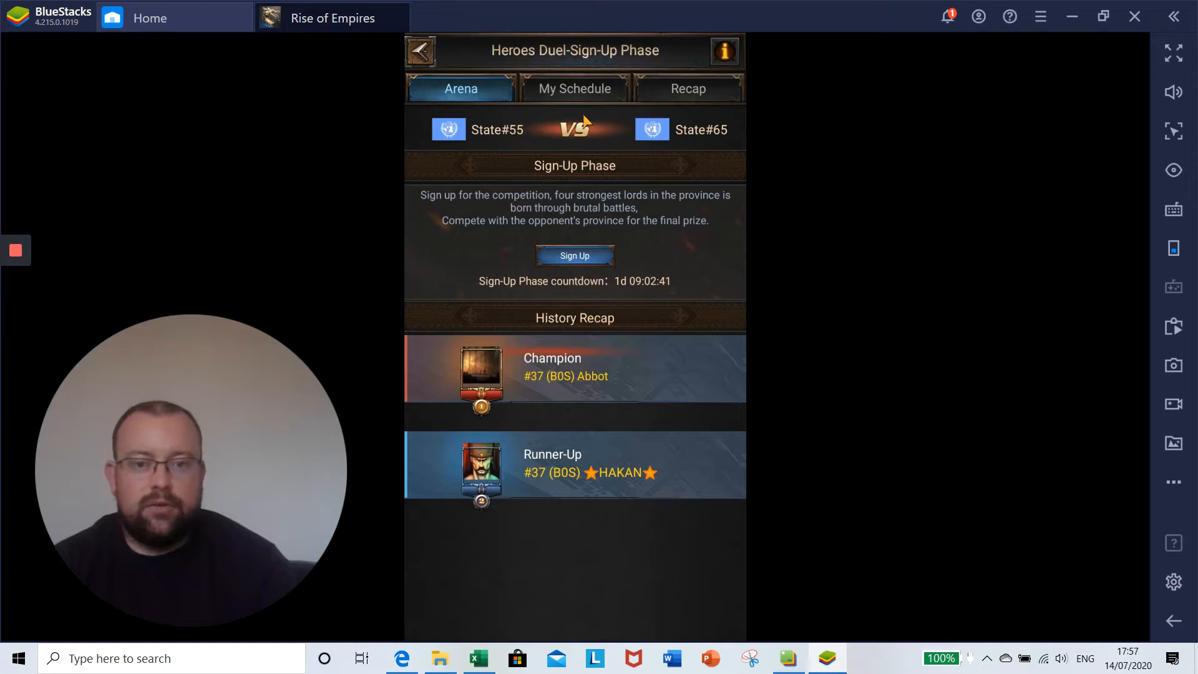
left_click(574, 87)
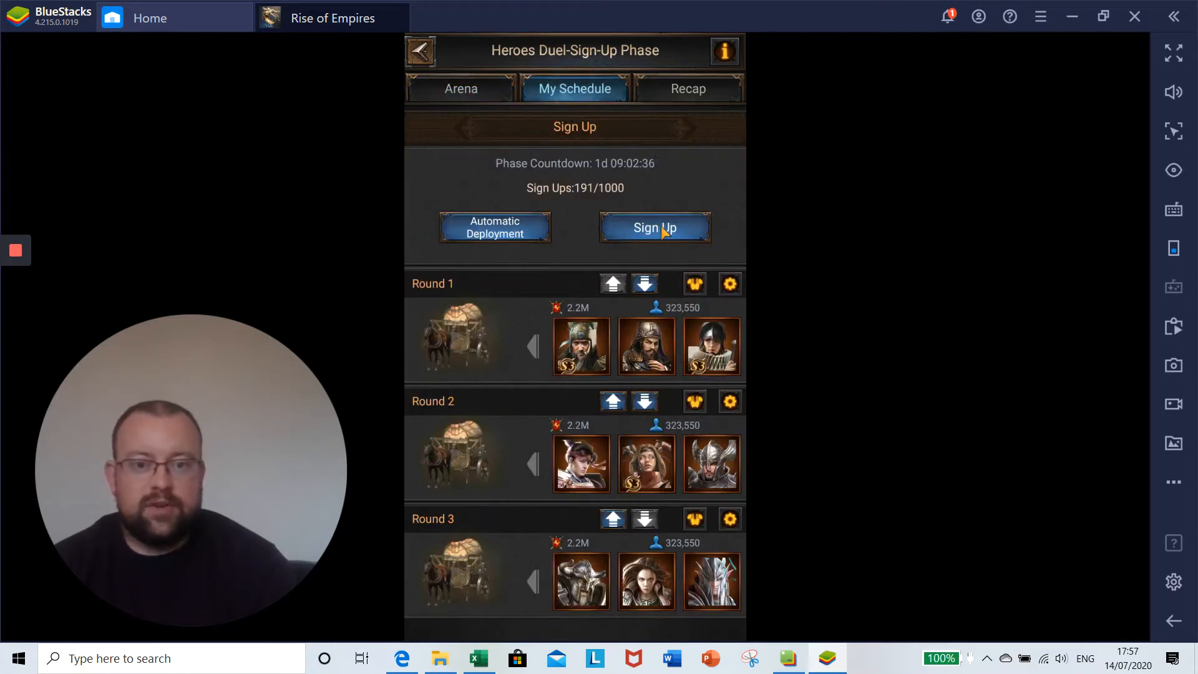
mouse_move(680, 211)
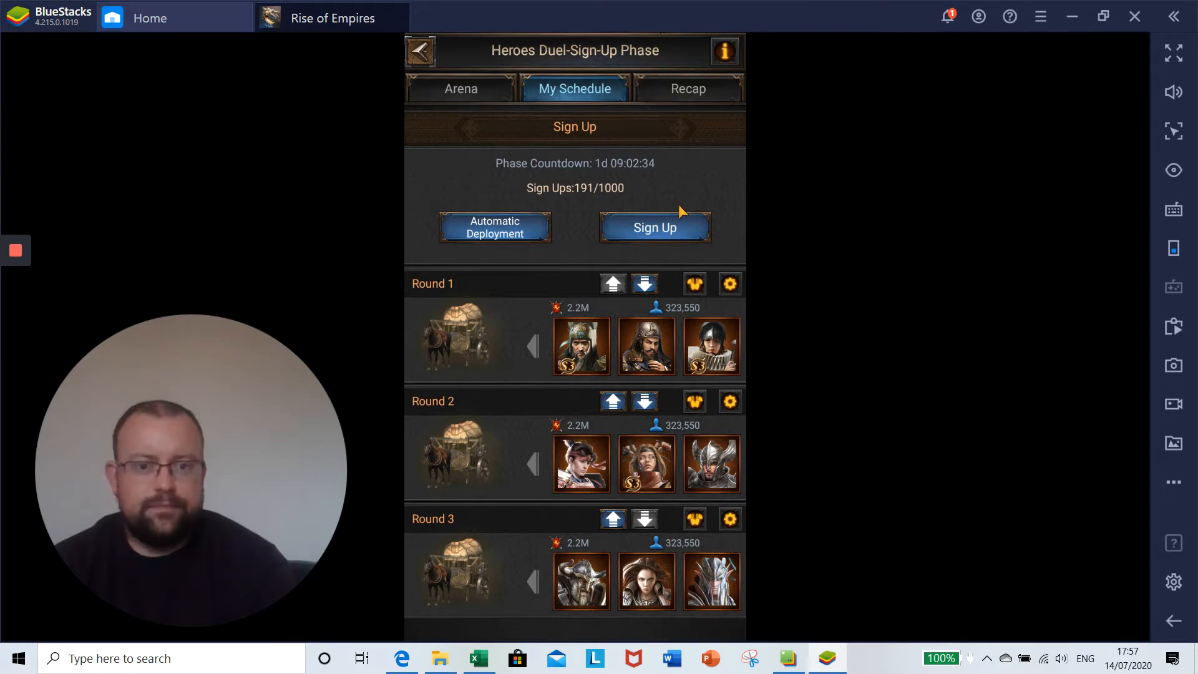
mouse_move(539, 395)
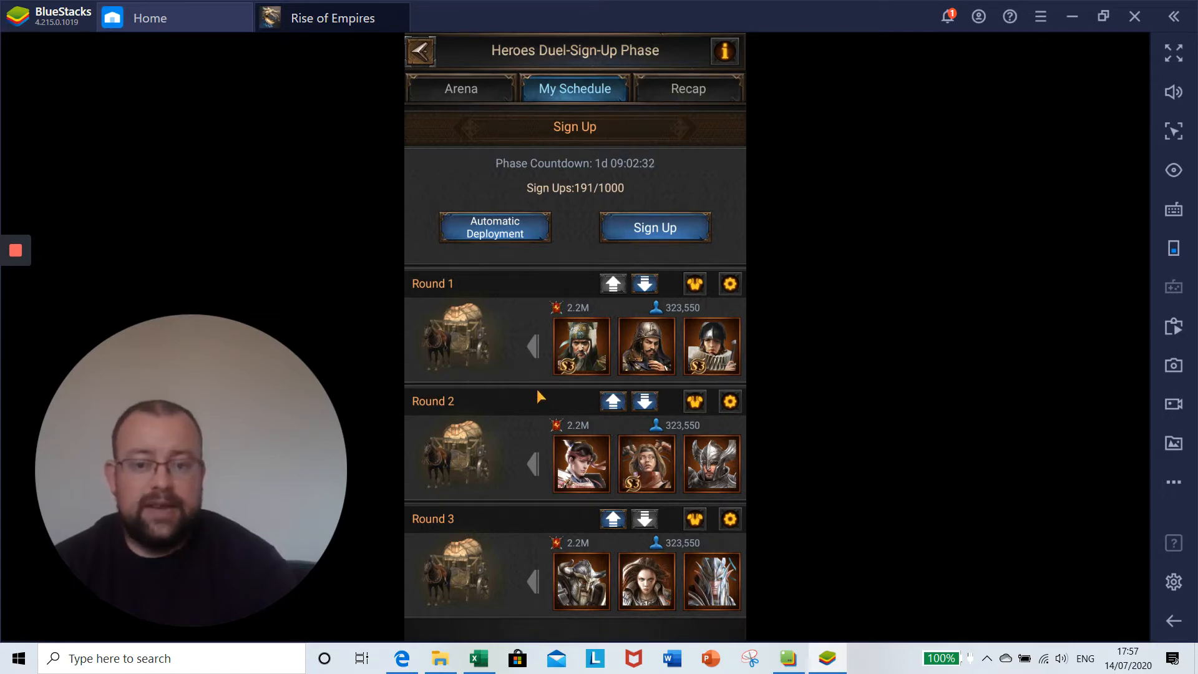
mouse_move(542, 383)
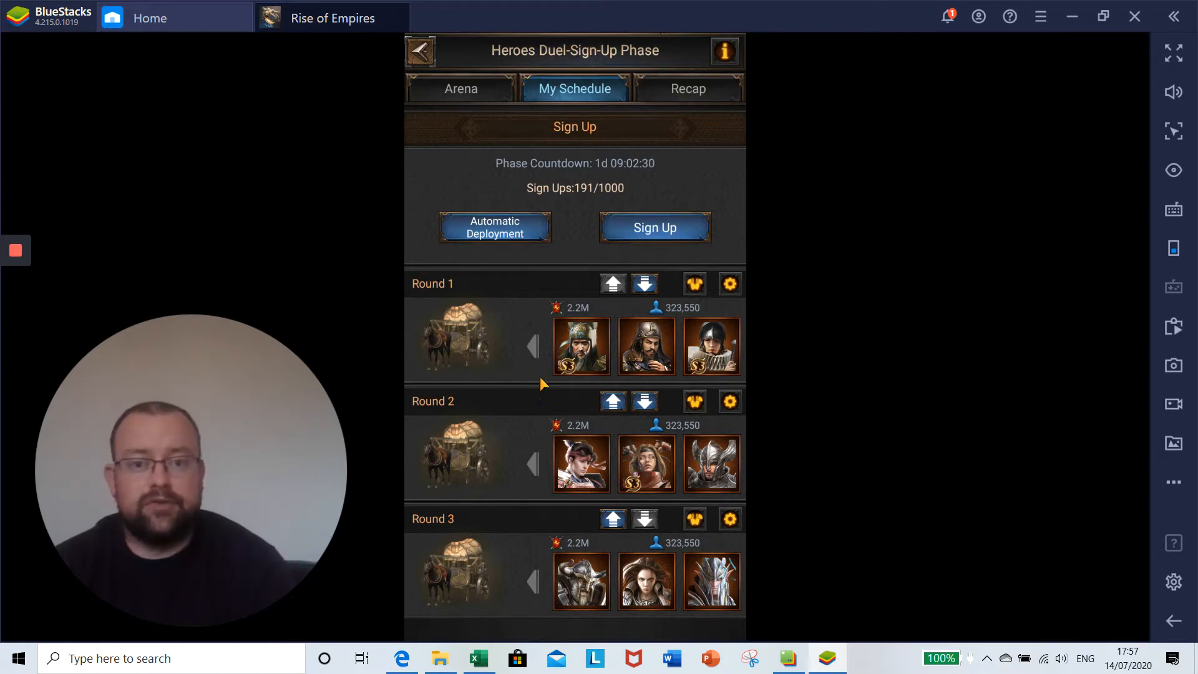
mouse_move(689, 105)
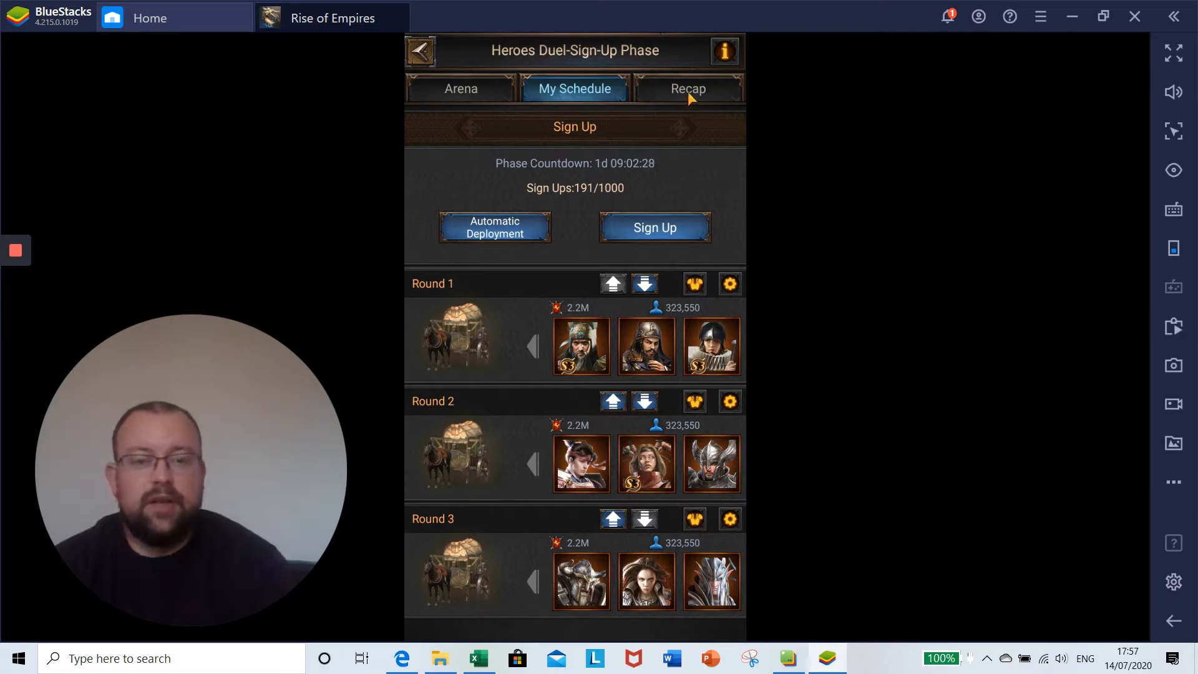
Step: Show the Recap bracket of the last State#55 vs State#37 competition
left_click(689, 88)
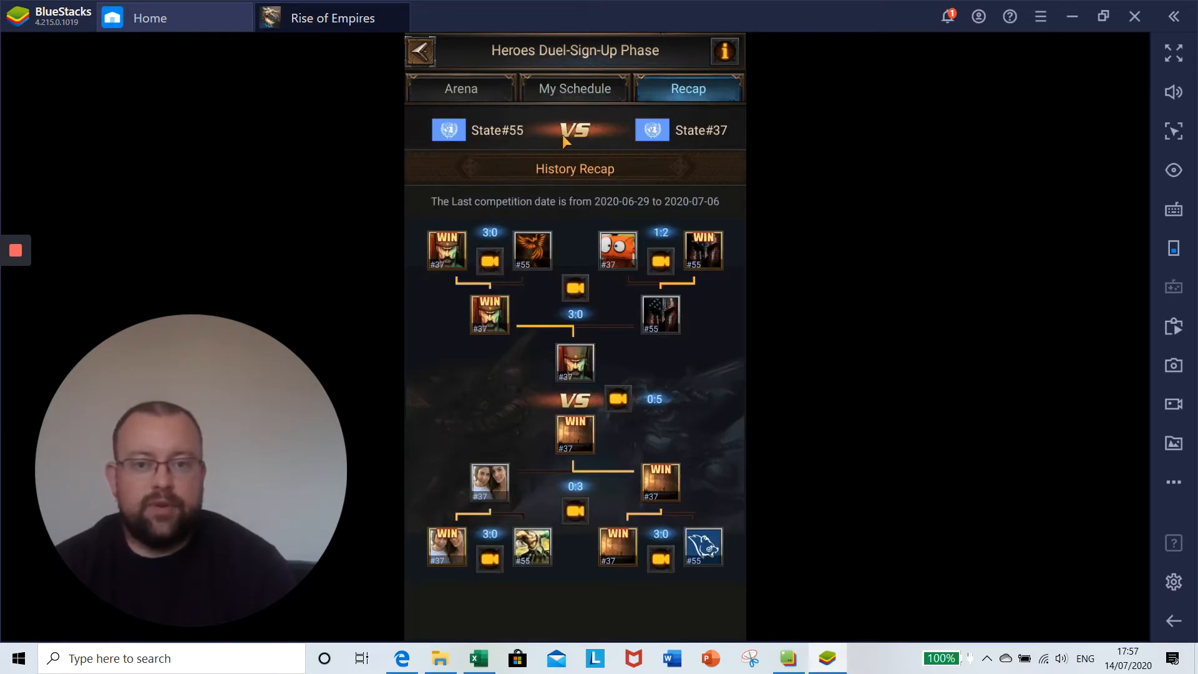
mouse_move(589, 177)
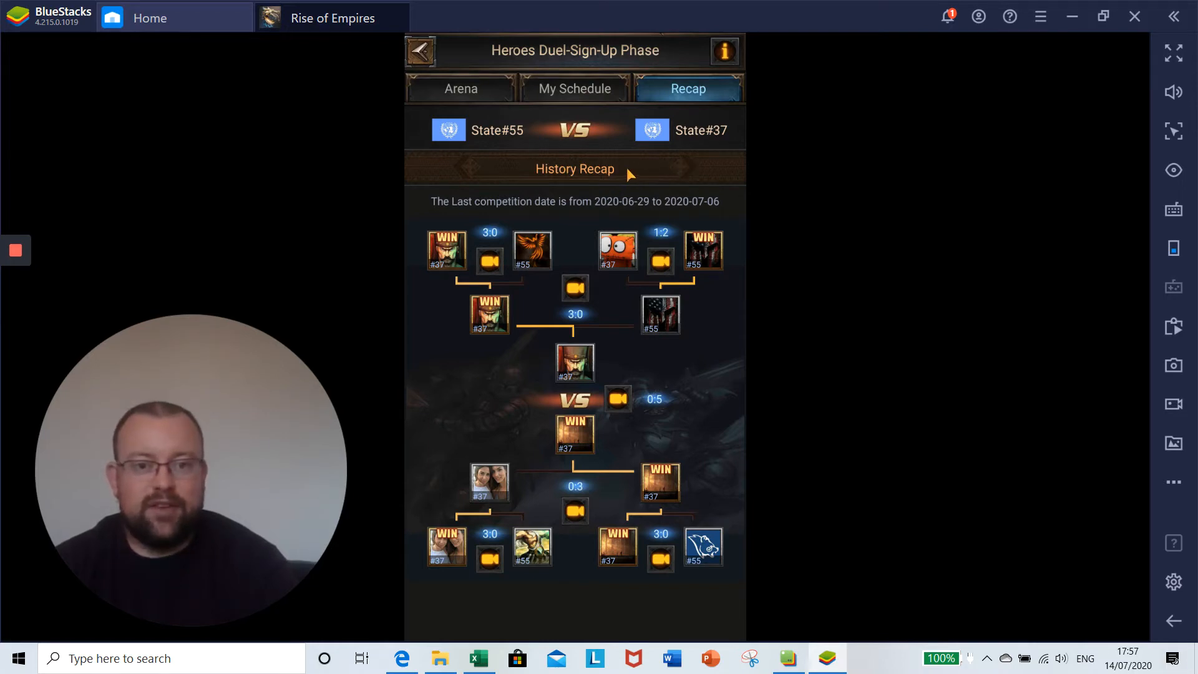
mouse_move(644, 174)
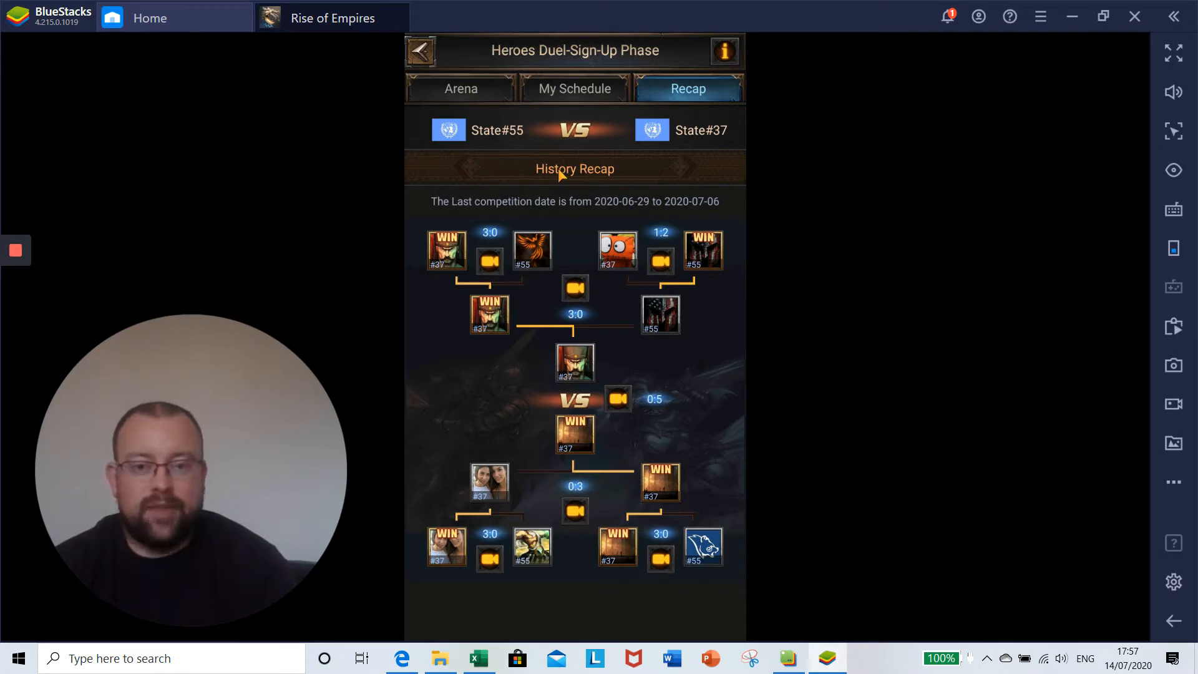
mouse_move(575, 157)
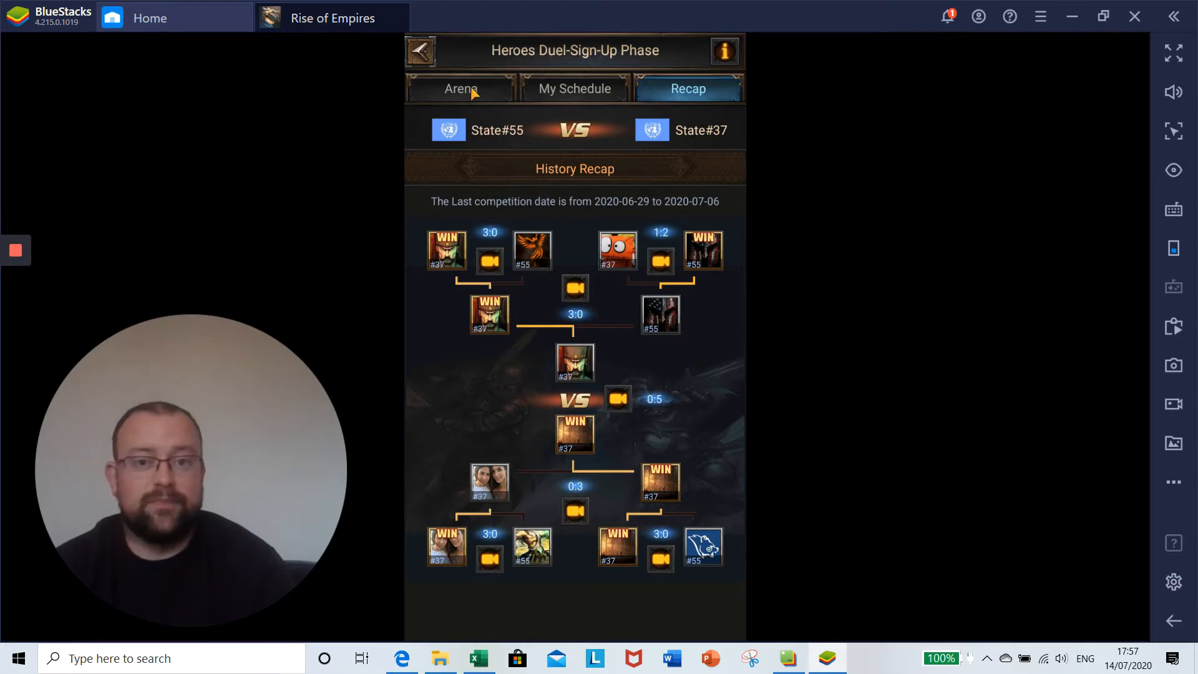
Step: Return to My Schedule, swap the Round 1 legion down to Round 2, then swap it back
left_click(461, 89)
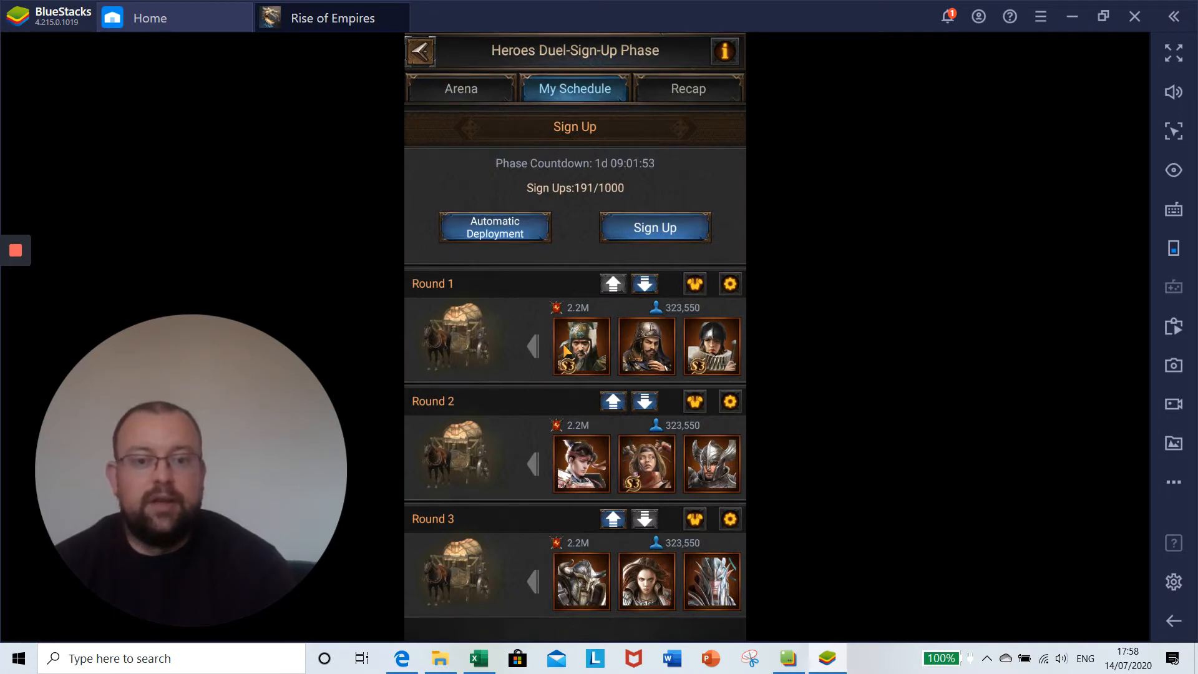
mouse_move(559, 432)
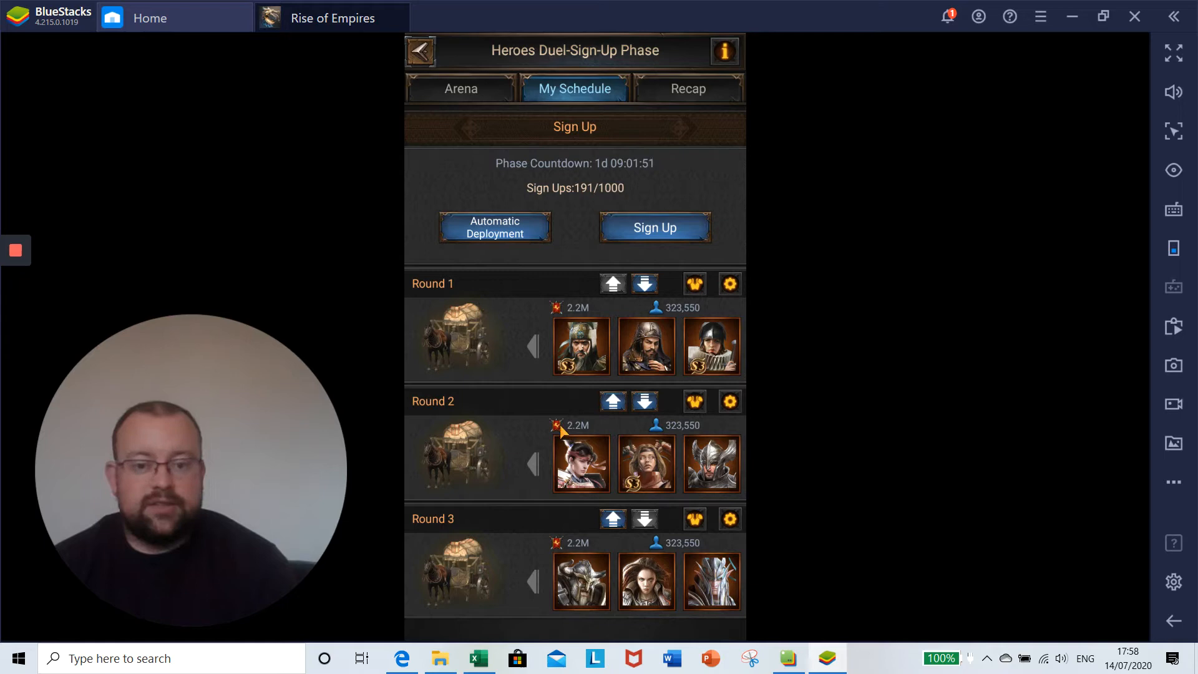
mouse_move(536, 372)
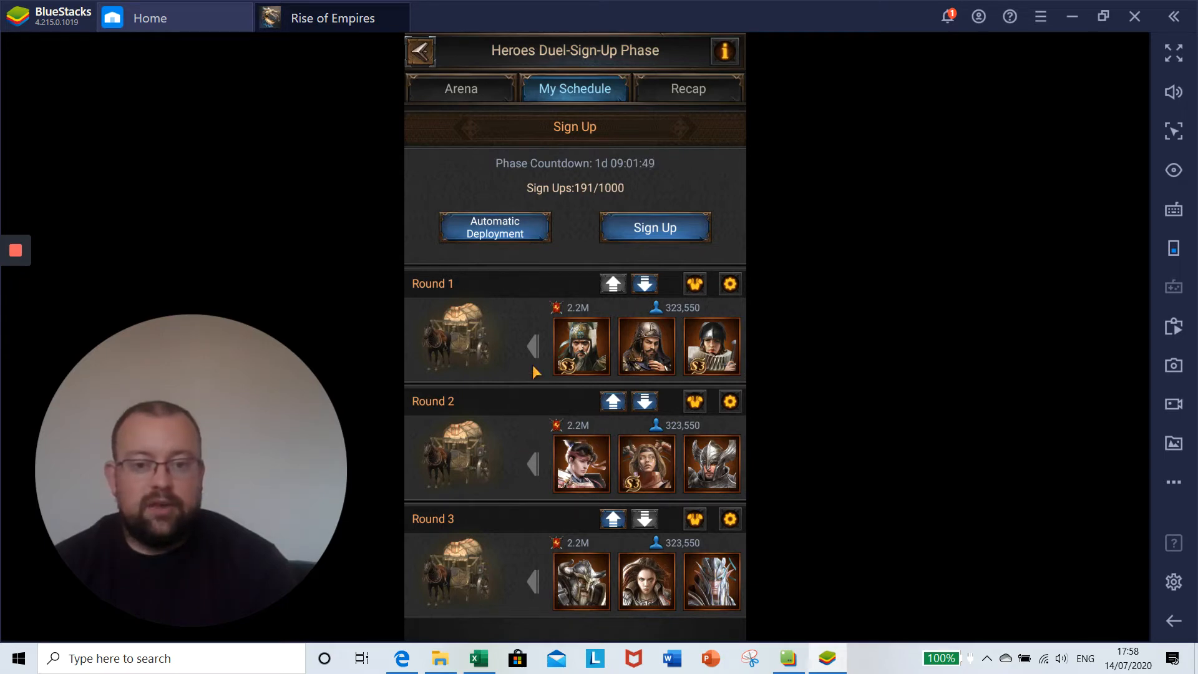
mouse_move(516, 598)
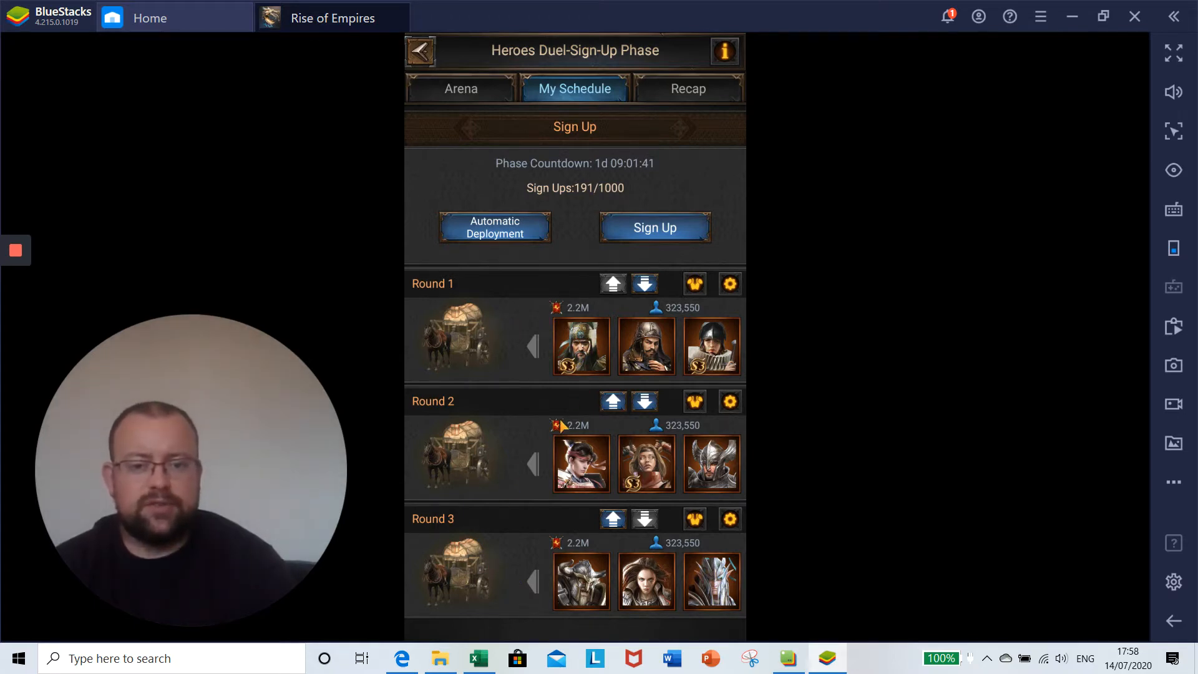
mouse_move(575, 532)
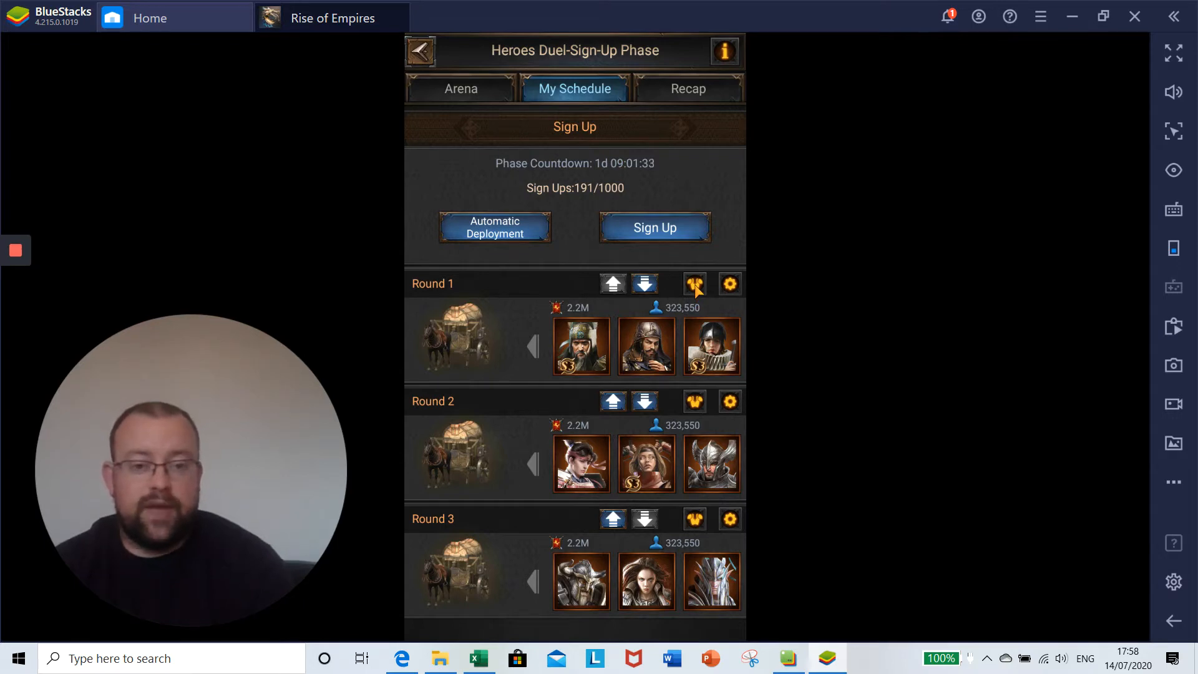
mouse_move(738, 291)
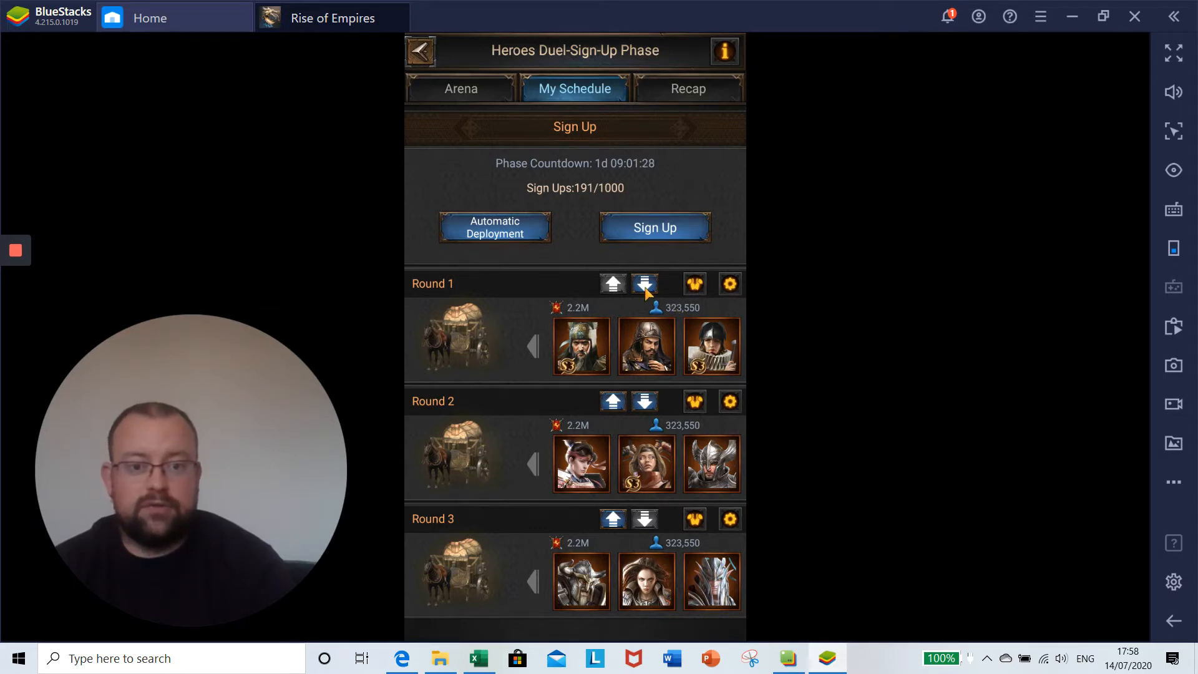
left_click(644, 284)
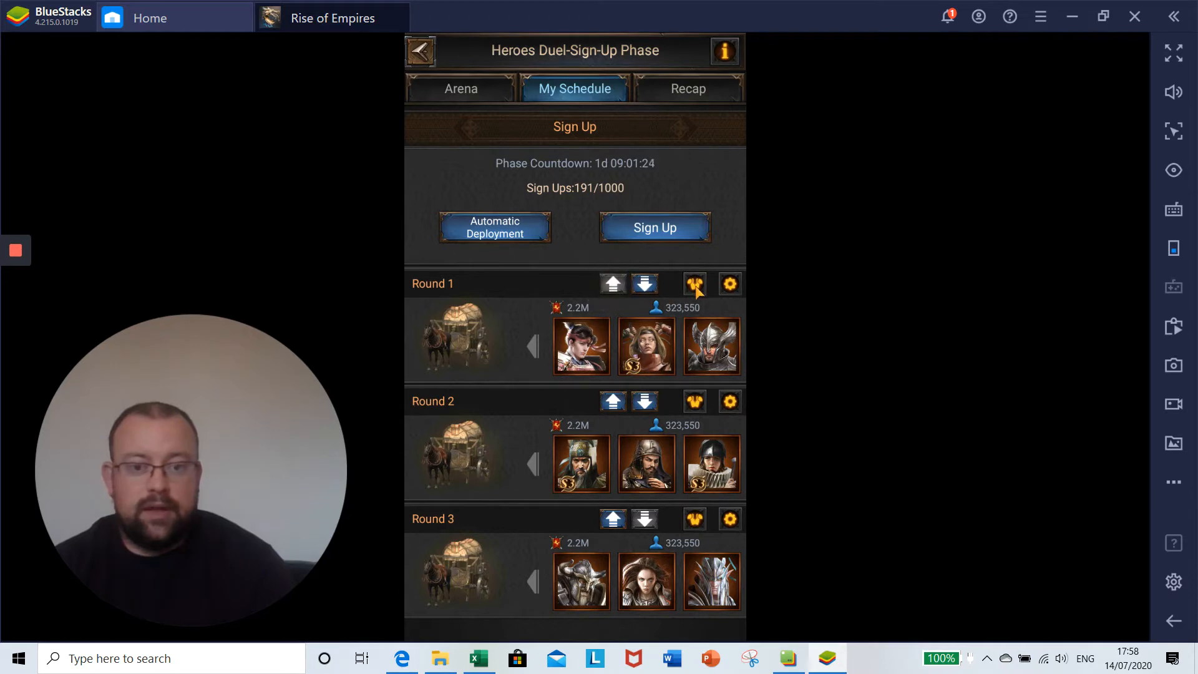
left_click(693, 285)
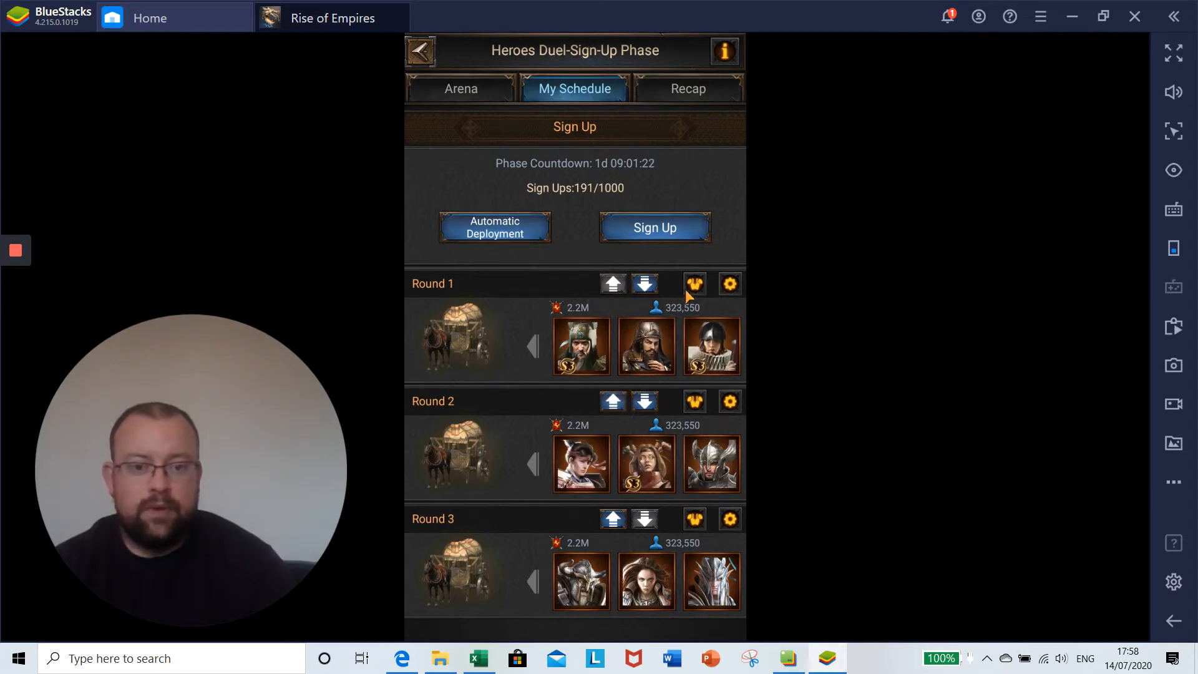
Step: Peek at Round 1's accessory equipment and leave it again
left_click(694, 285)
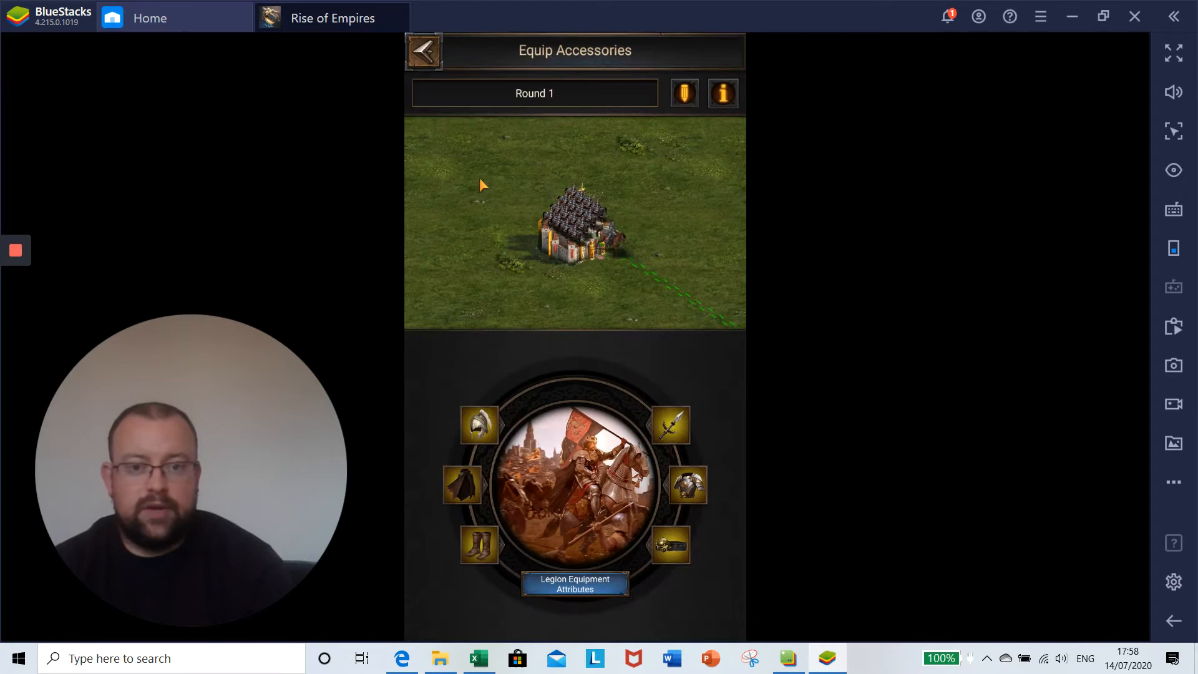
left_click(427, 52)
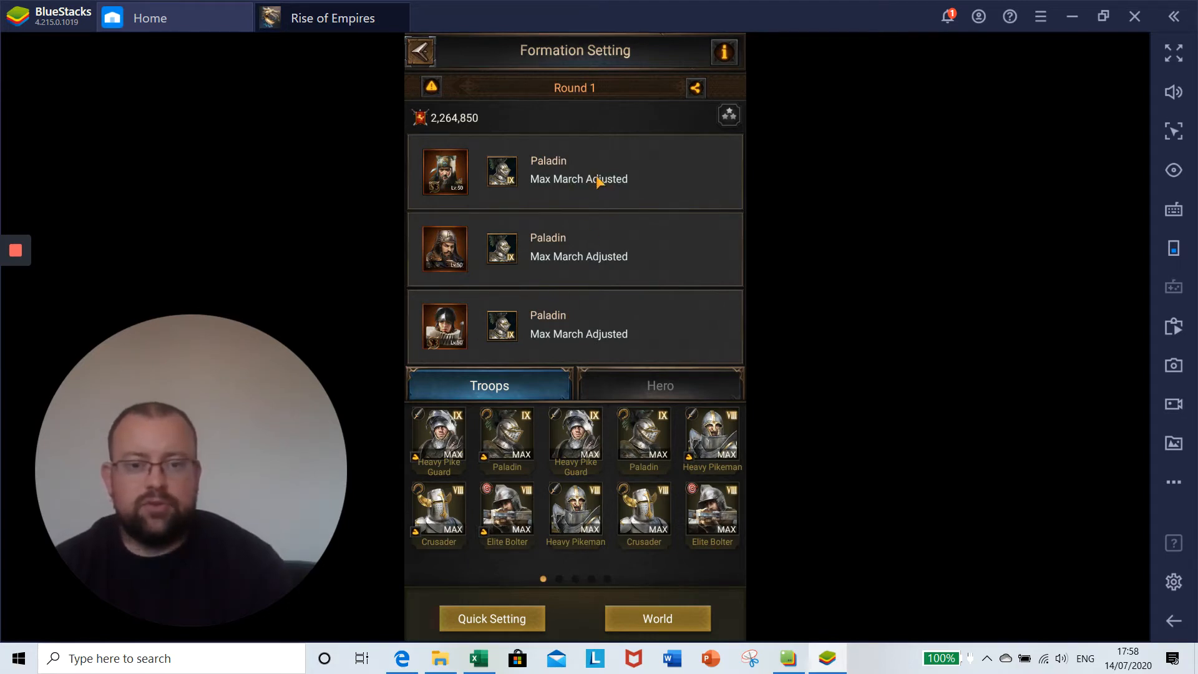
mouse_move(622, 193)
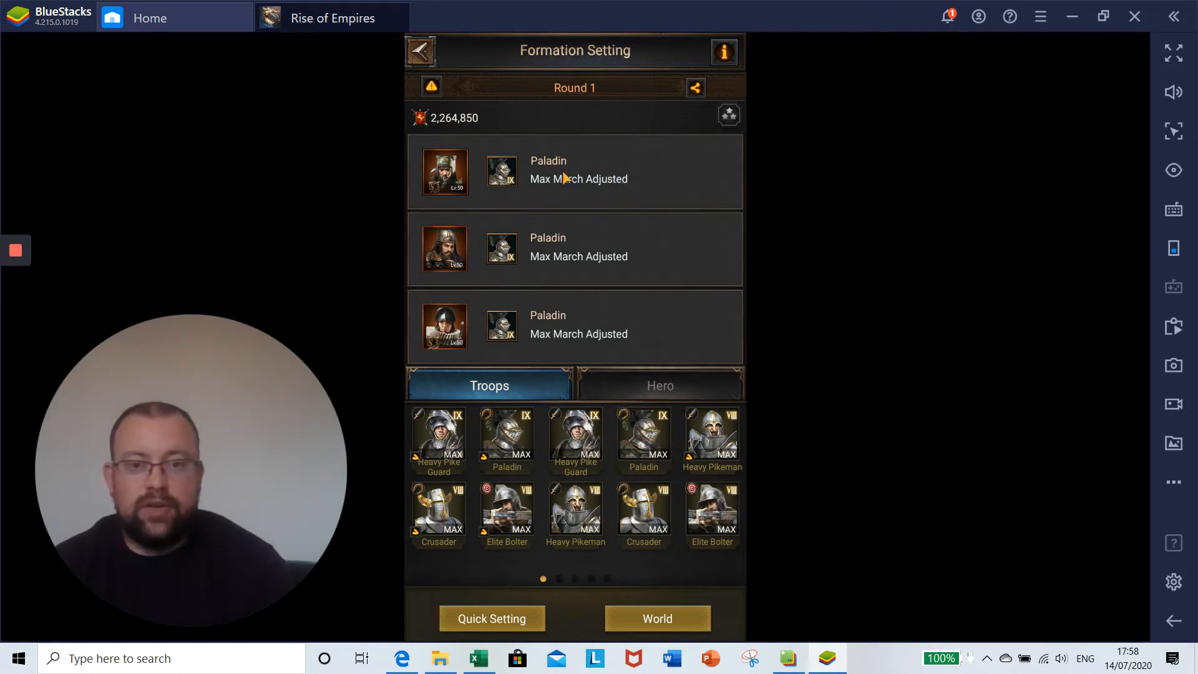
mouse_move(561, 265)
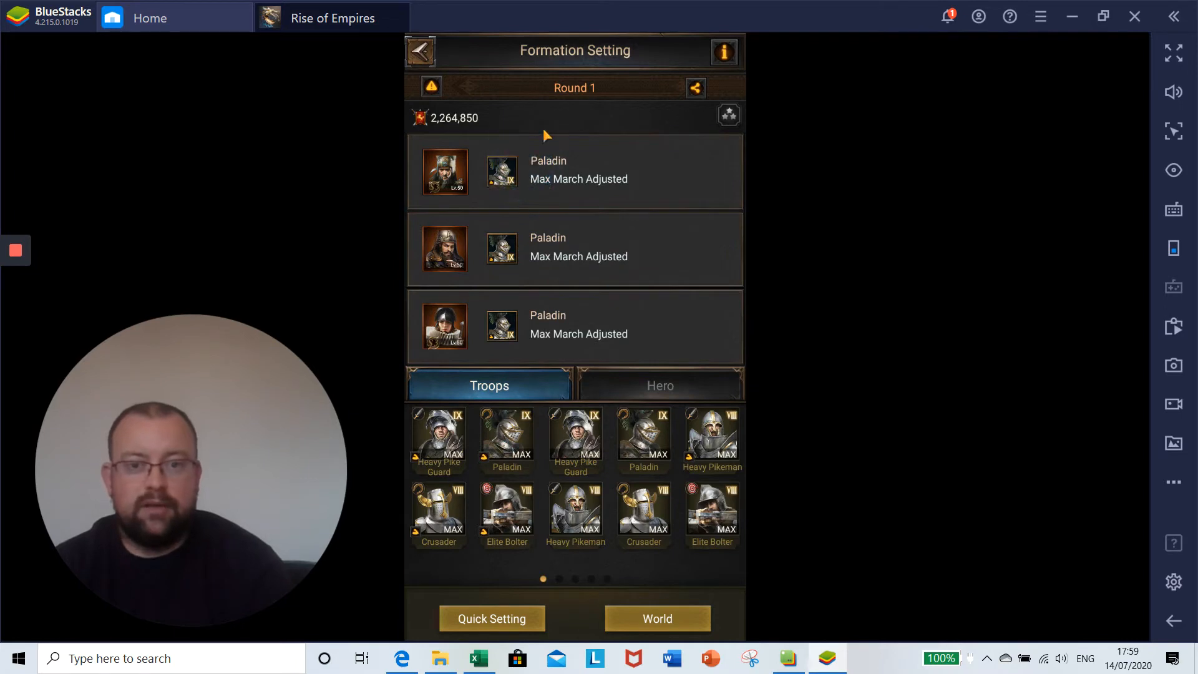
mouse_move(442, 104)
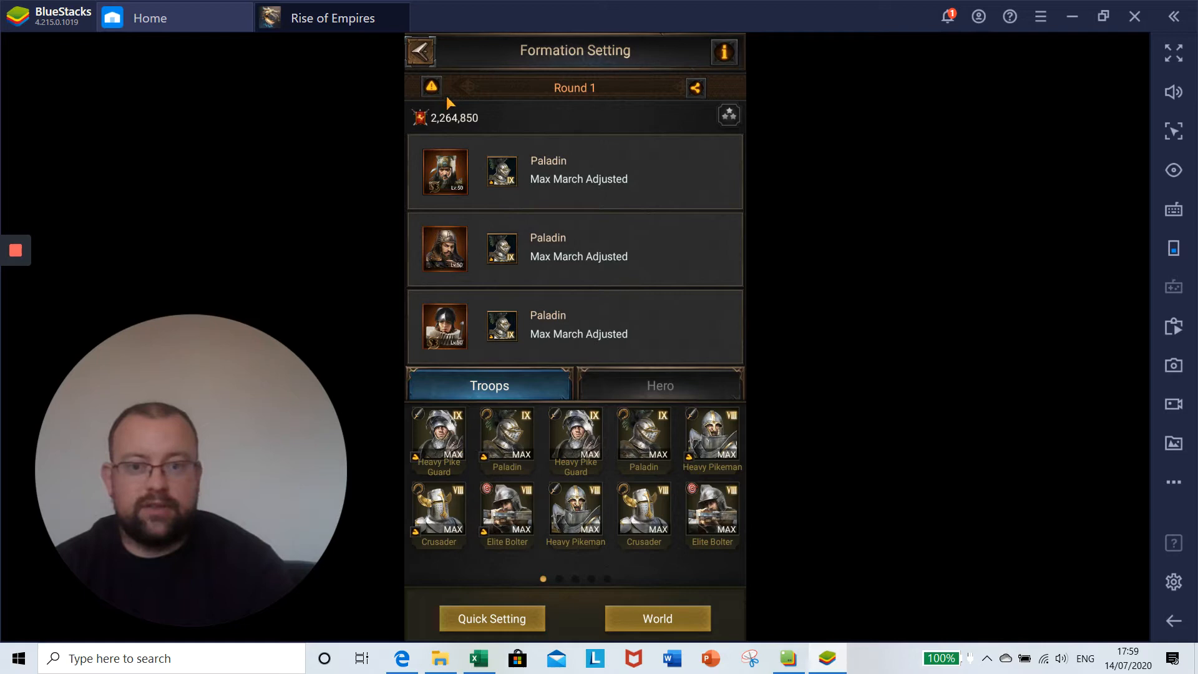
Step: Show the duel formation rules: maxed units, full Legion Technology, no siege, no losses
left_click(723, 52)
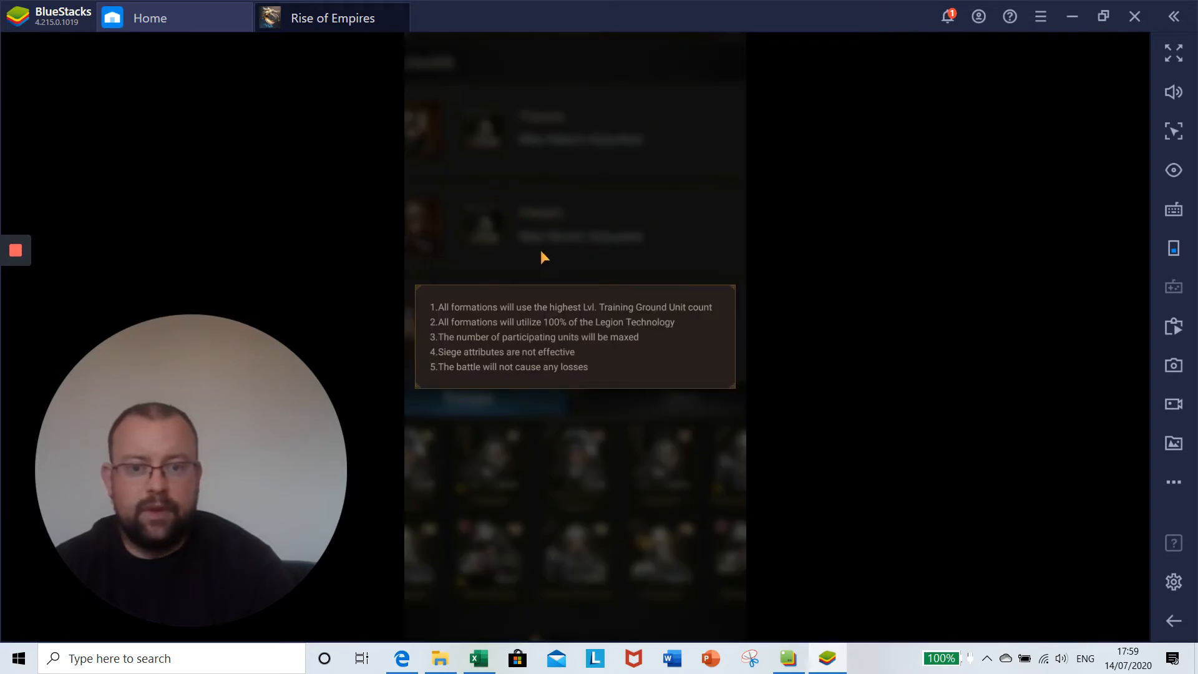
mouse_move(469, 332)
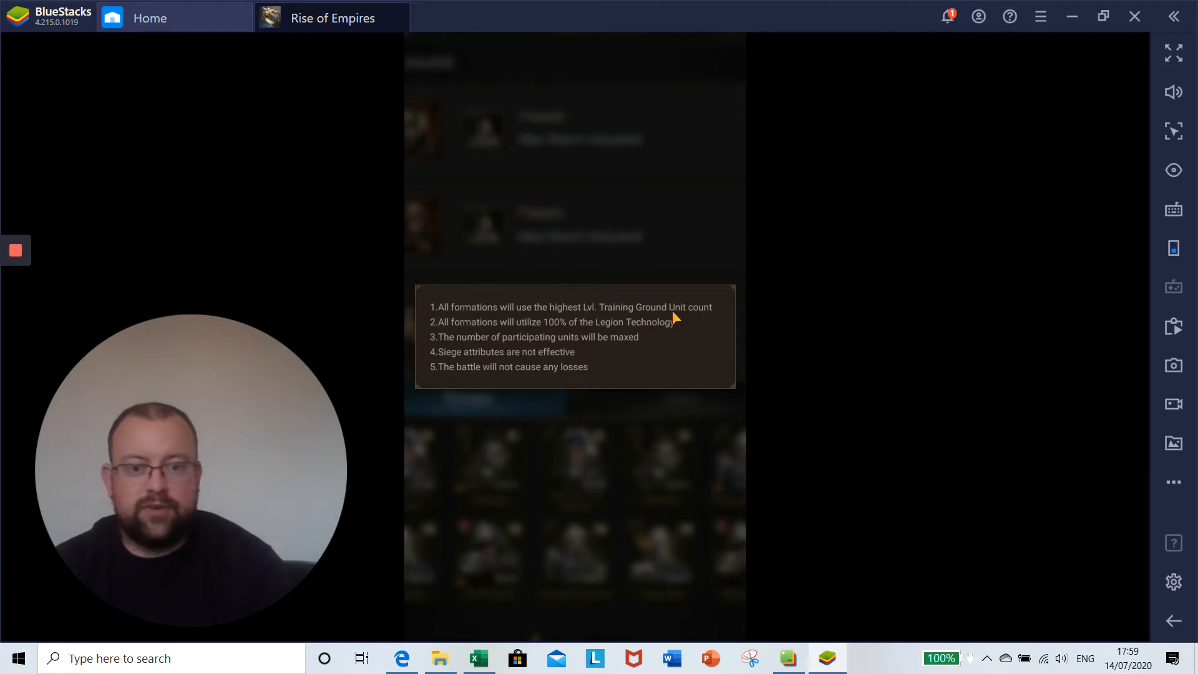
mouse_move(549, 329)
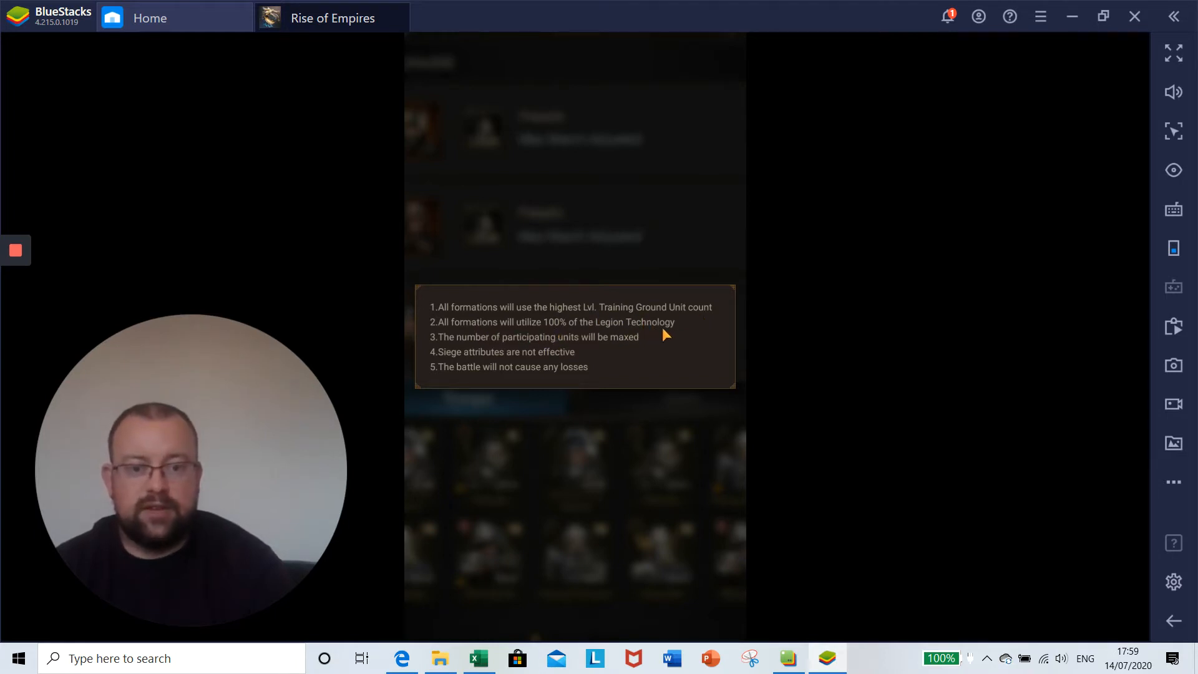
mouse_move(584, 352)
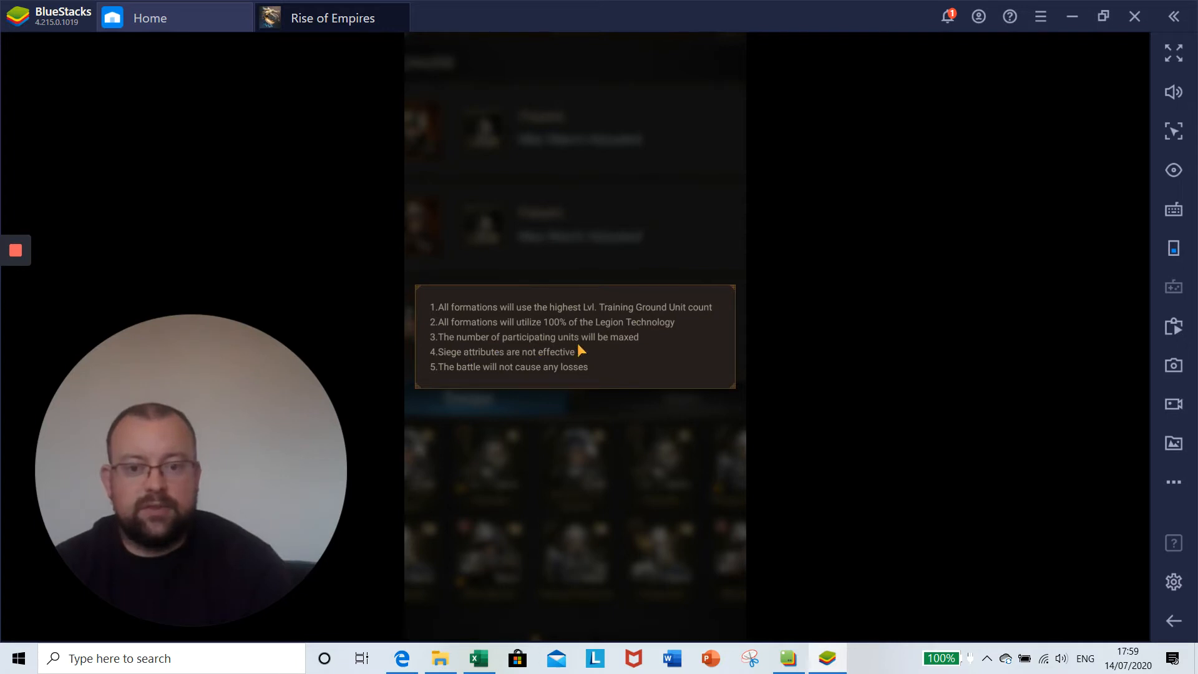
mouse_move(541, 361)
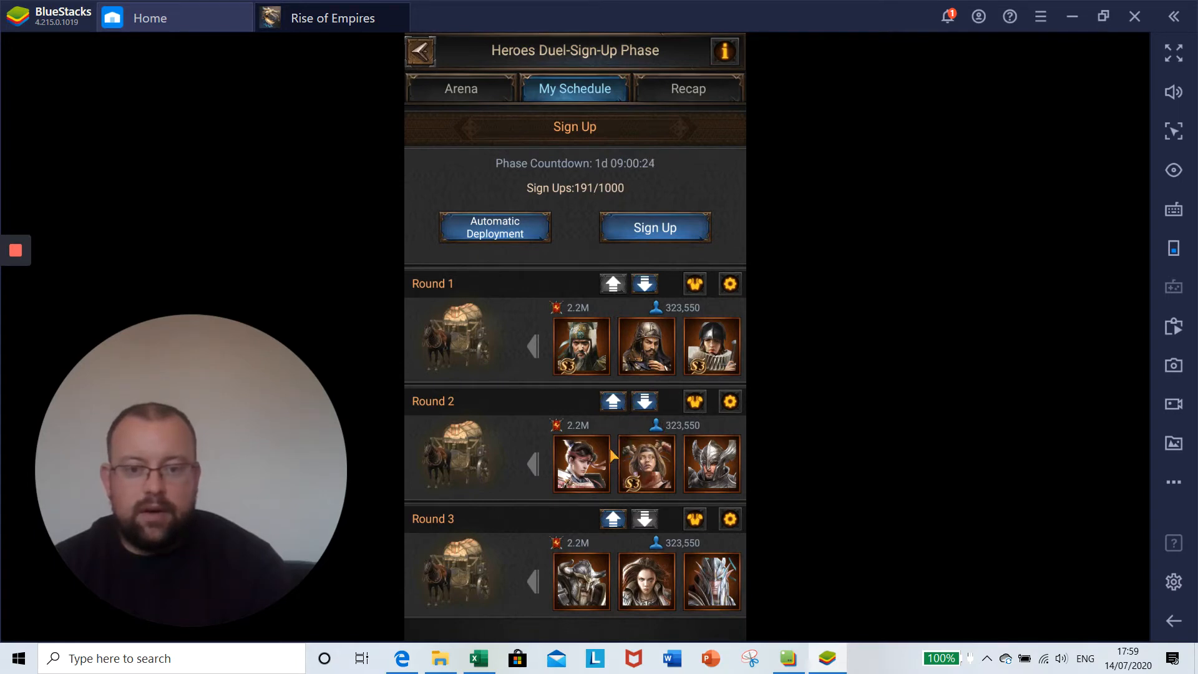
mouse_move(584, 398)
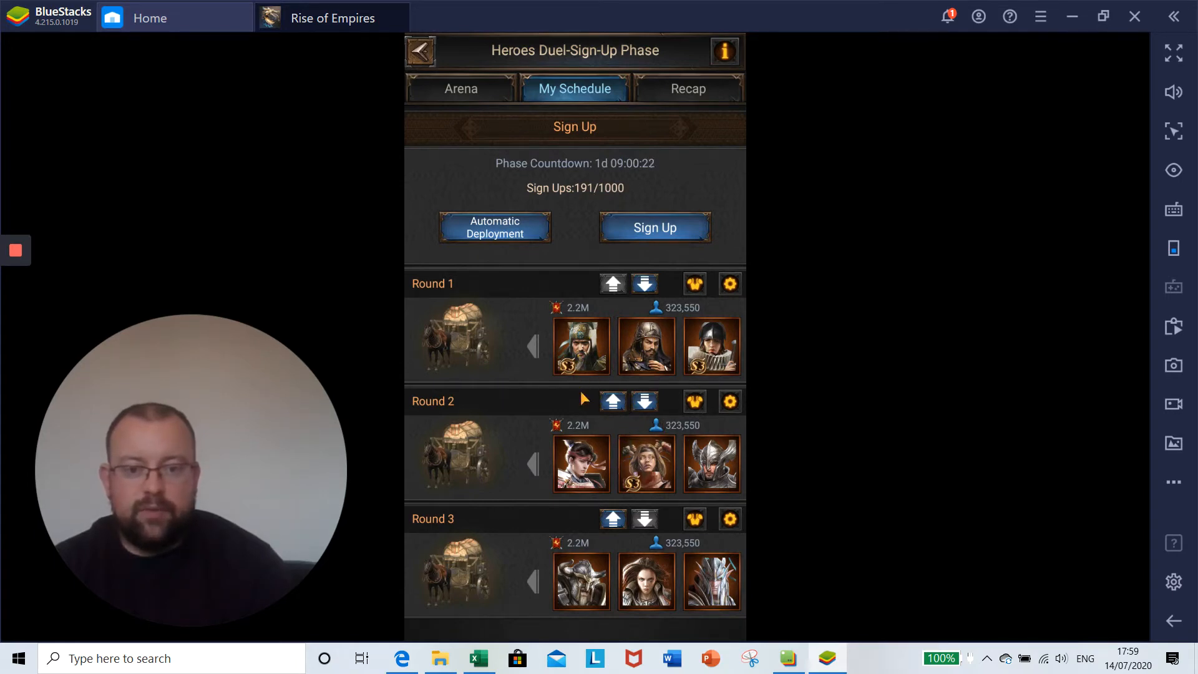
mouse_move(584, 414)
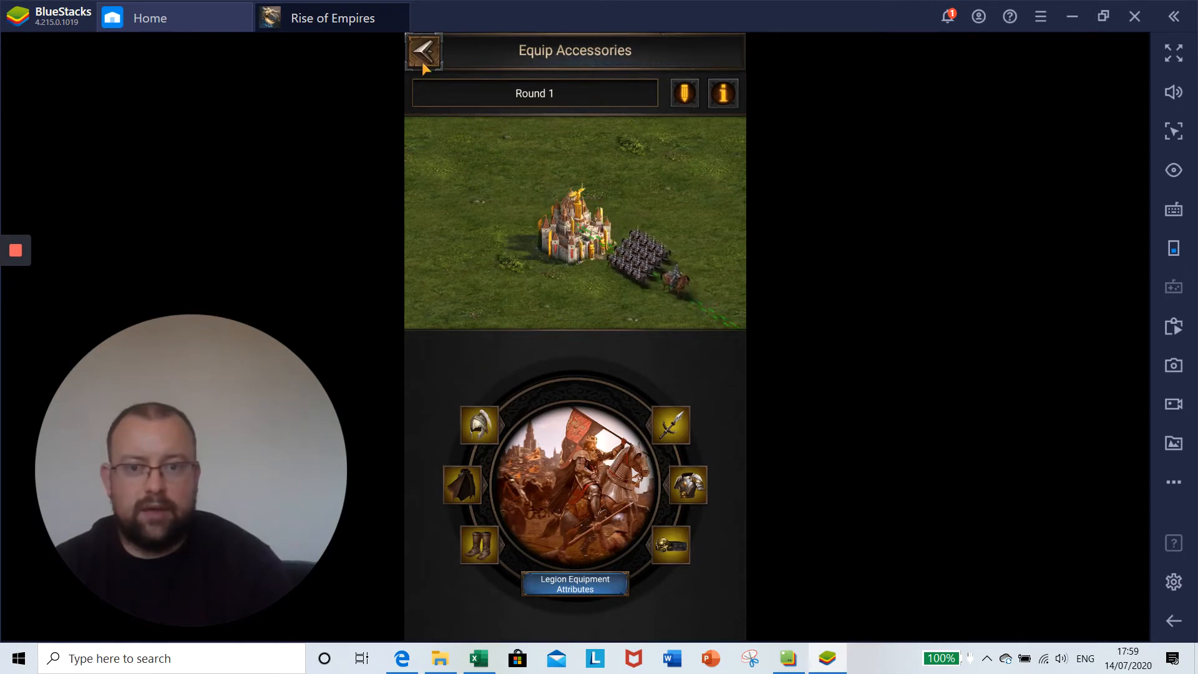
left_click(424, 52)
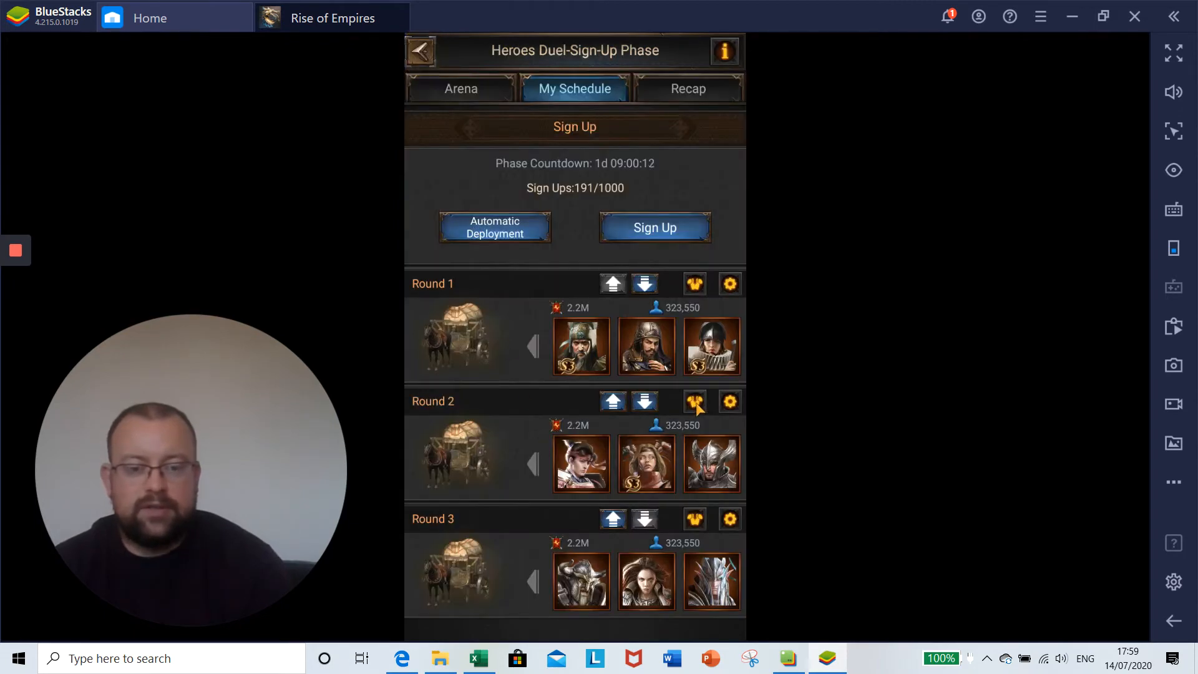
left_click(694, 402)
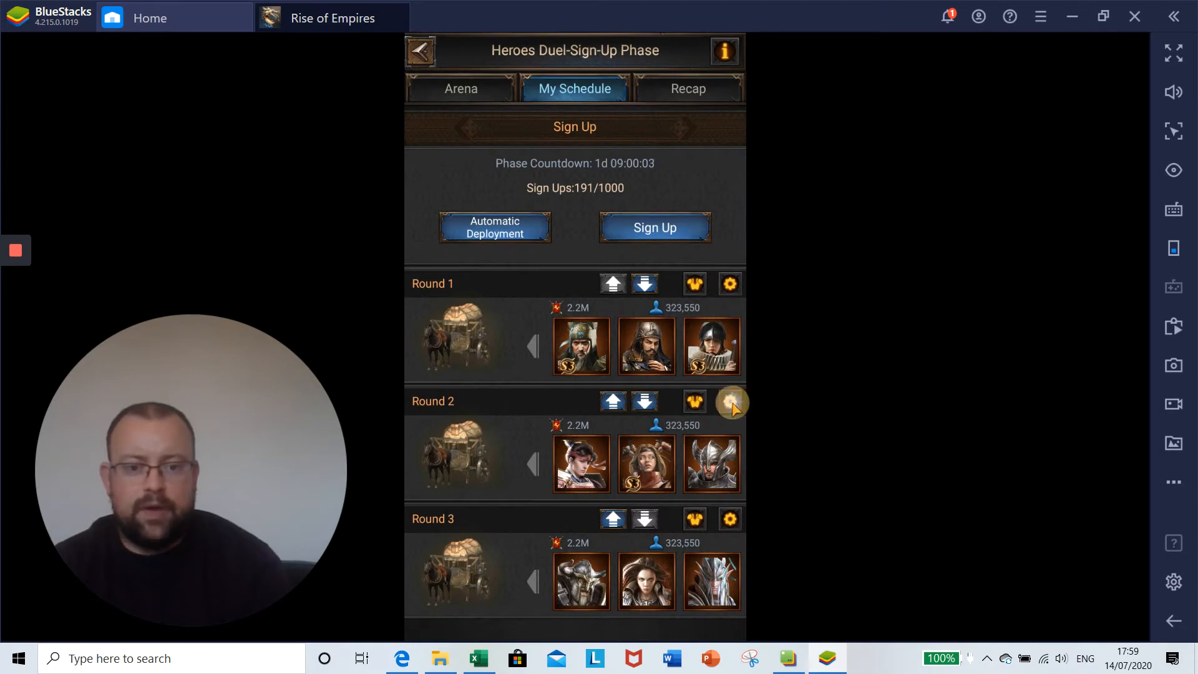
left_click(730, 402)
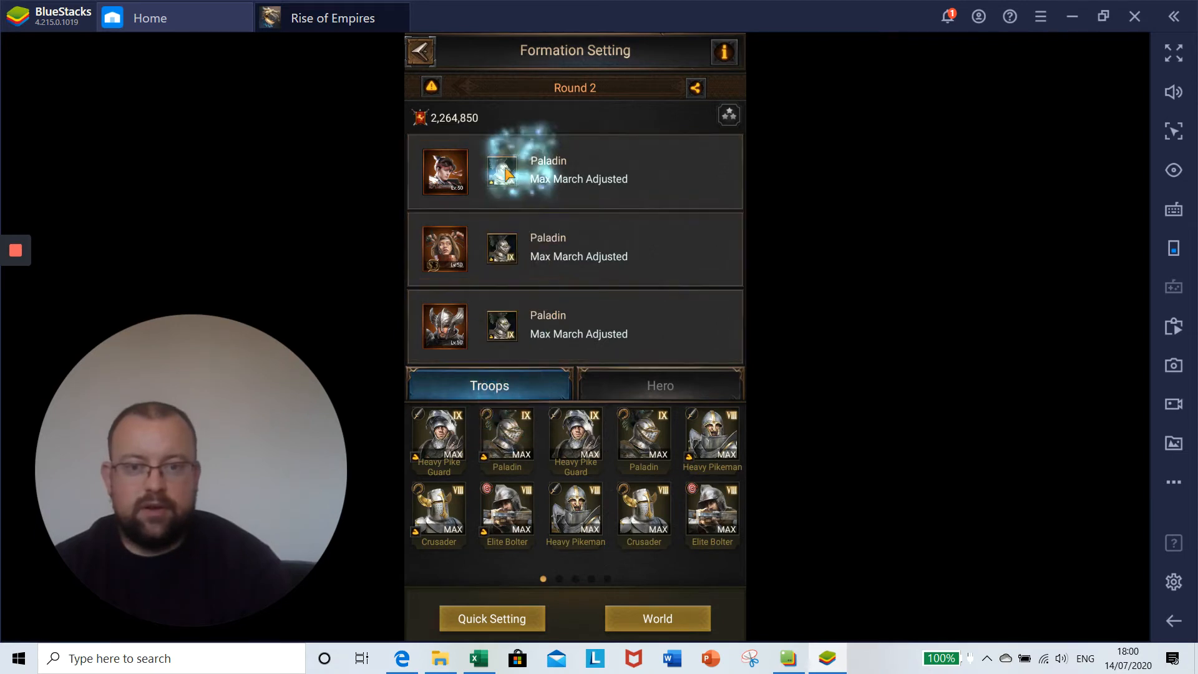
left_click(419, 50)
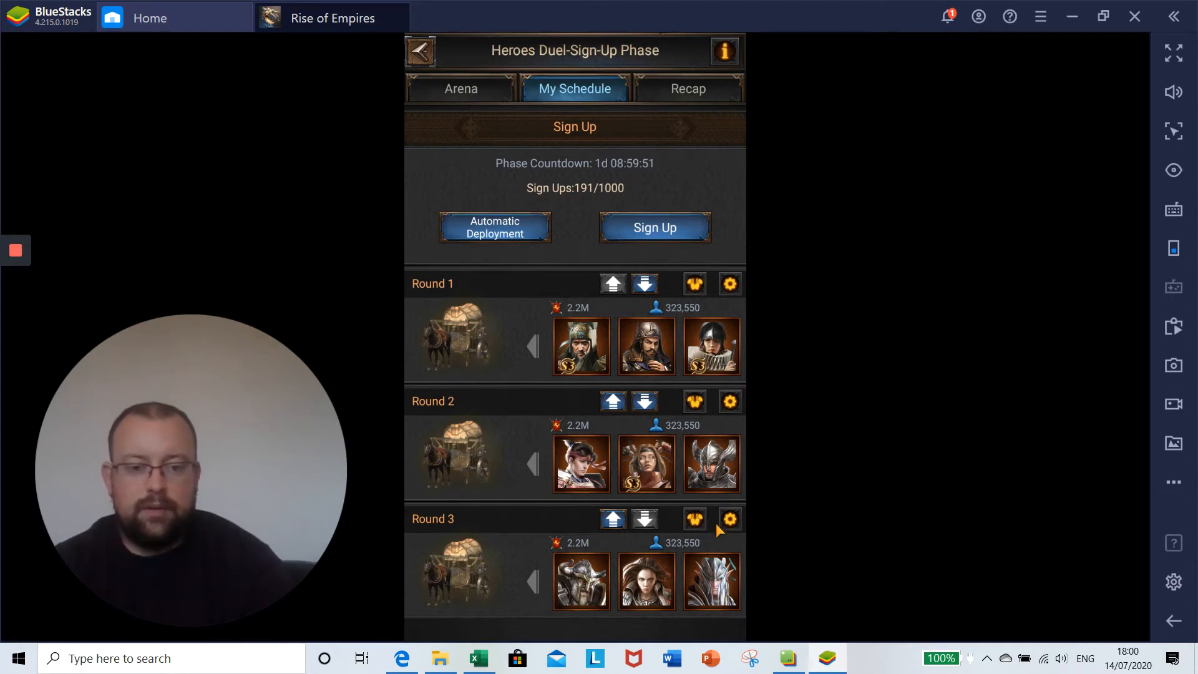
left_click(729, 519)
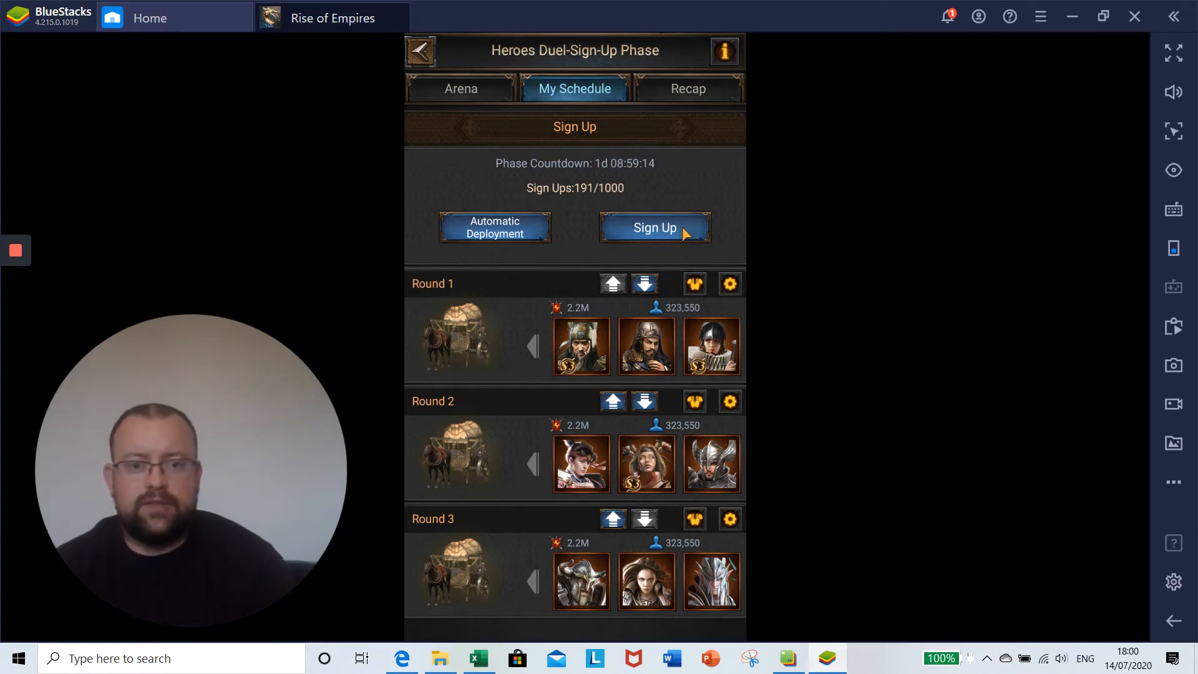
Step: Sign up the three legions for Heroes Duel, raising sign-ups to 192 of 1000
left_click(654, 227)
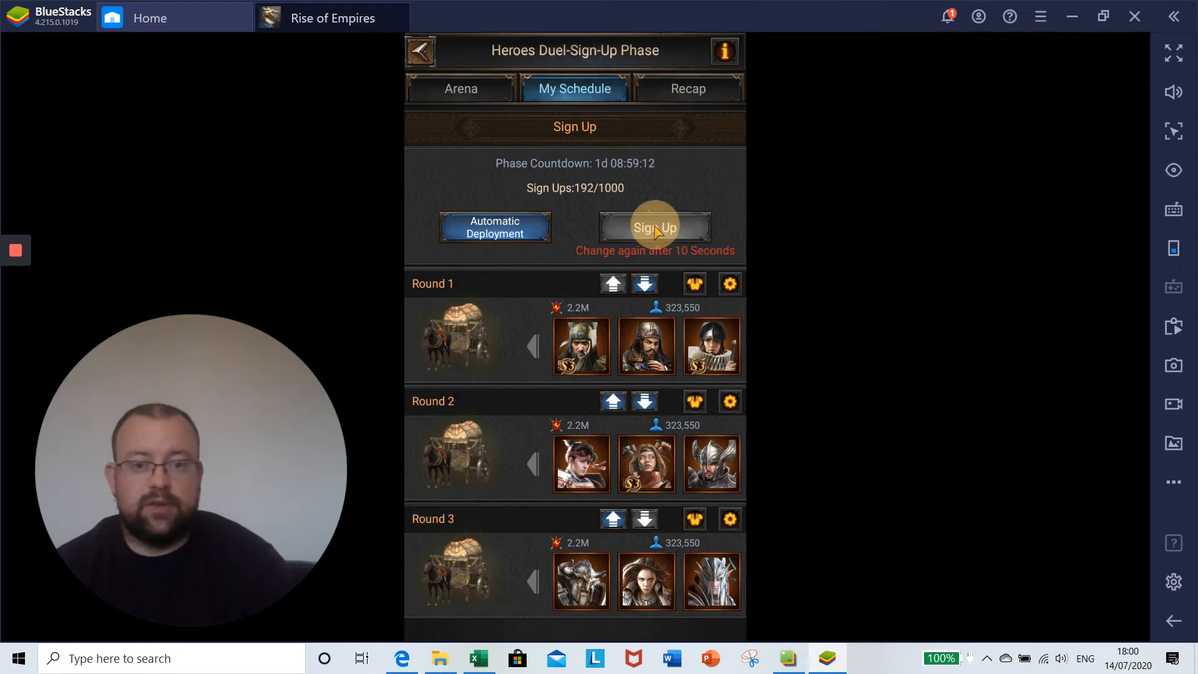
left_click(654, 227)
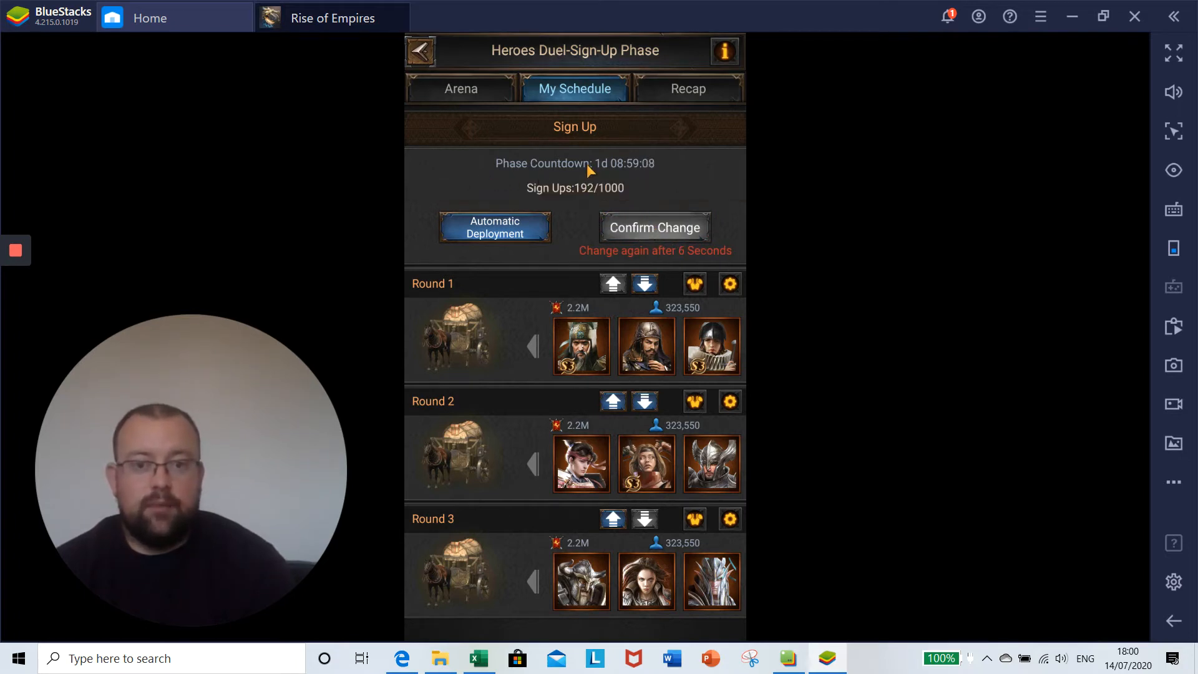
mouse_move(499, 161)
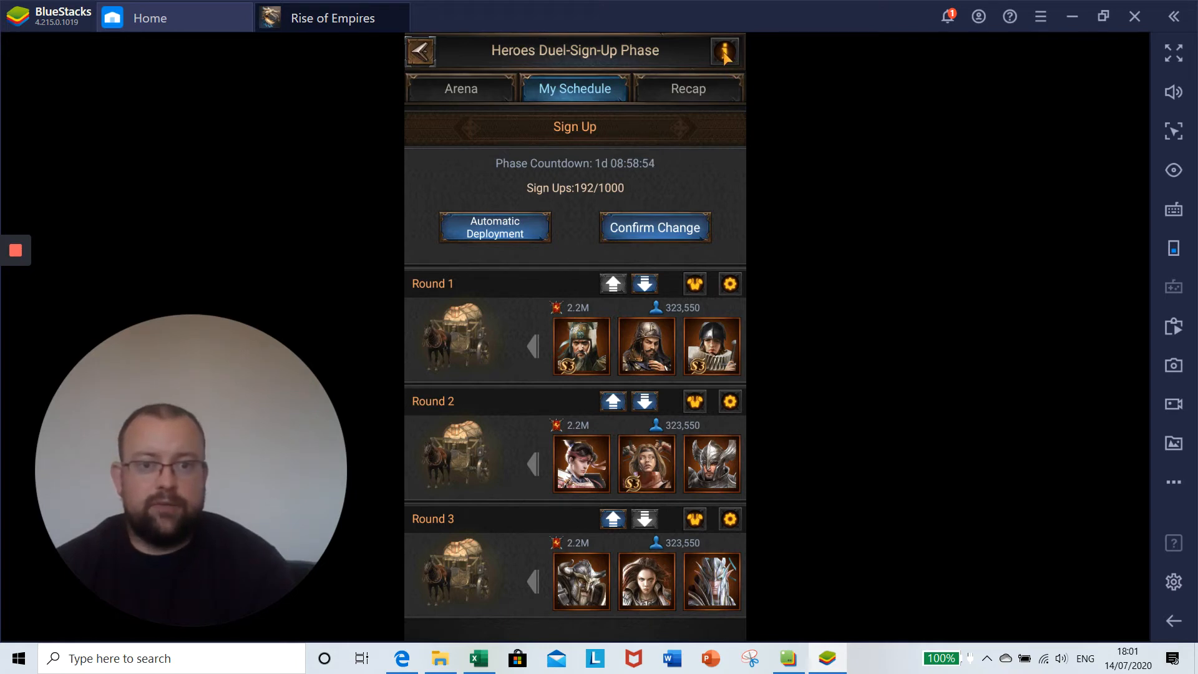
Step: Show the Heroes Duel rules and scroll through the Intro section
left_click(722, 52)
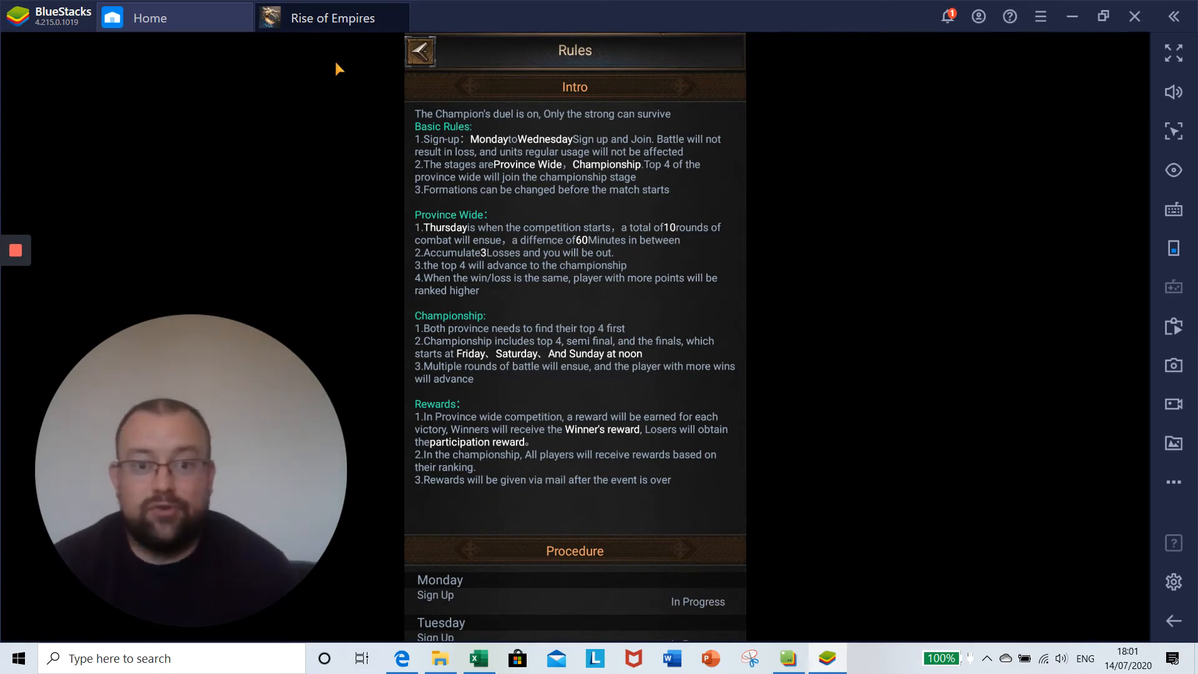
mouse_move(462, 145)
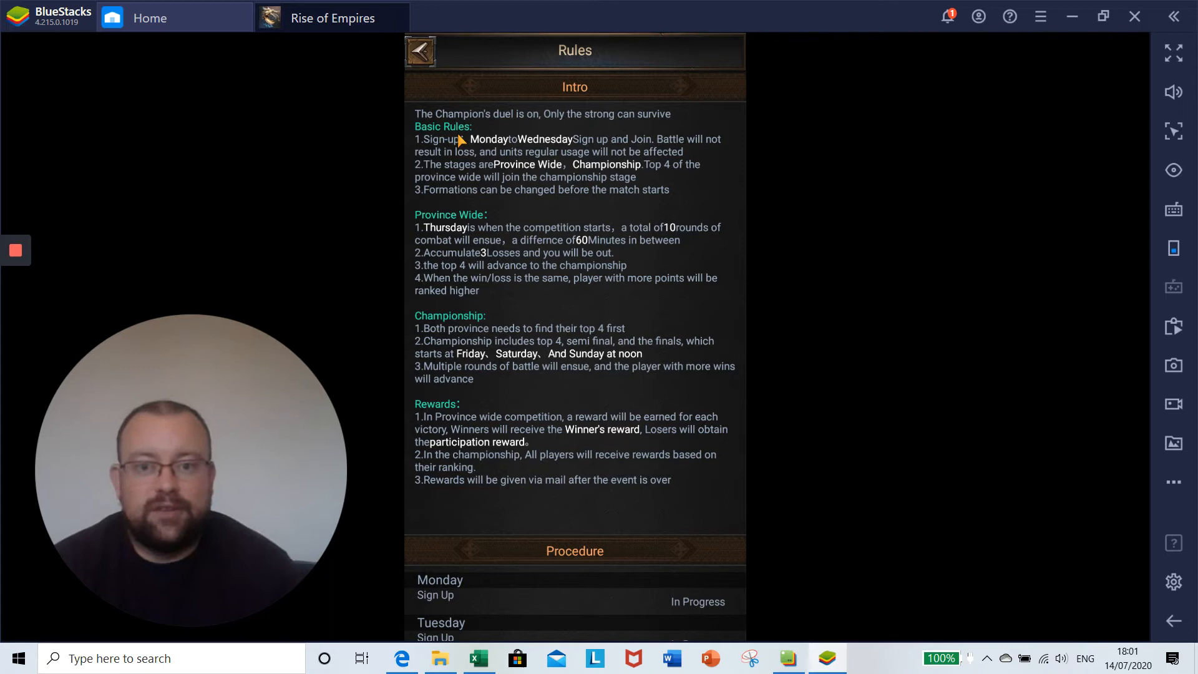
mouse_move(646, 195)
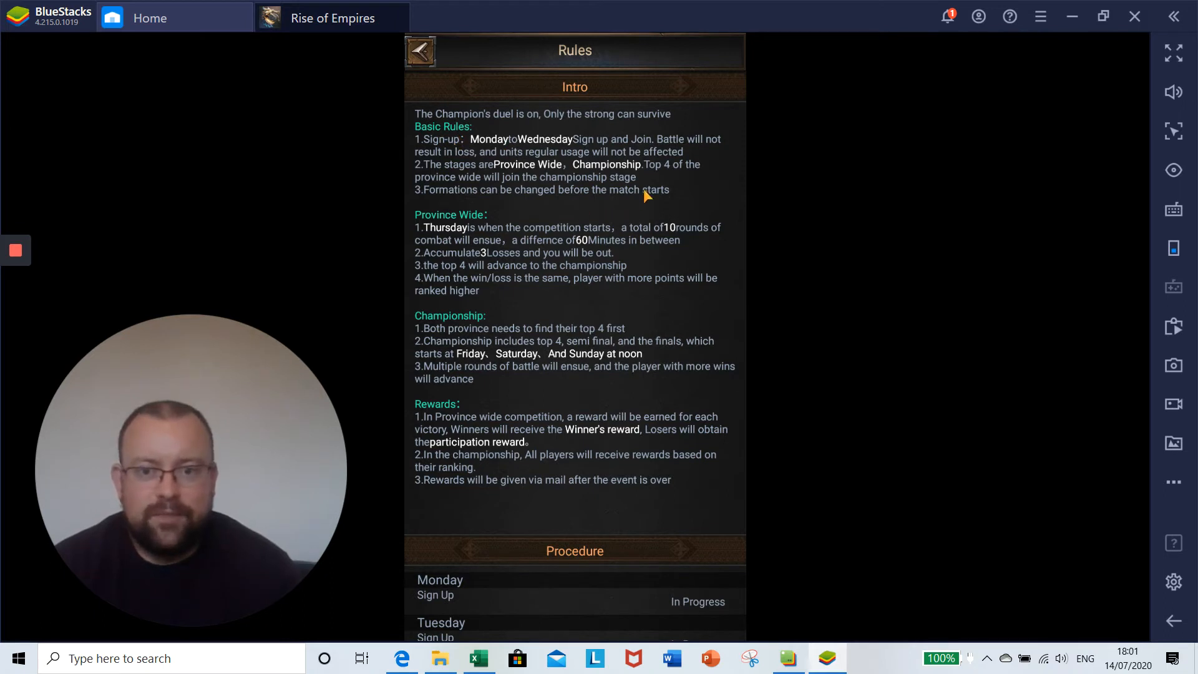
mouse_move(523, 167)
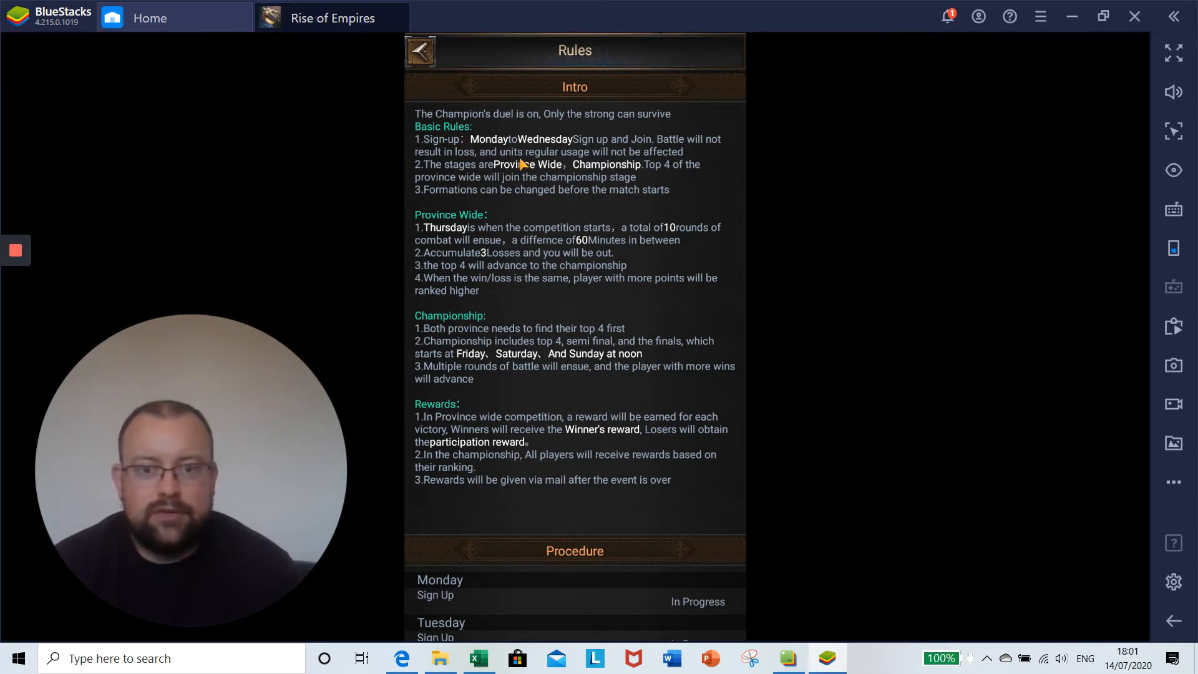
mouse_move(629, 167)
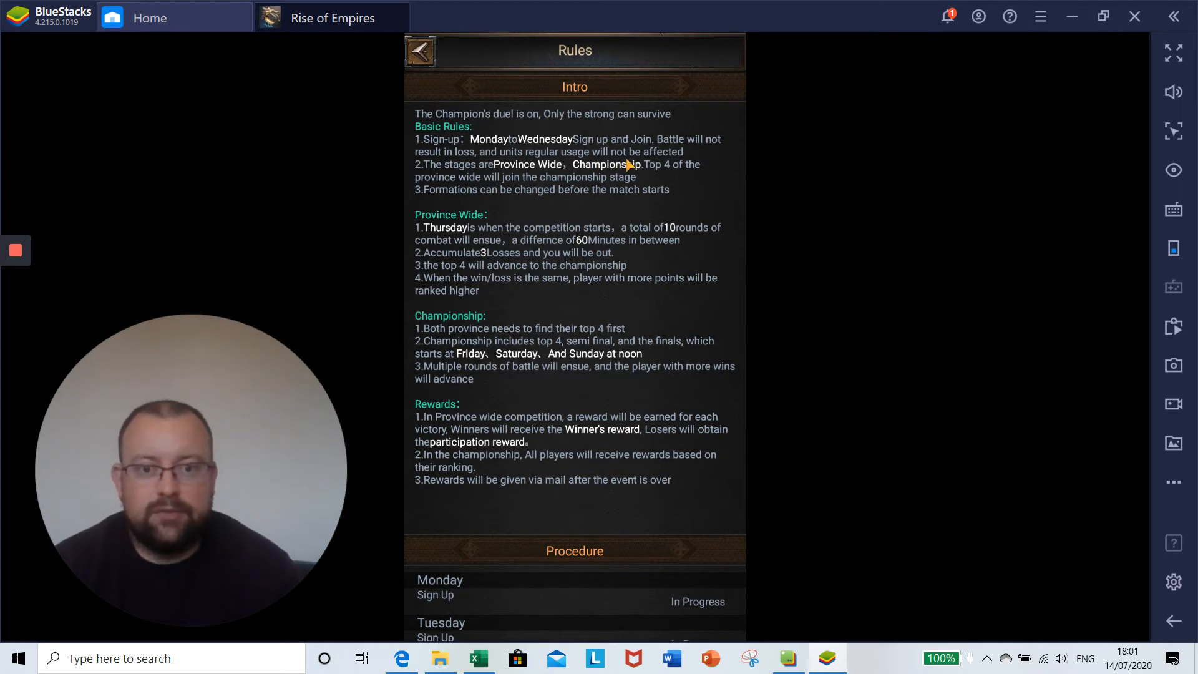
mouse_move(694, 181)
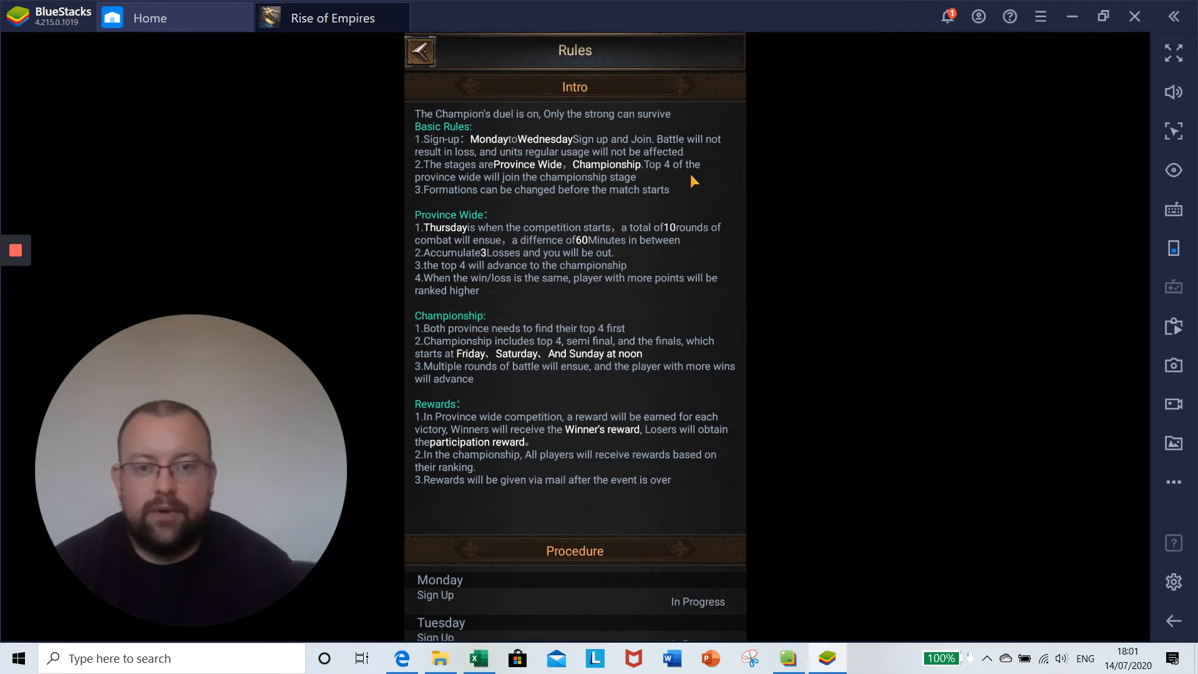
mouse_move(527, 177)
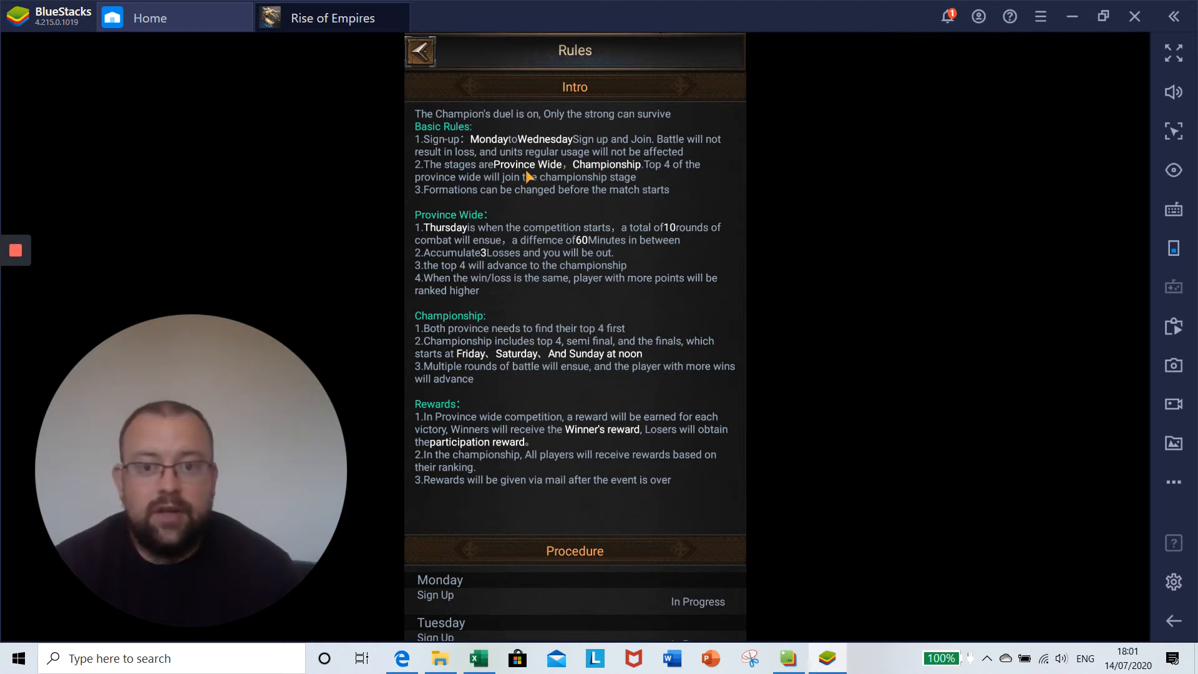
mouse_move(581, 182)
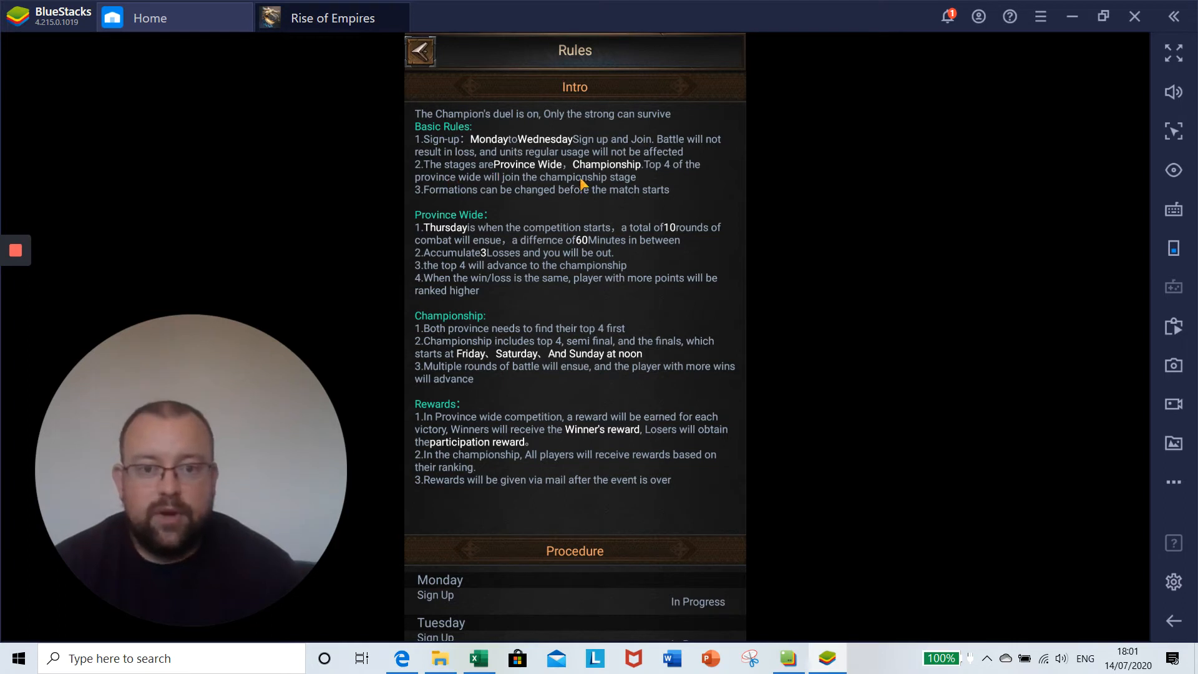
mouse_move(589, 175)
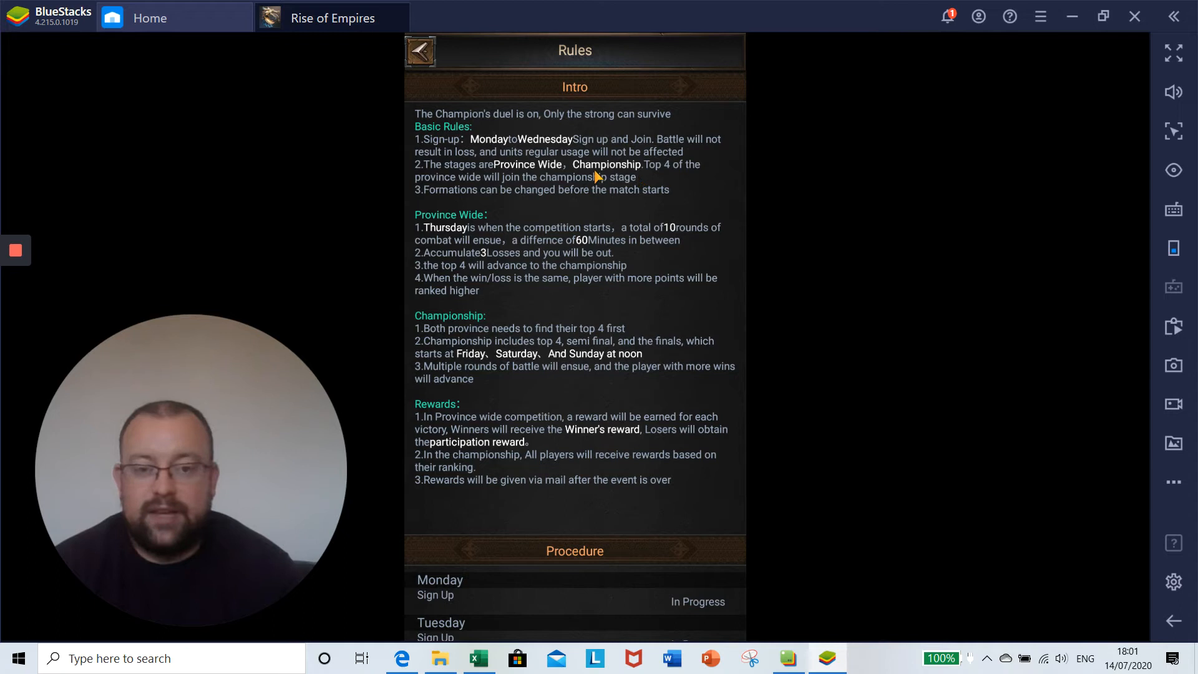
mouse_move(464, 187)
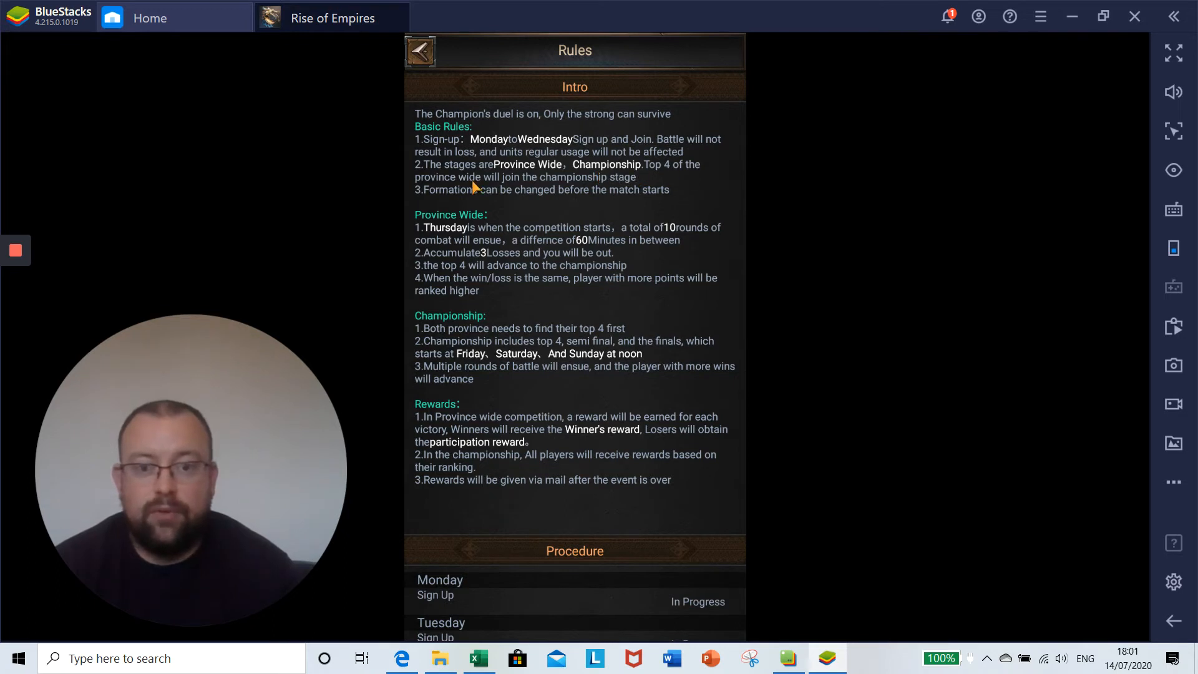
mouse_move(644, 181)
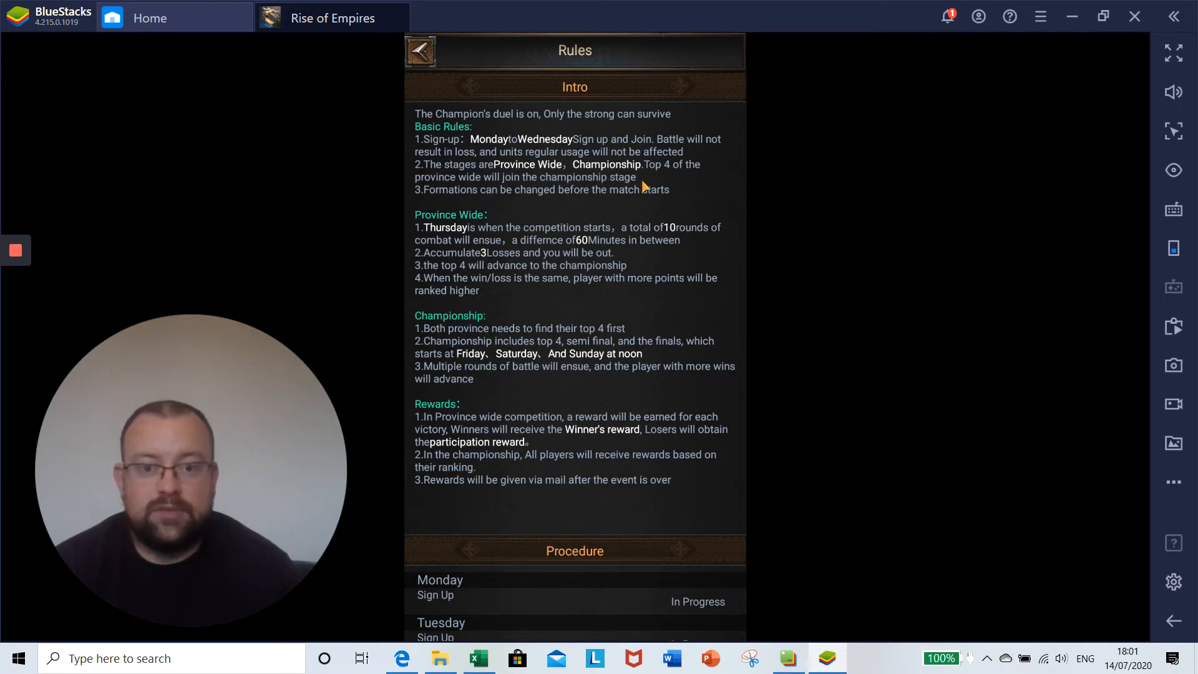
scroll("down", 3)
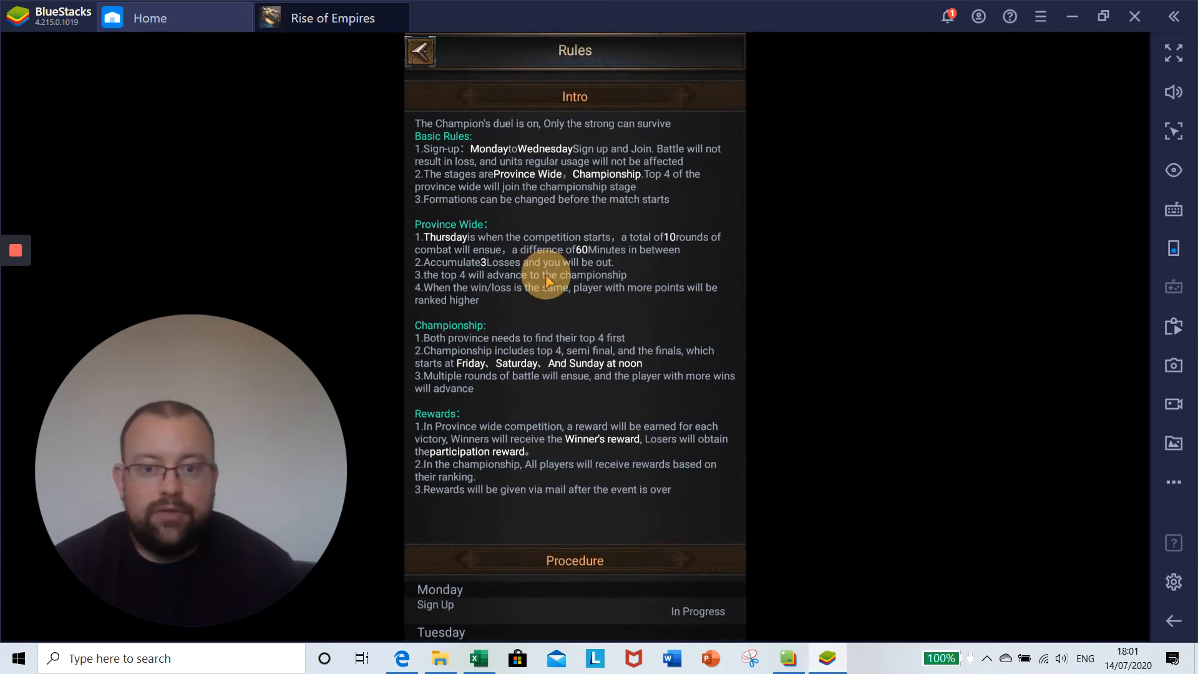
scroll("down", 3)
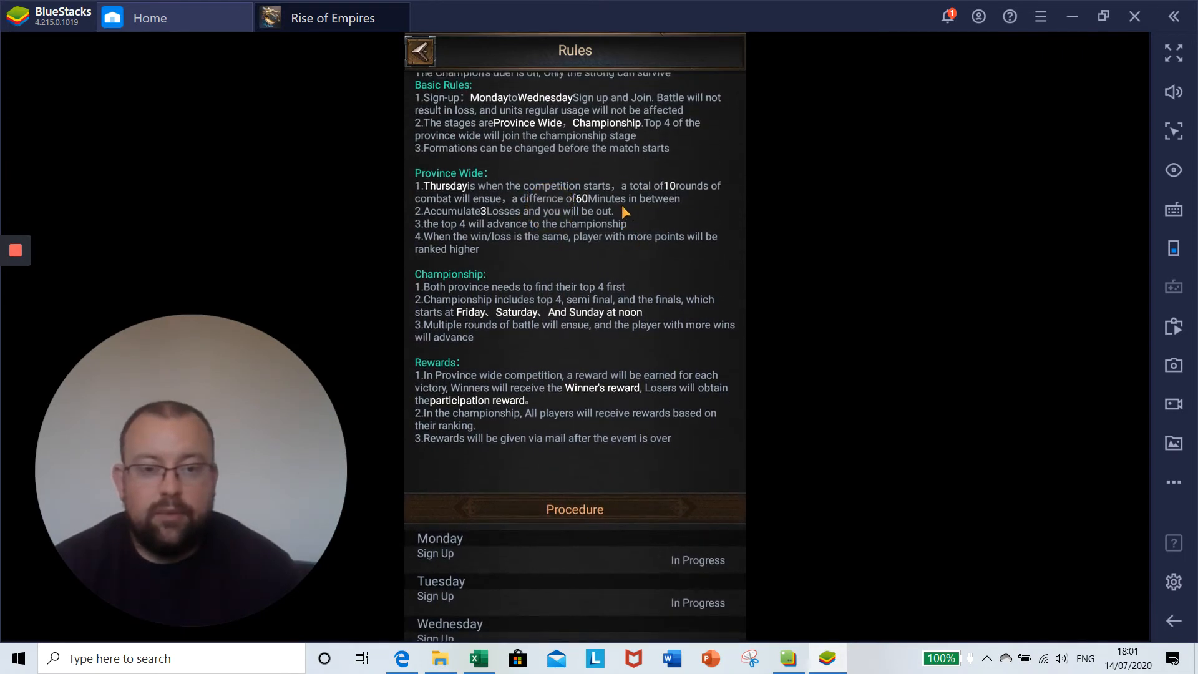
mouse_move(663, 244)
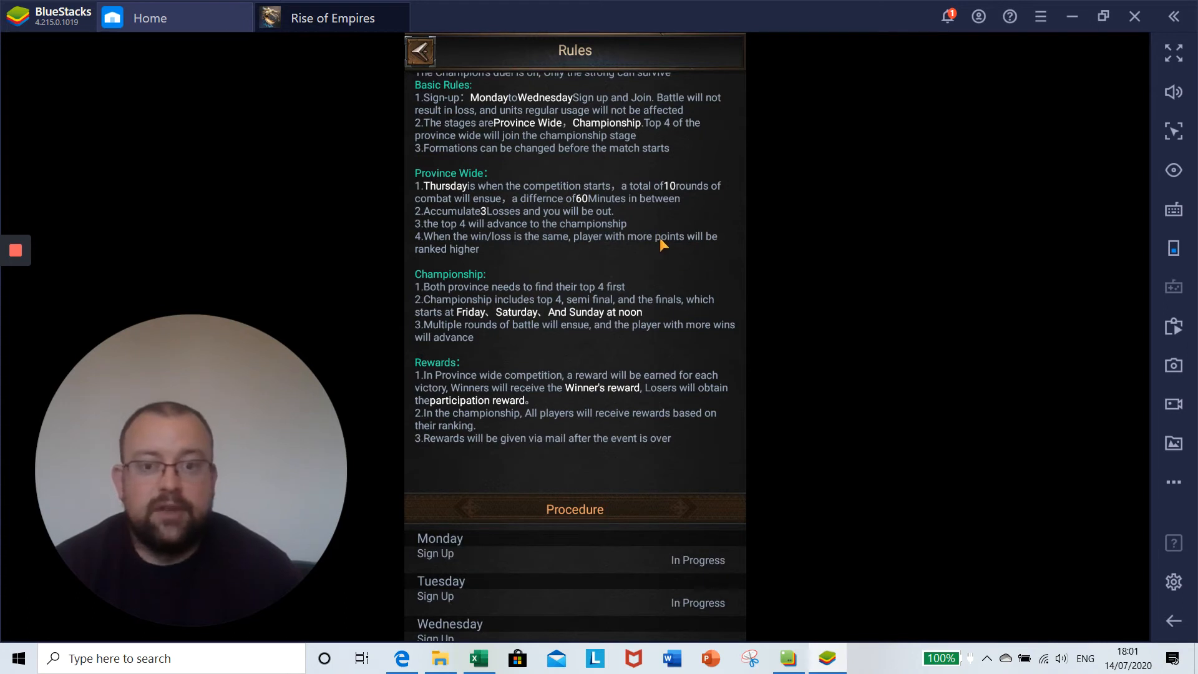
mouse_move(671, 272)
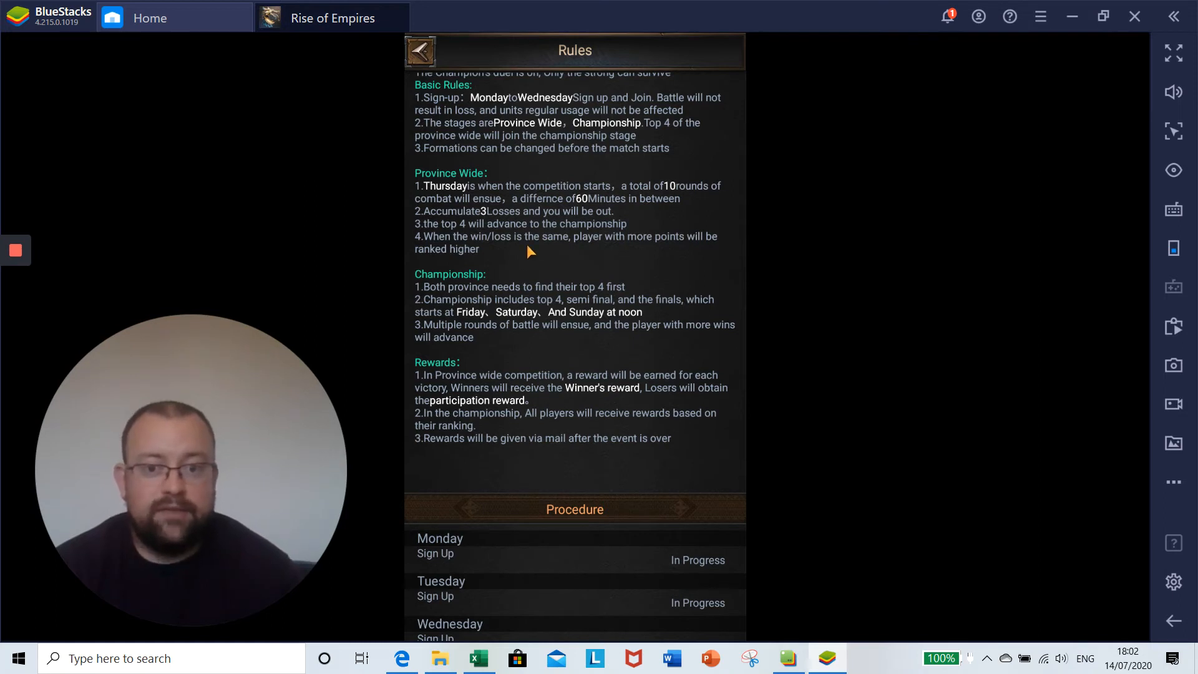
mouse_move(563, 266)
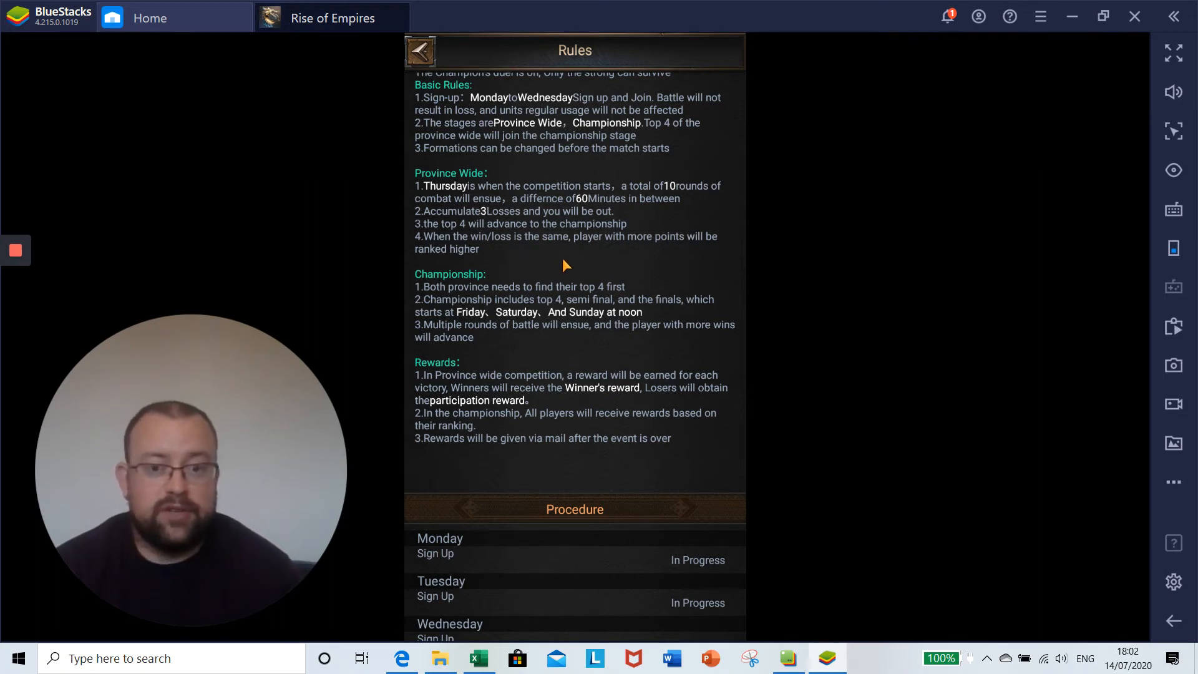
mouse_move(682, 275)
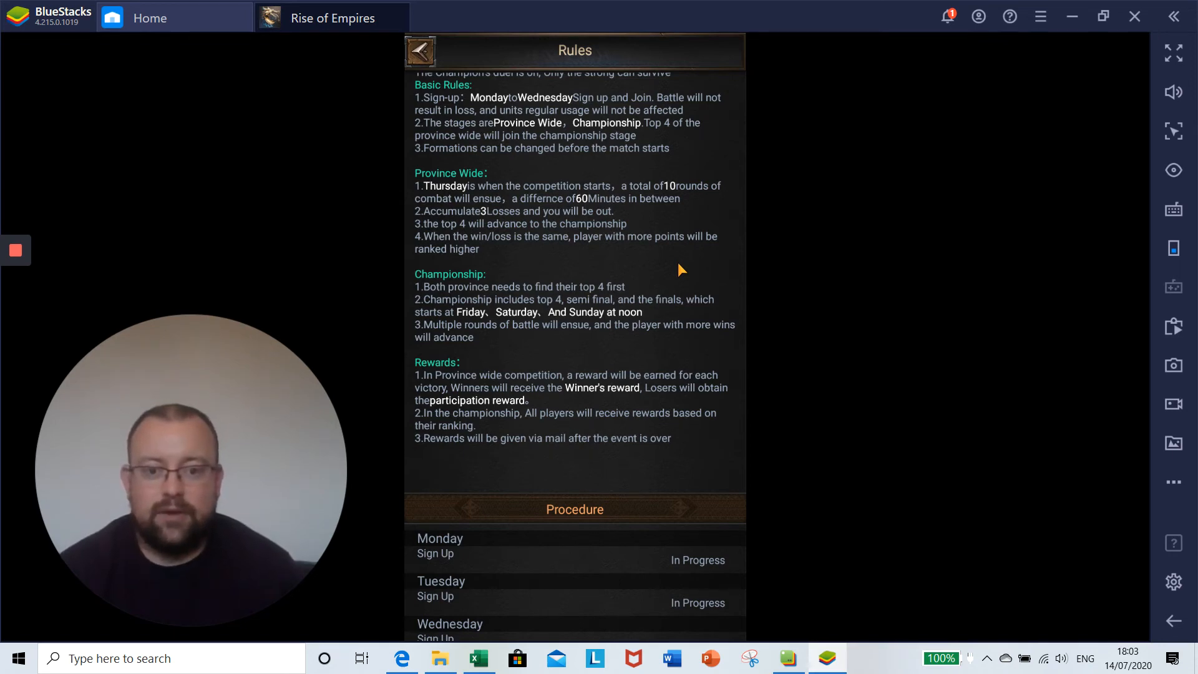
mouse_move(655, 350)
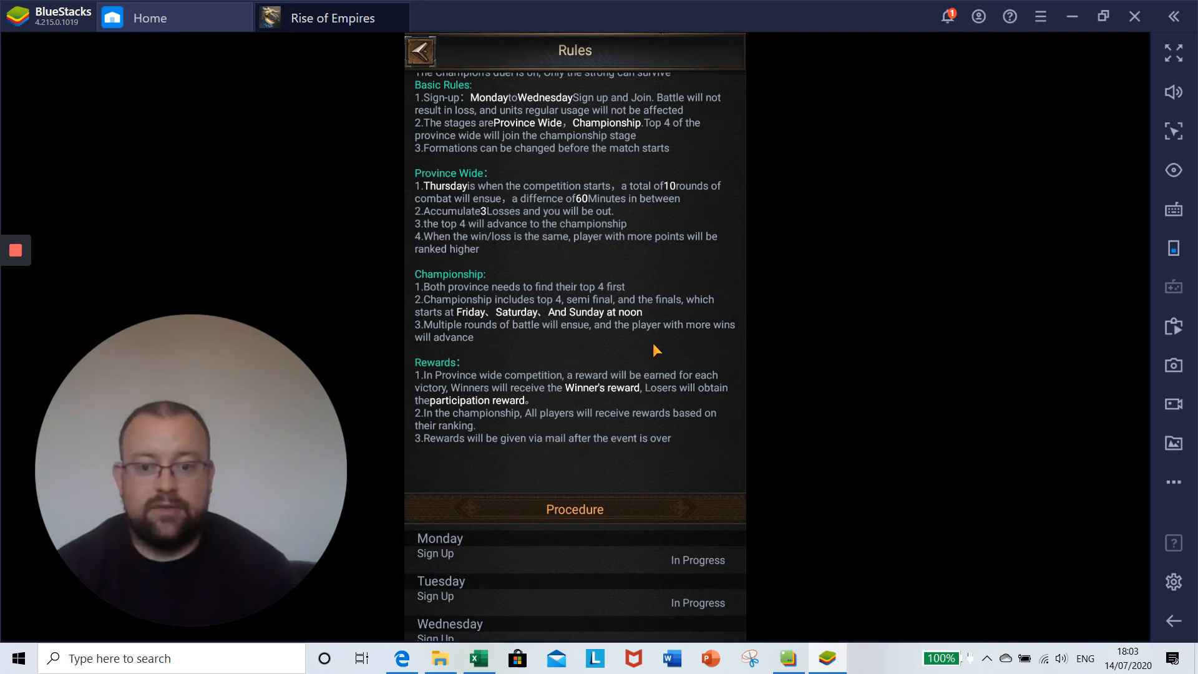
scroll("down", 3)
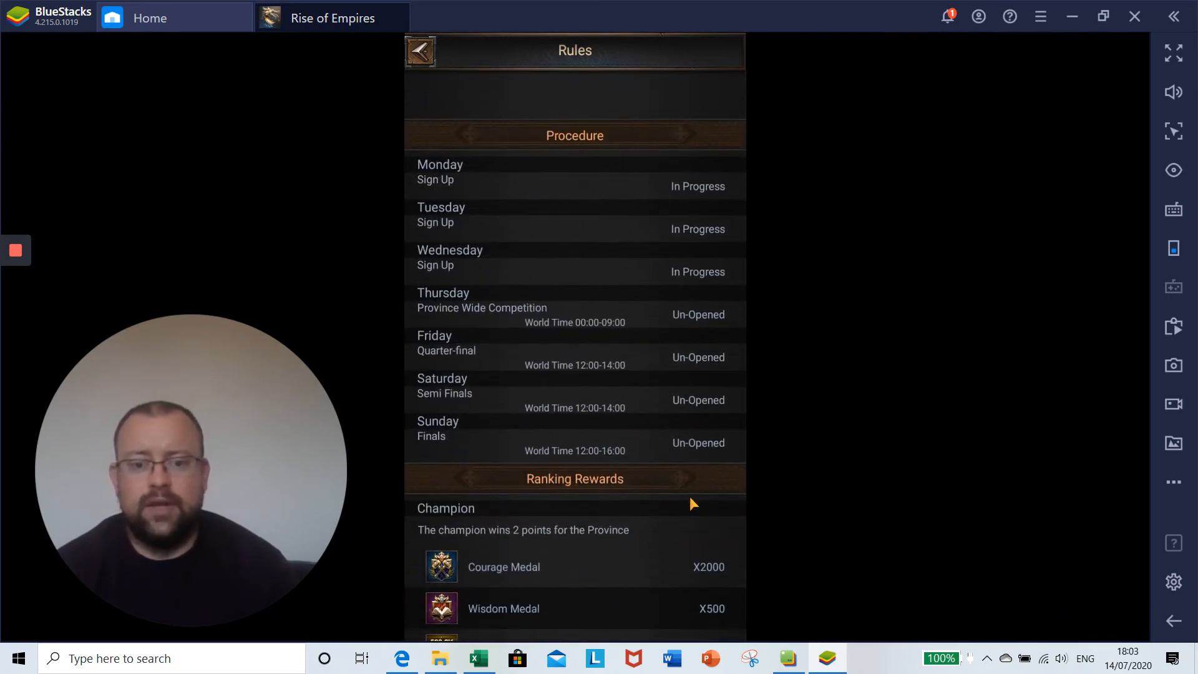
scroll("down", 3)
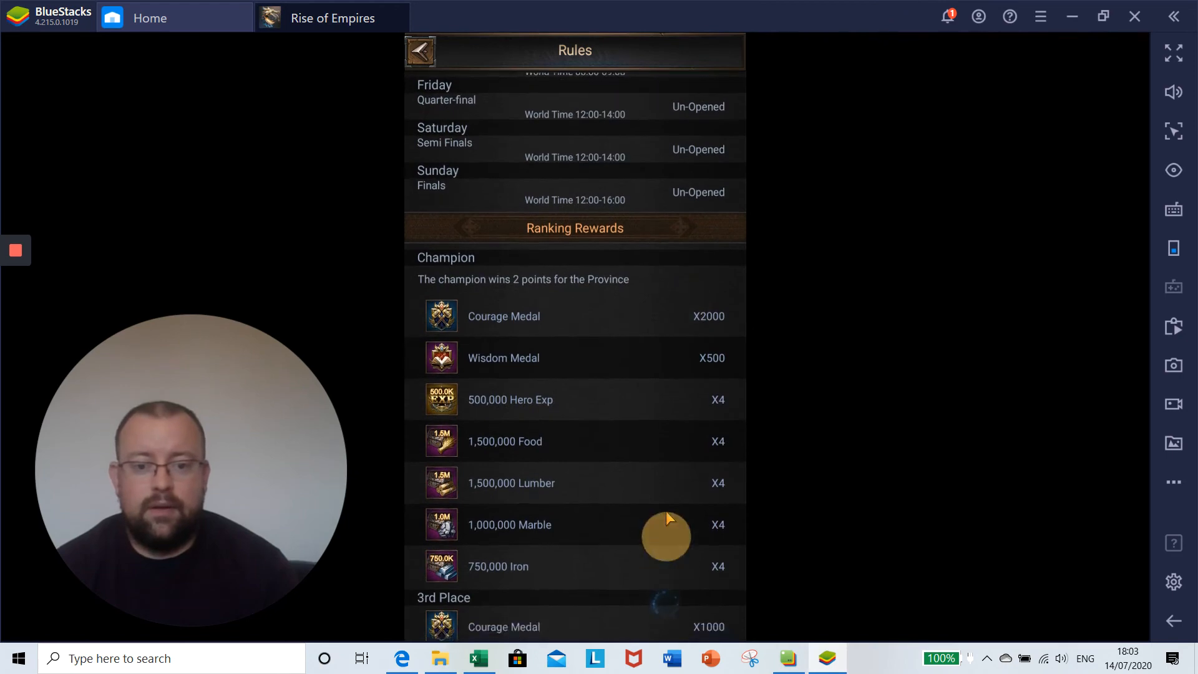
scroll("down", 3)
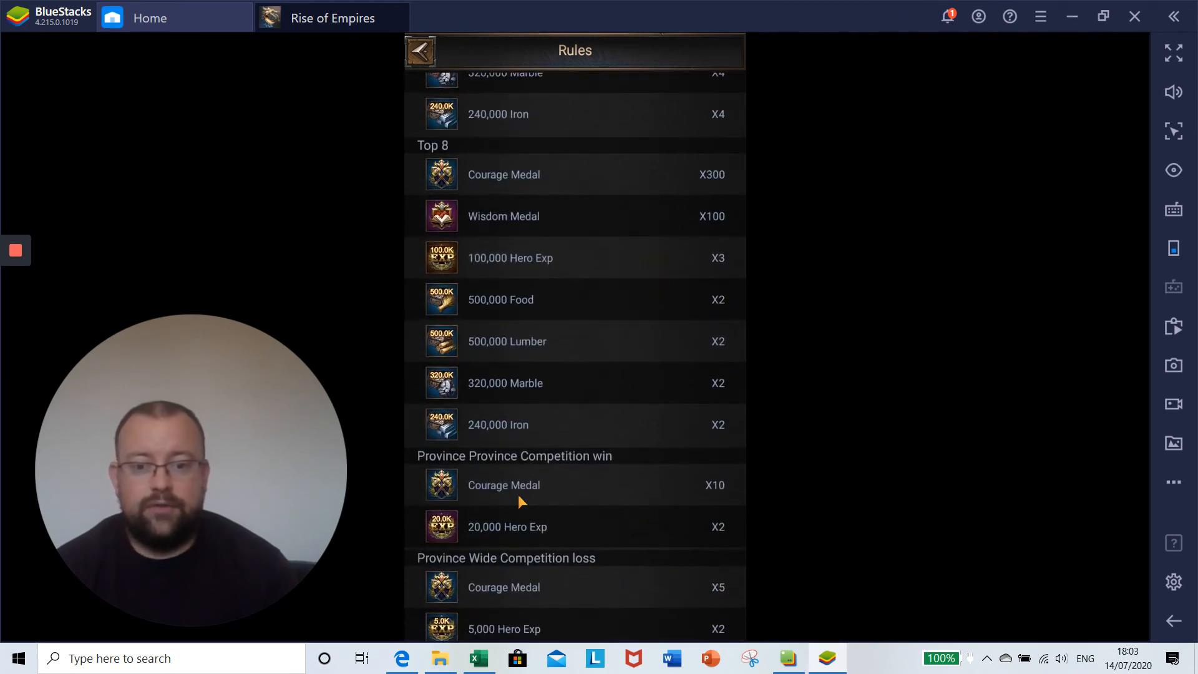
mouse_move(569, 506)
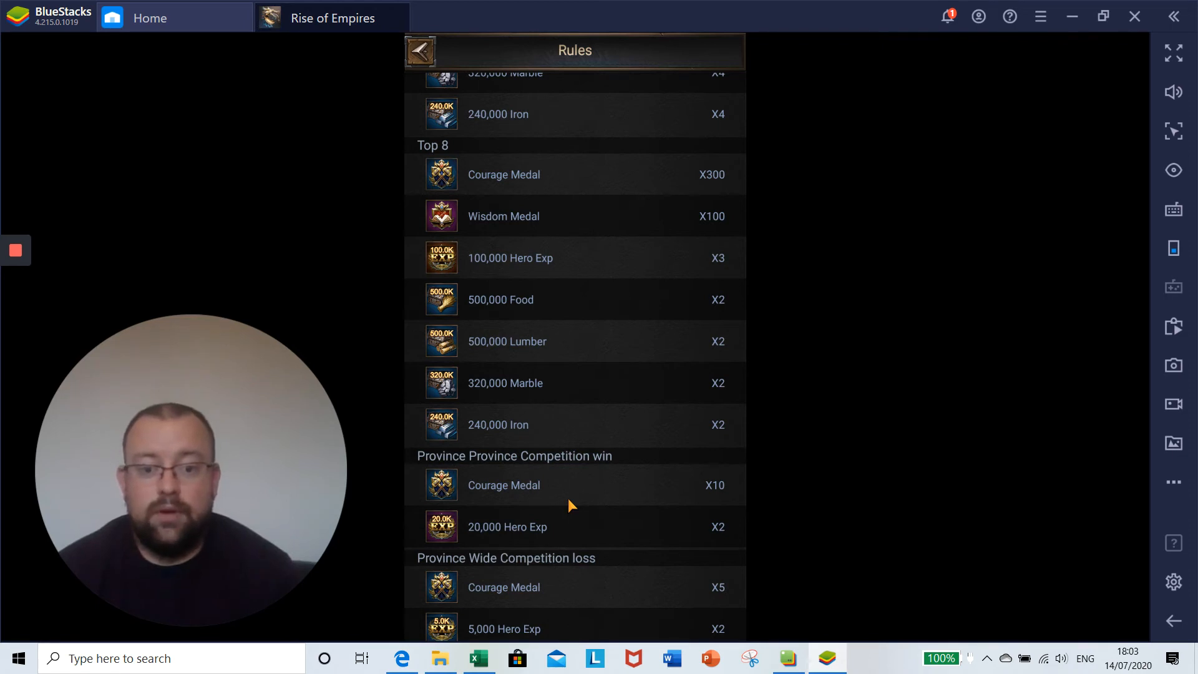
mouse_move(504, 579)
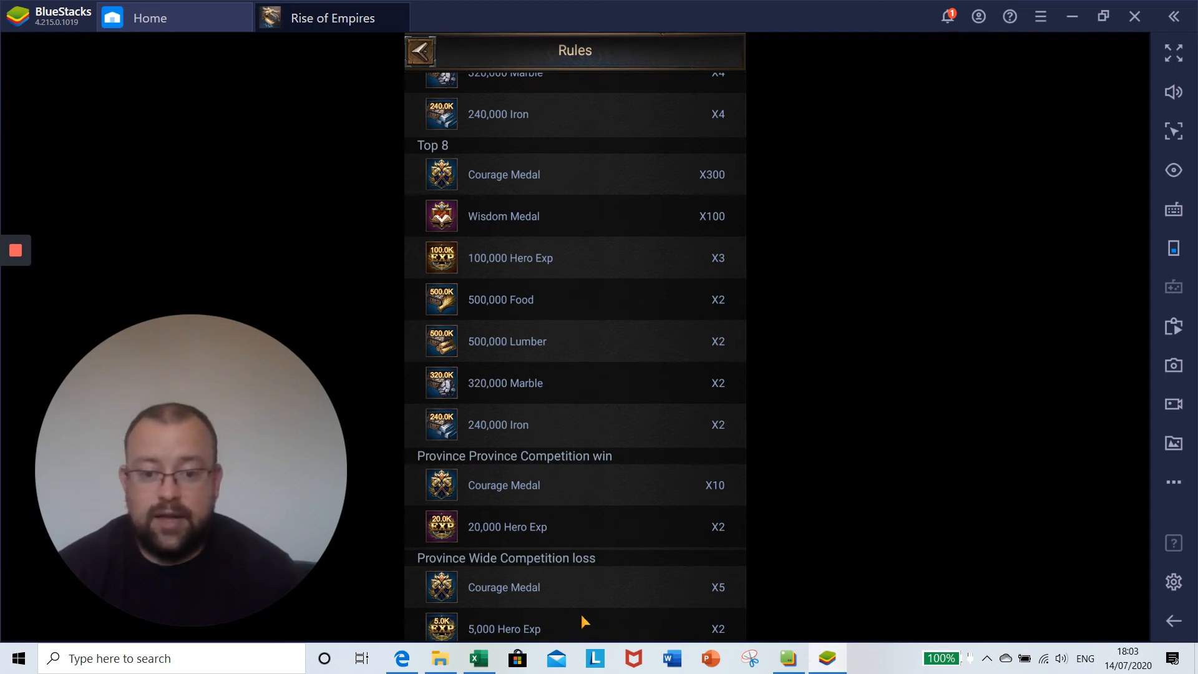
mouse_move(559, 635)
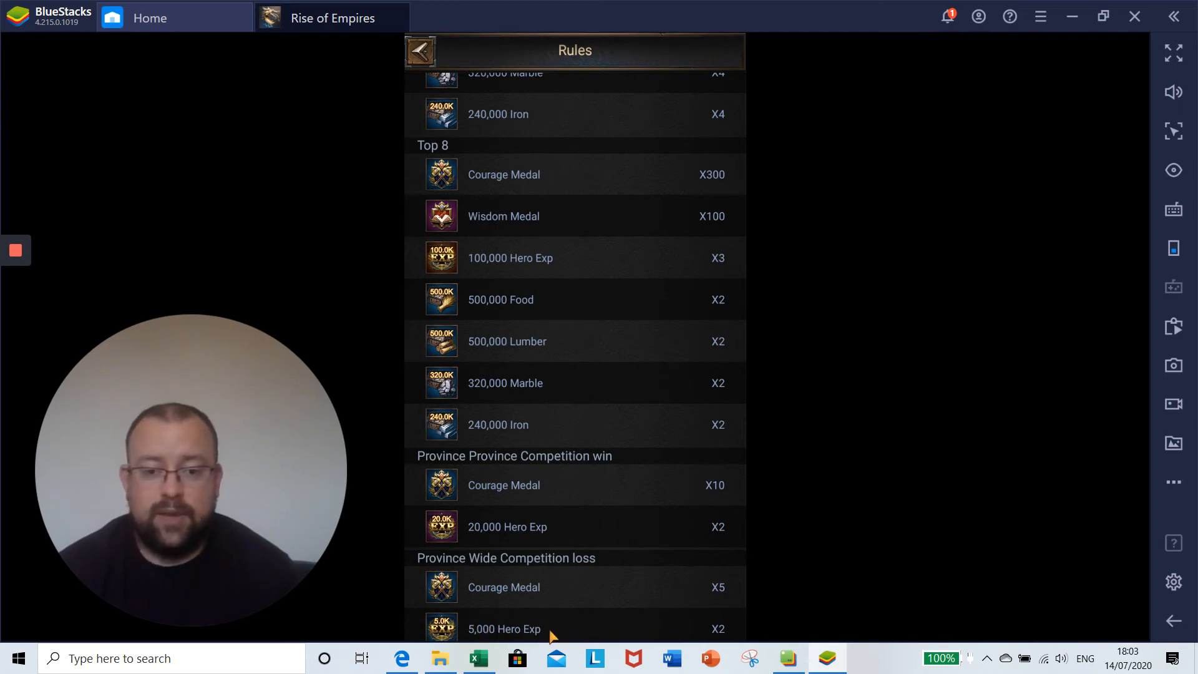
mouse_move(606, 512)
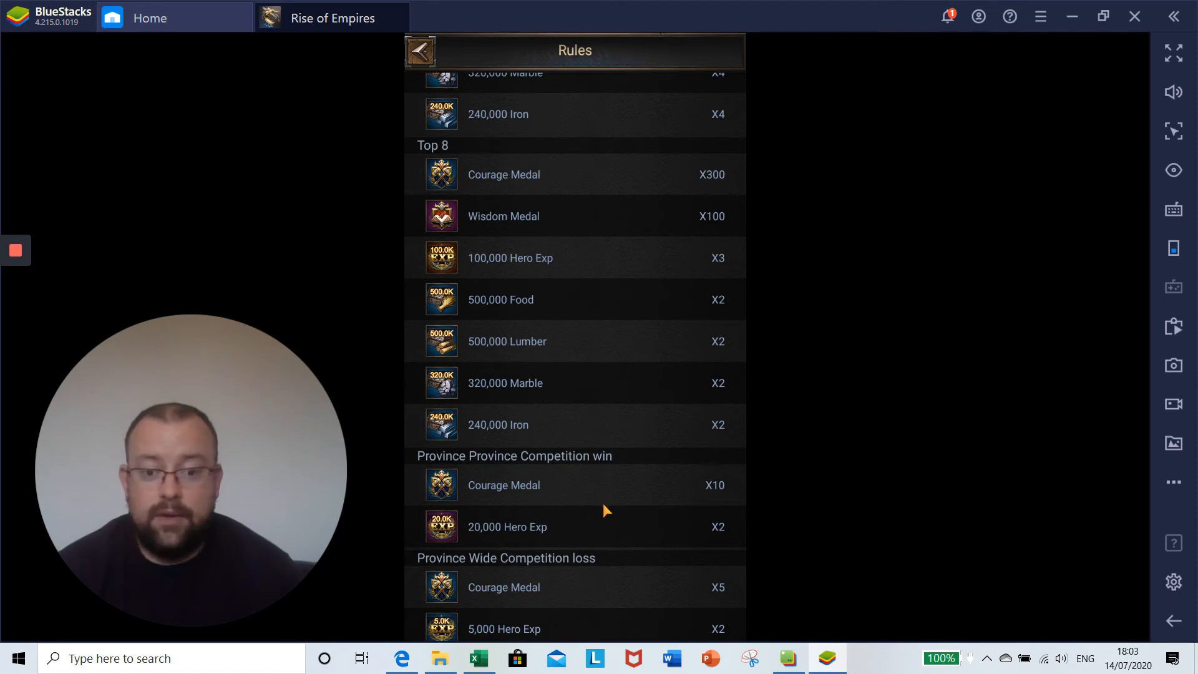
mouse_move(574, 532)
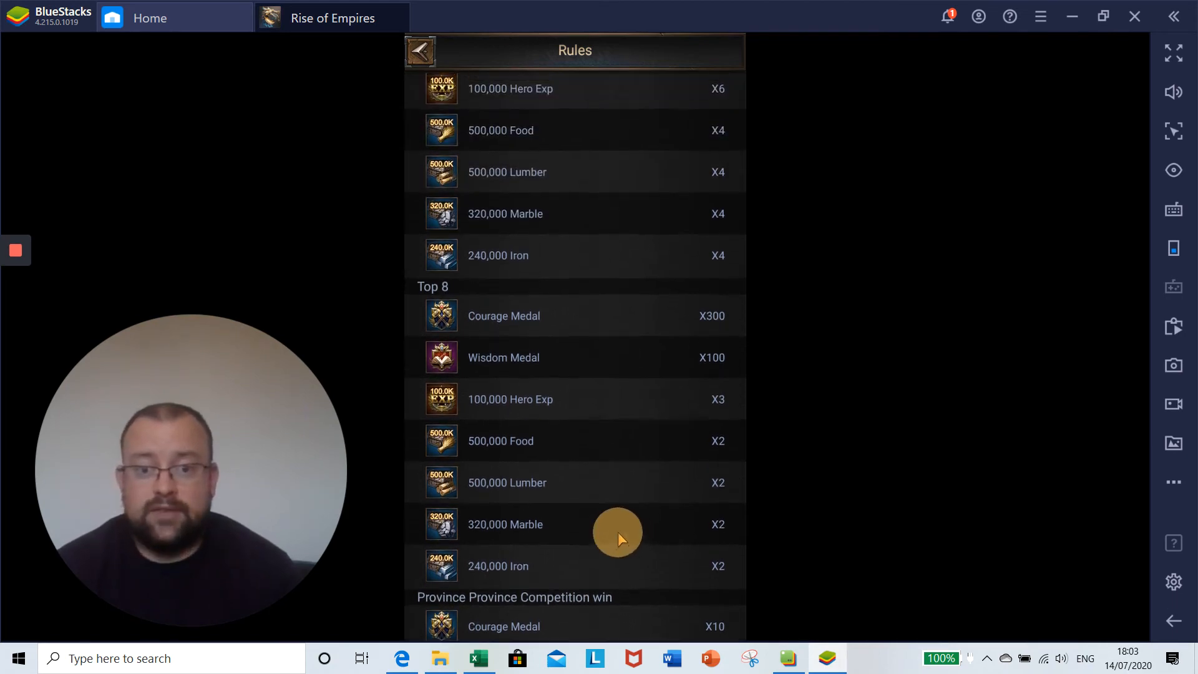
mouse_move(544, 327)
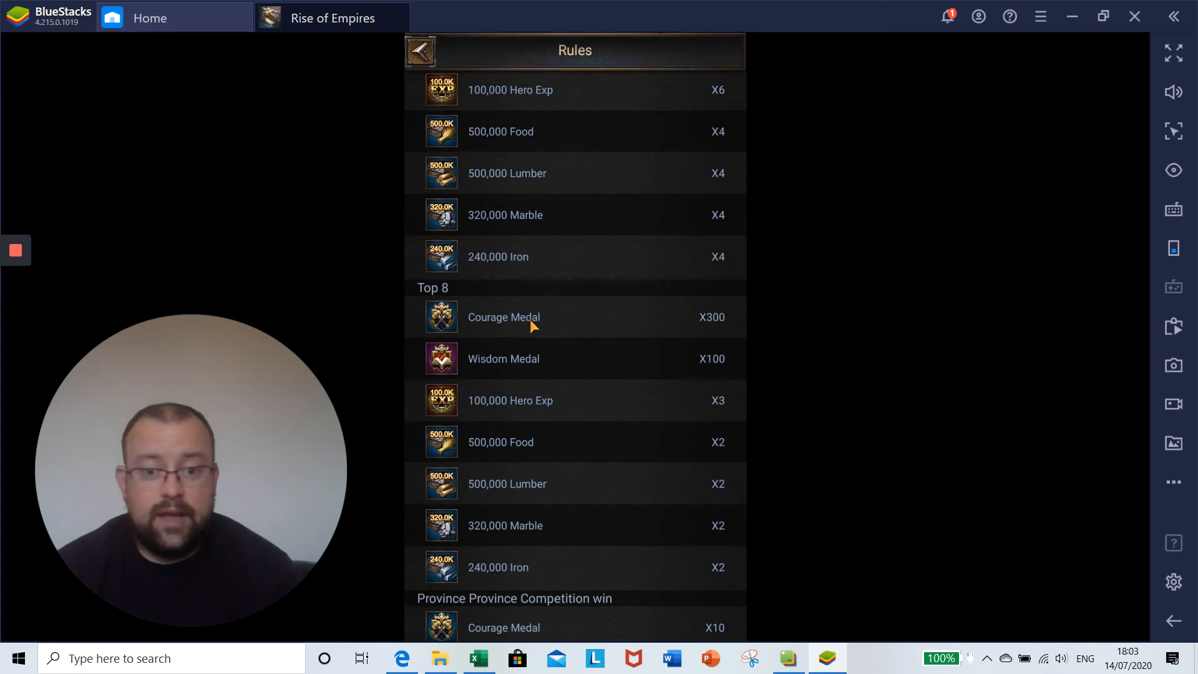
mouse_move(650, 369)
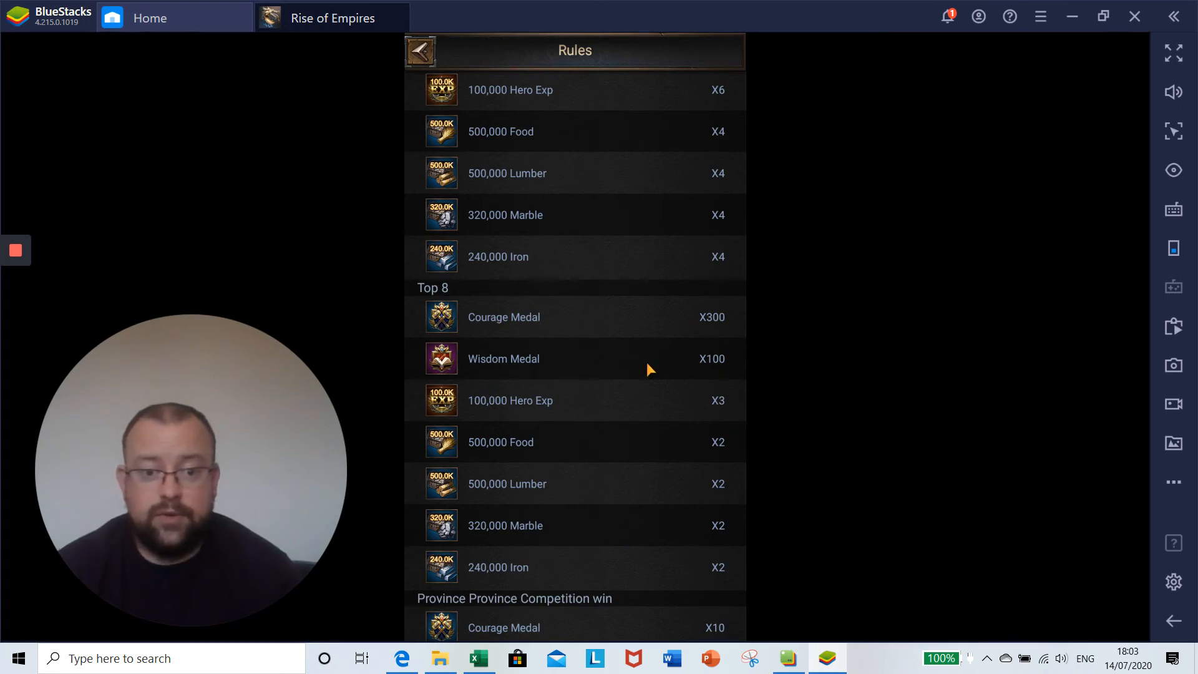
mouse_move(524, 410)
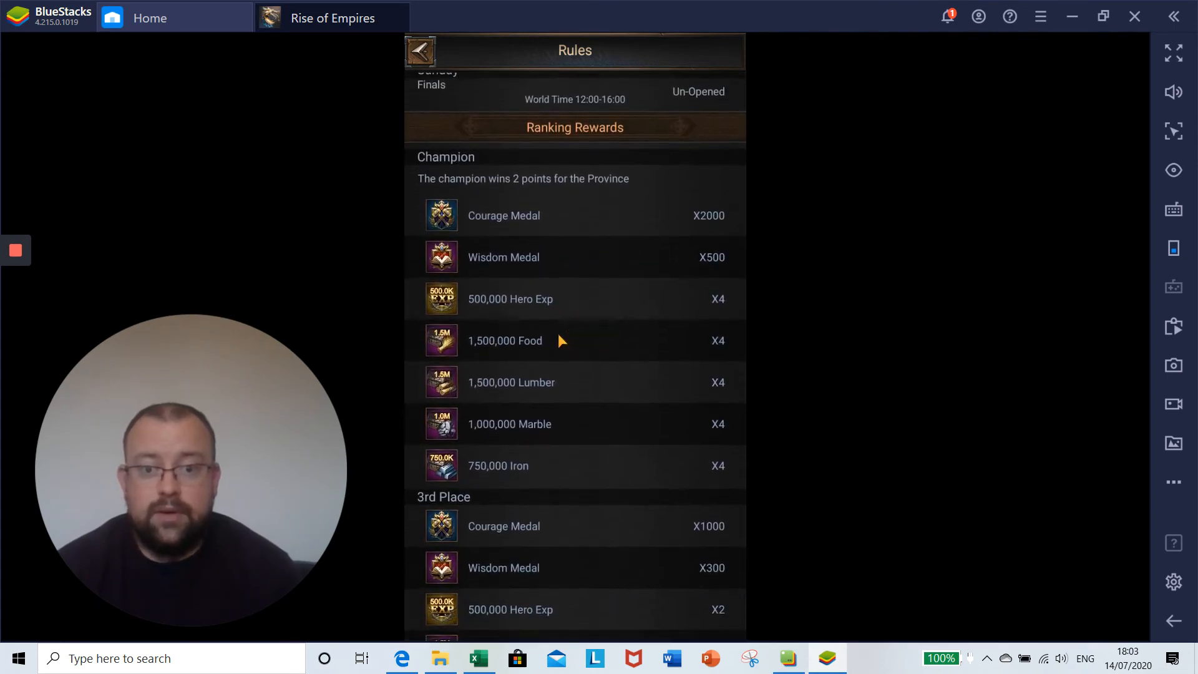
scroll("down", 3)
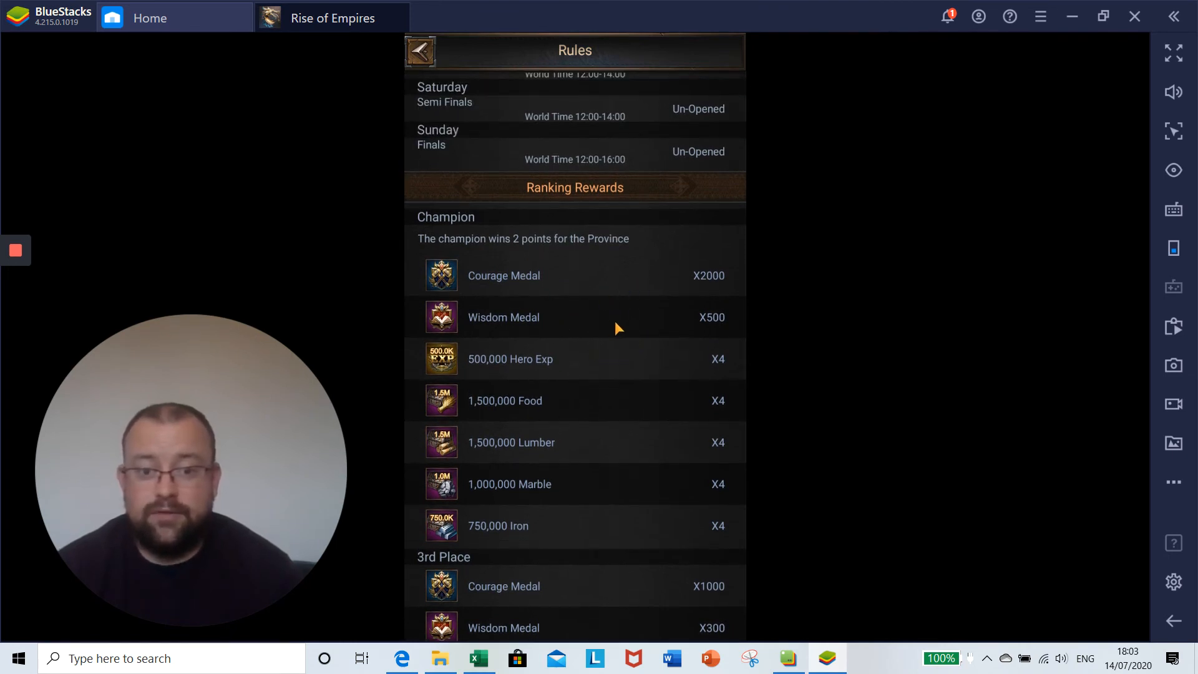
mouse_move(601, 367)
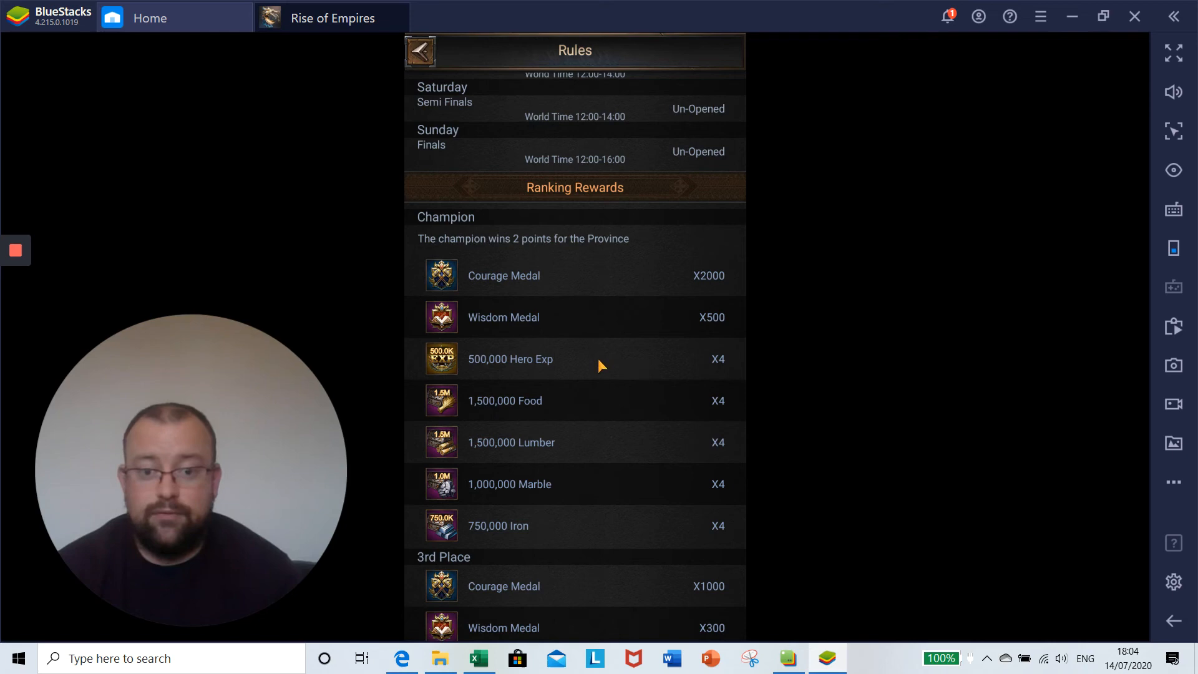
mouse_move(563, 373)
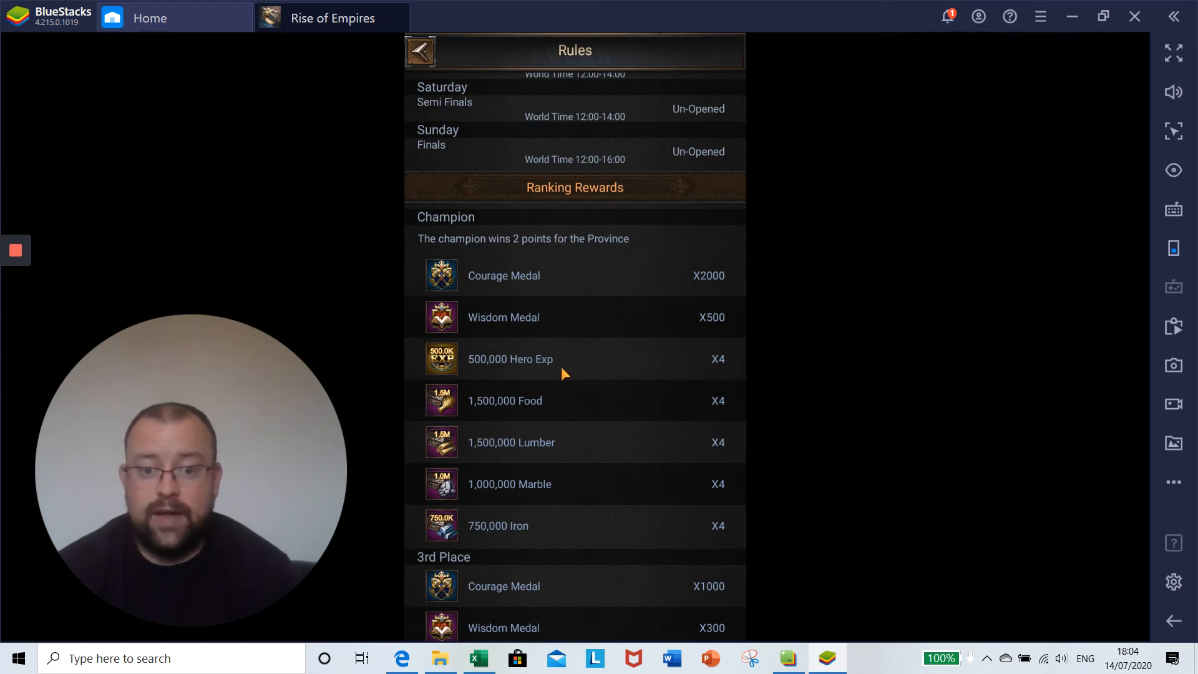
mouse_move(511, 467)
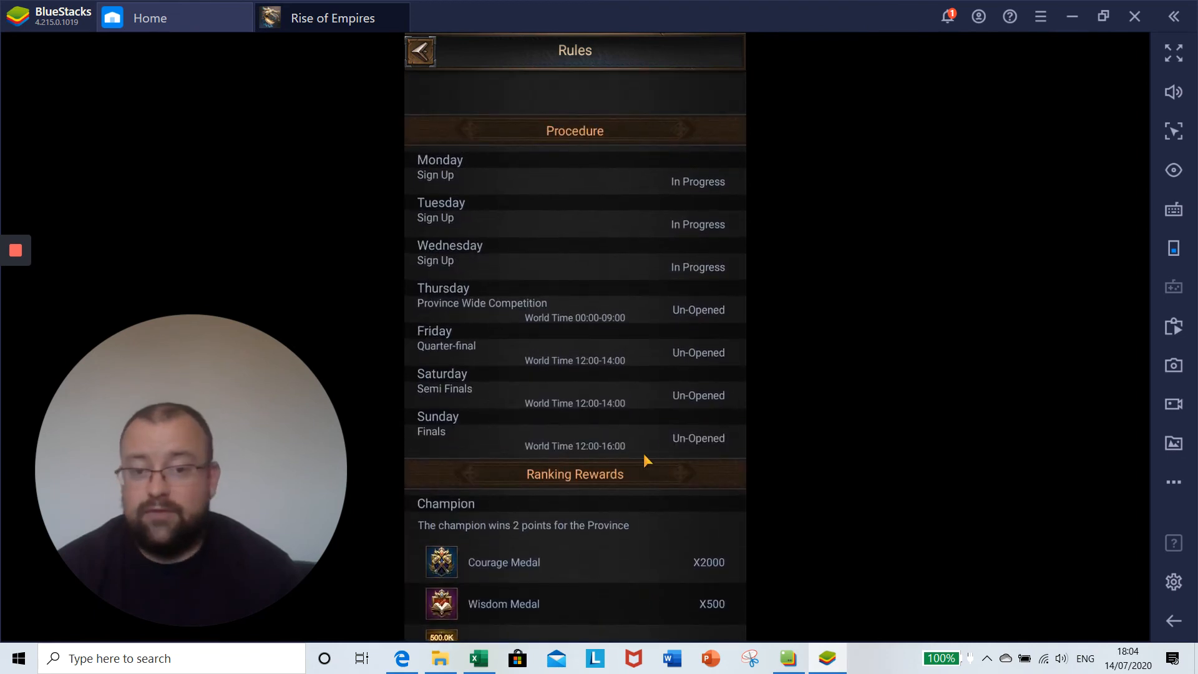
mouse_move(648, 395)
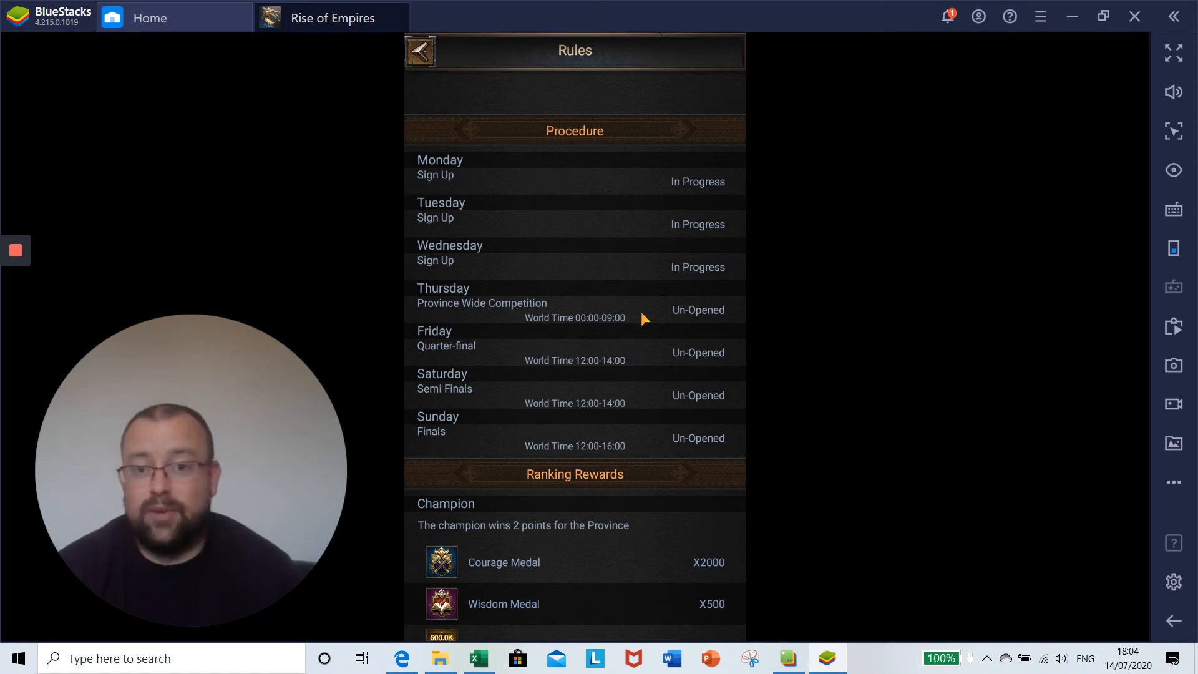
mouse_move(649, 279)
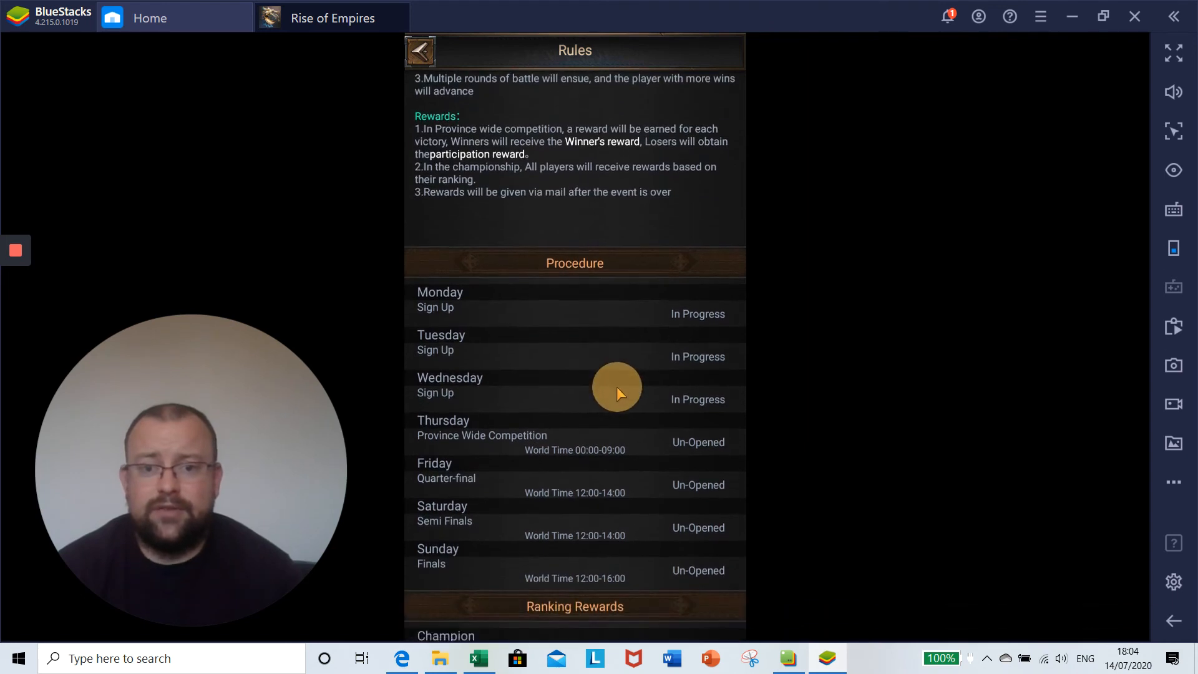
Step: Scroll to the Championship and Rewards rules, then return to My Schedule
scroll("down", 3)
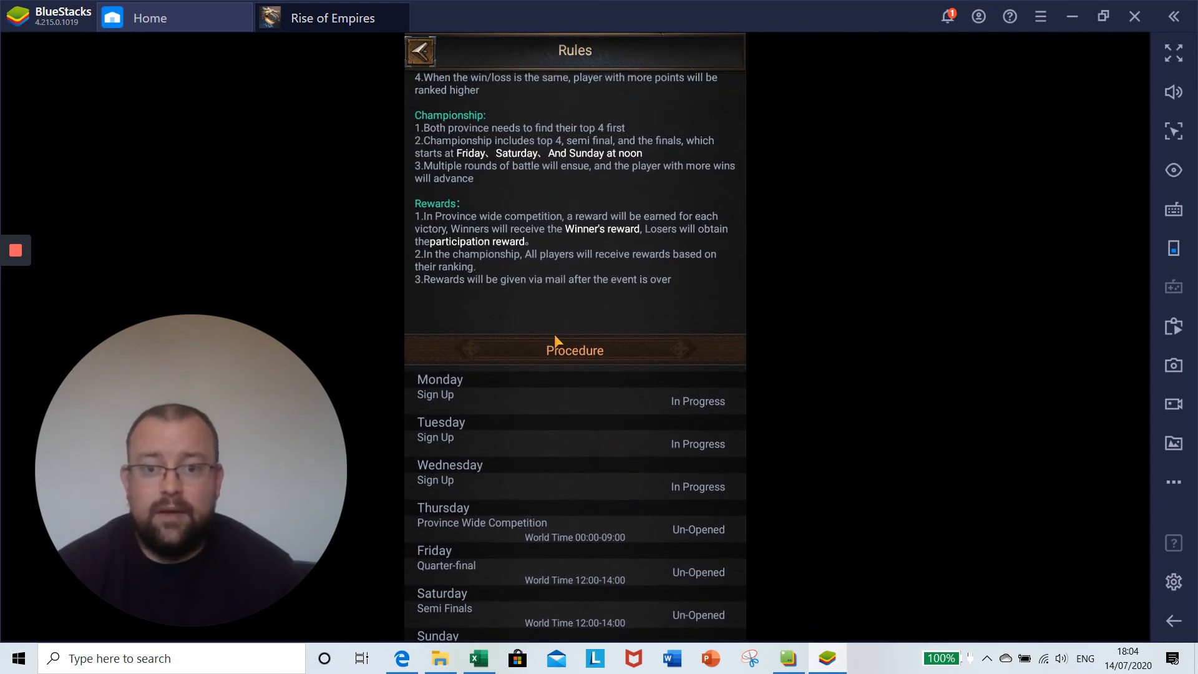
mouse_move(536, 158)
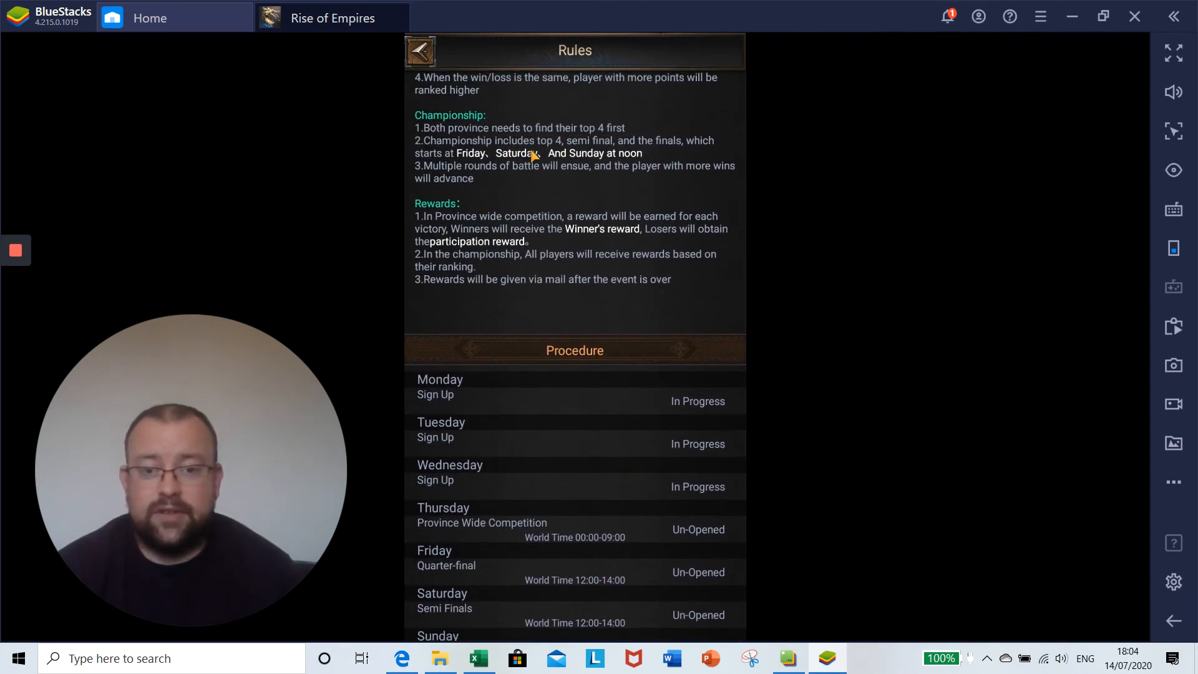
mouse_move(436, 166)
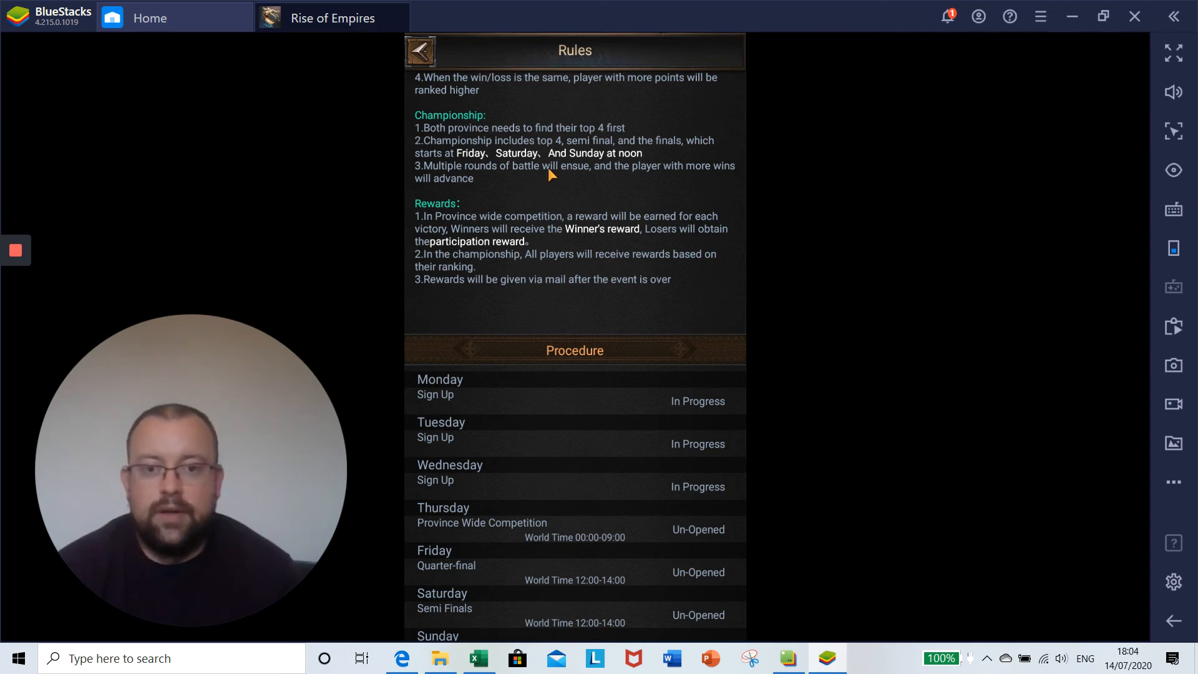
mouse_move(573, 180)
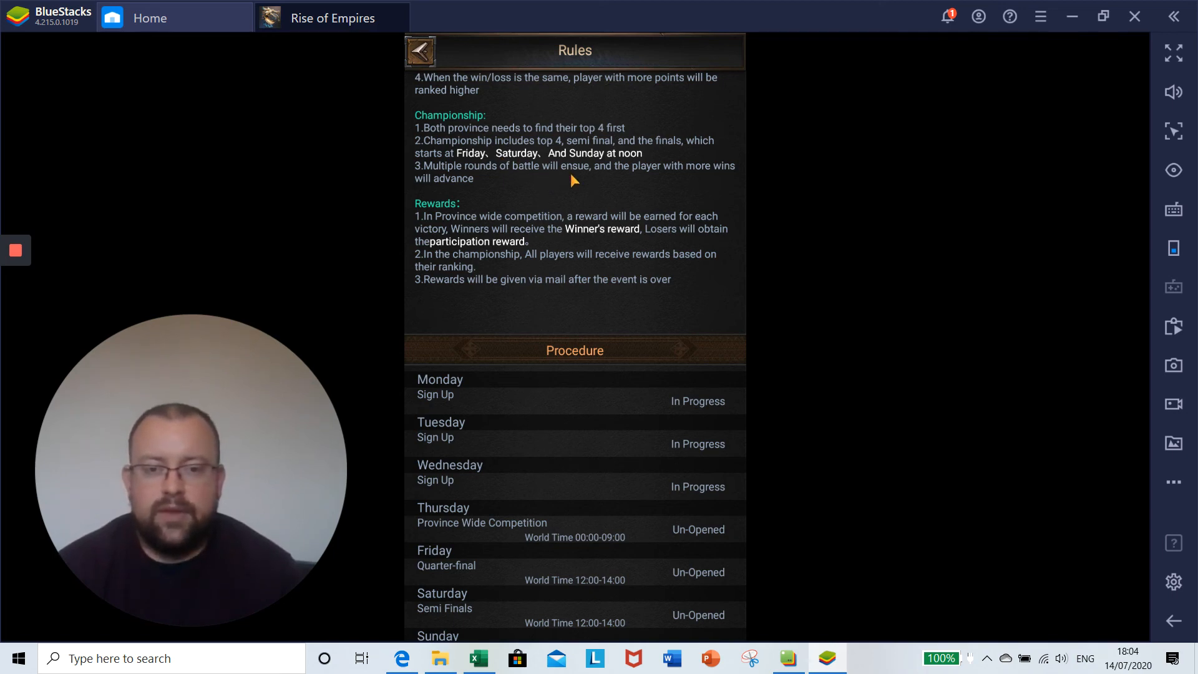
left_click(419, 50)
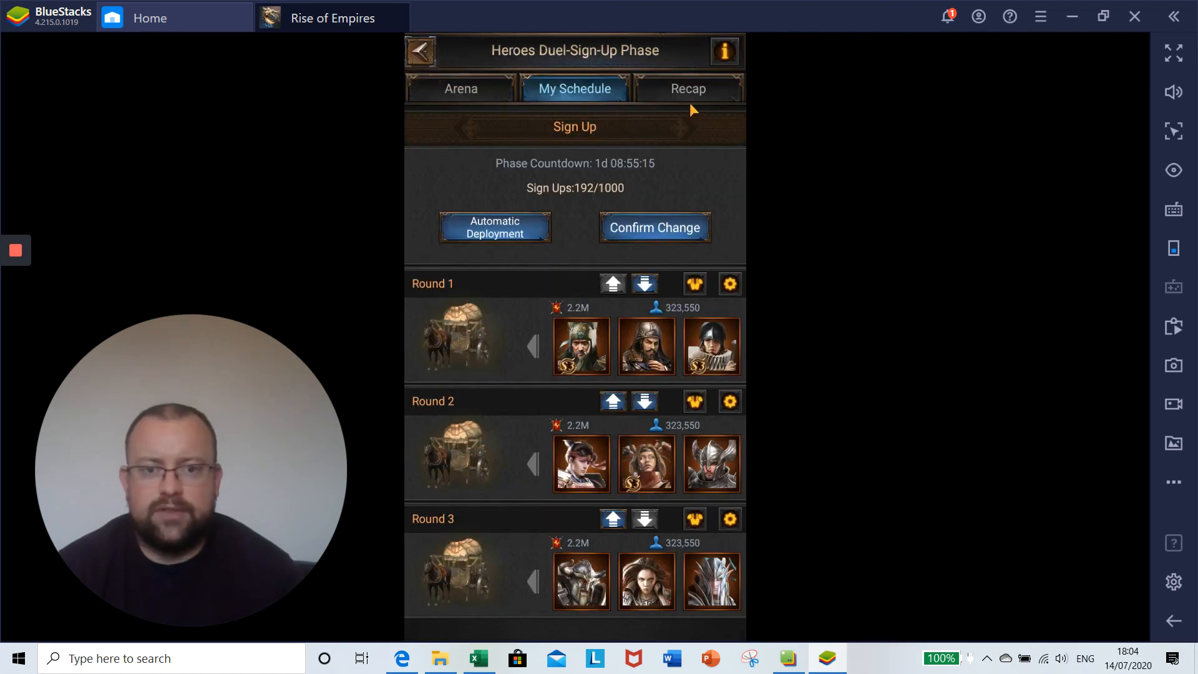
Step: Show the Recap bracket of the 2020-06-29 to 07-06 State#55 vs State#37 competition
left_click(689, 89)
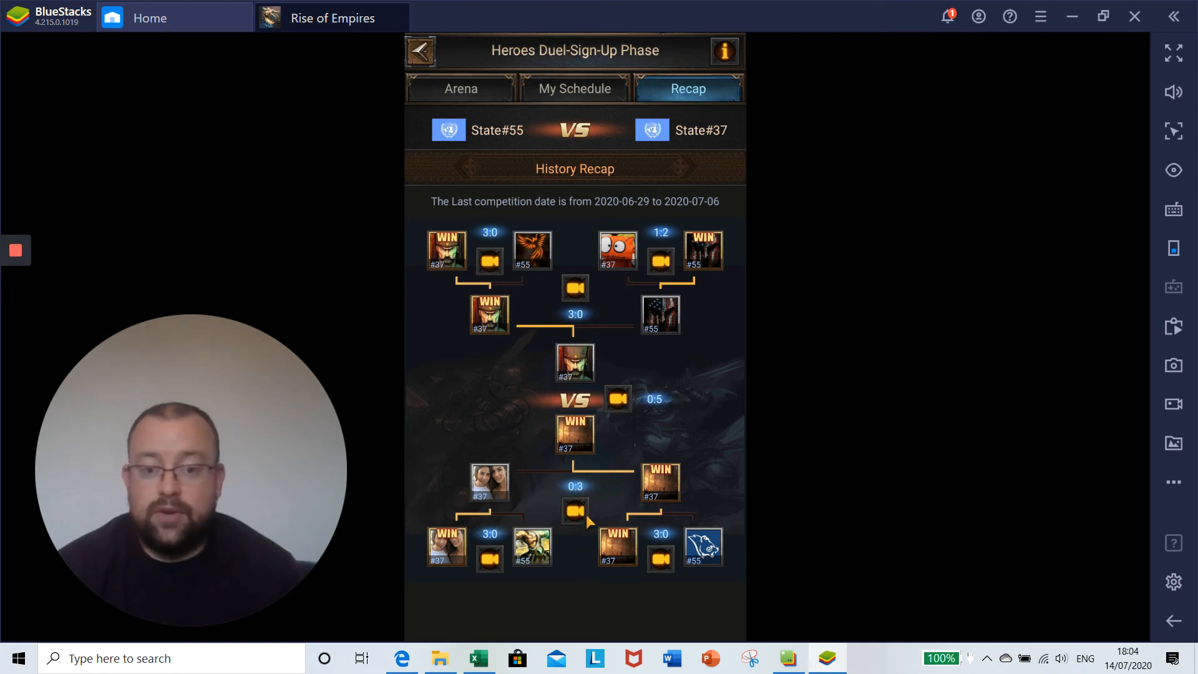
mouse_move(684, 404)
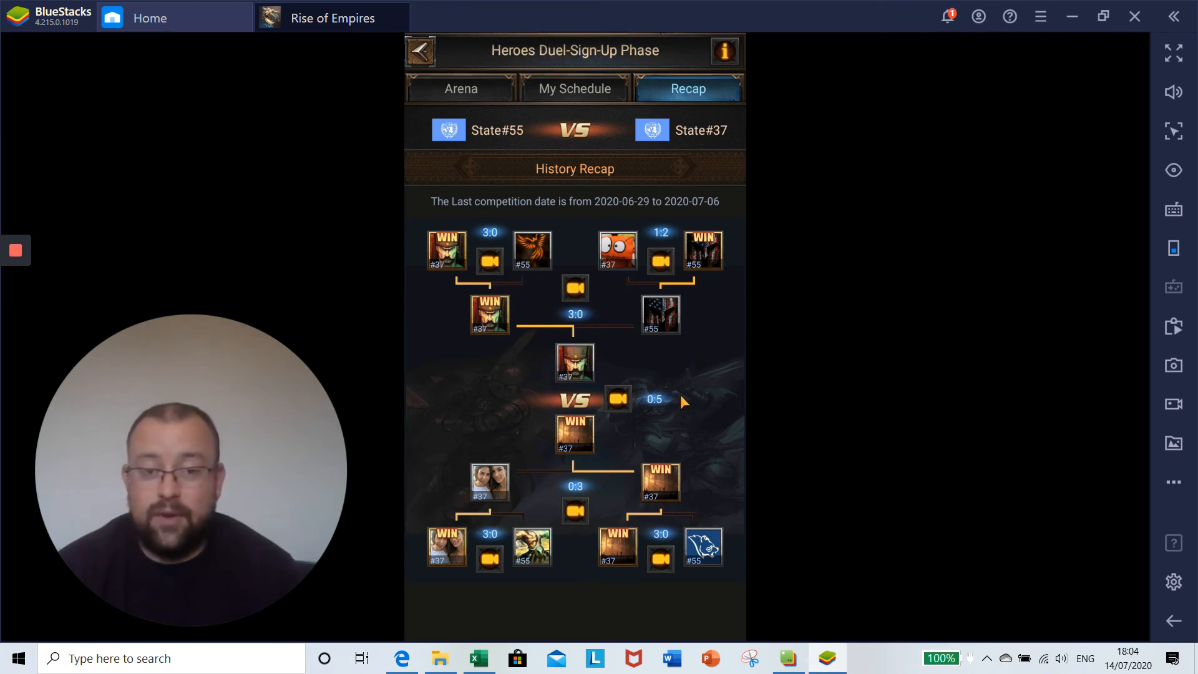
mouse_move(685, 393)
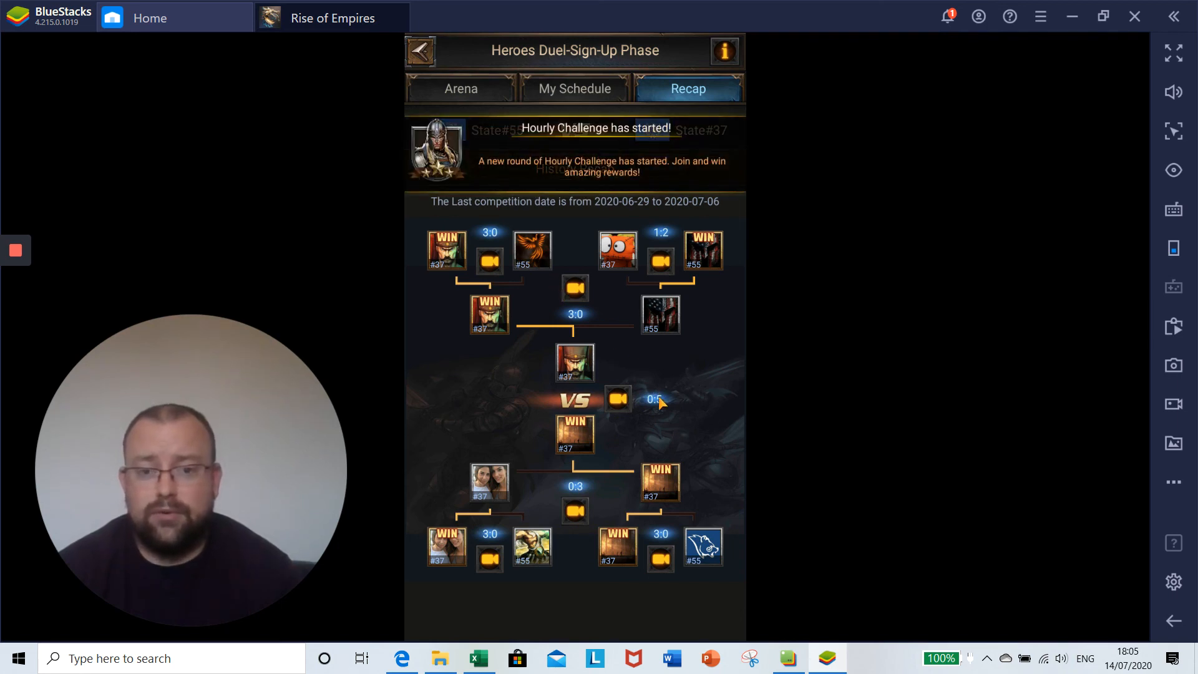
mouse_move(519, 14)
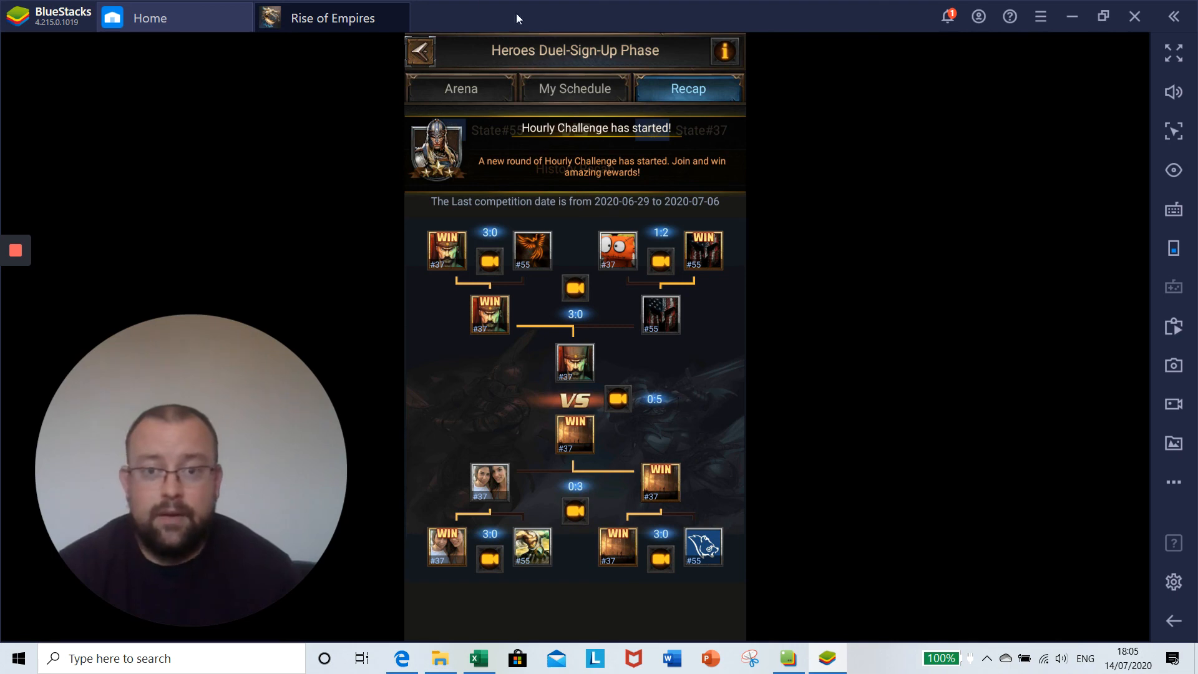
Step: From the events list, check the Clash of Province Competition day schedule and dismiss it
left_click(422, 52)
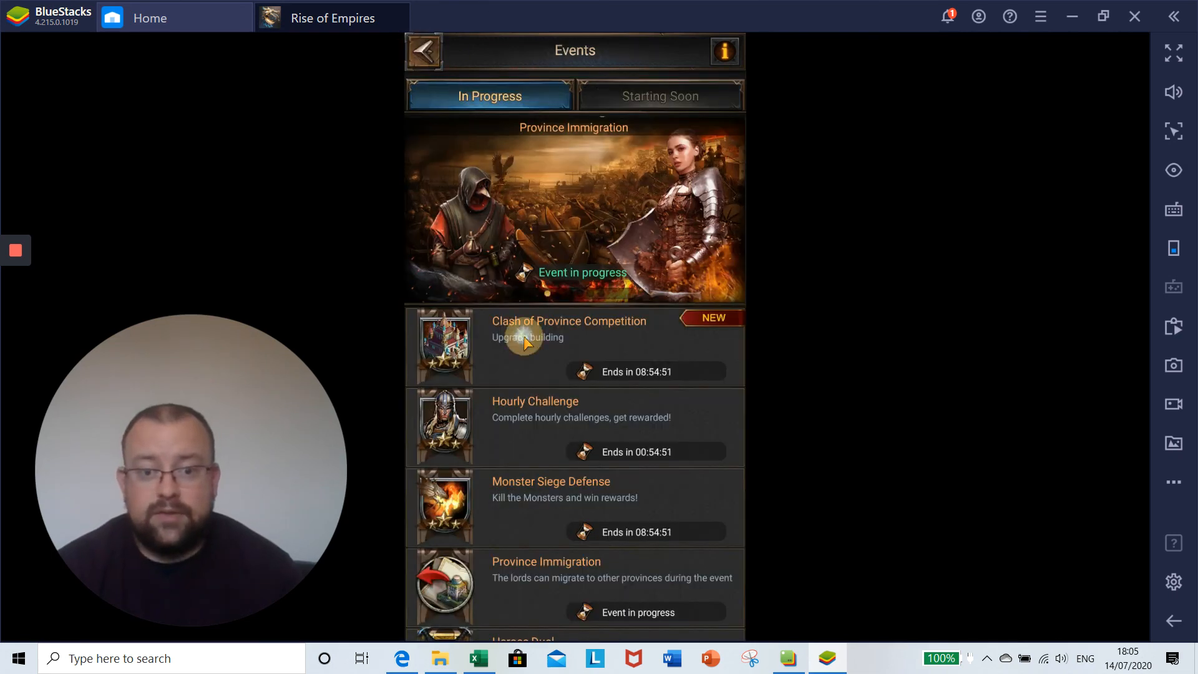
left_click(523, 345)
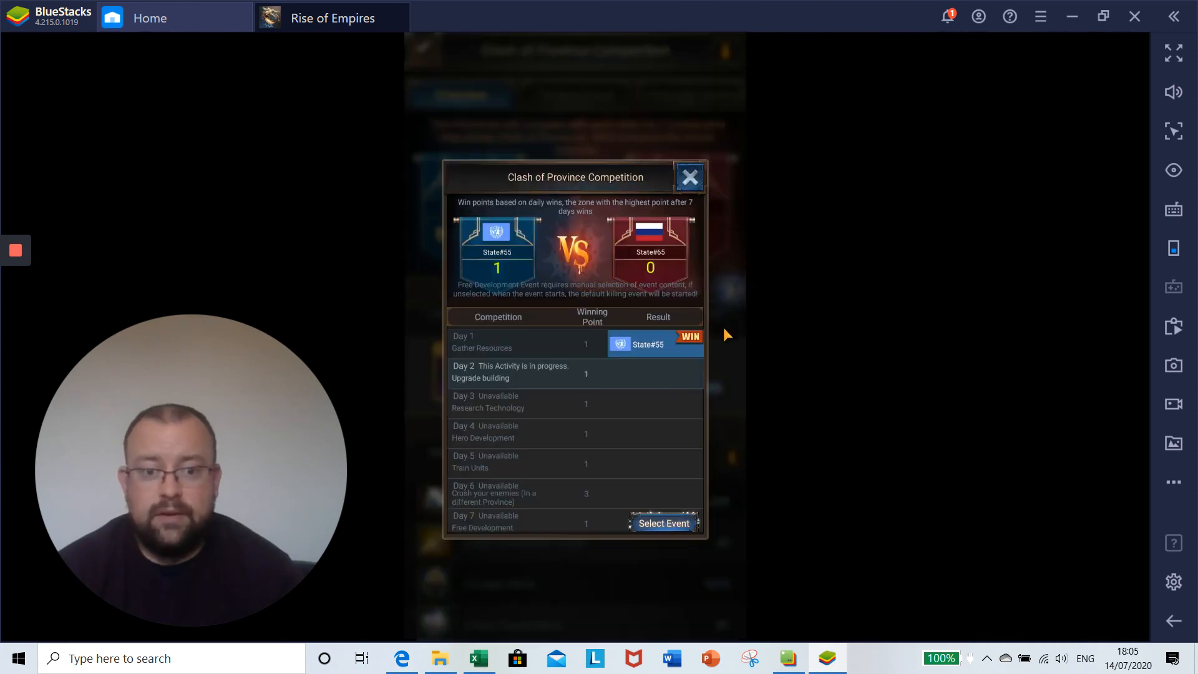
scroll("down", 3)
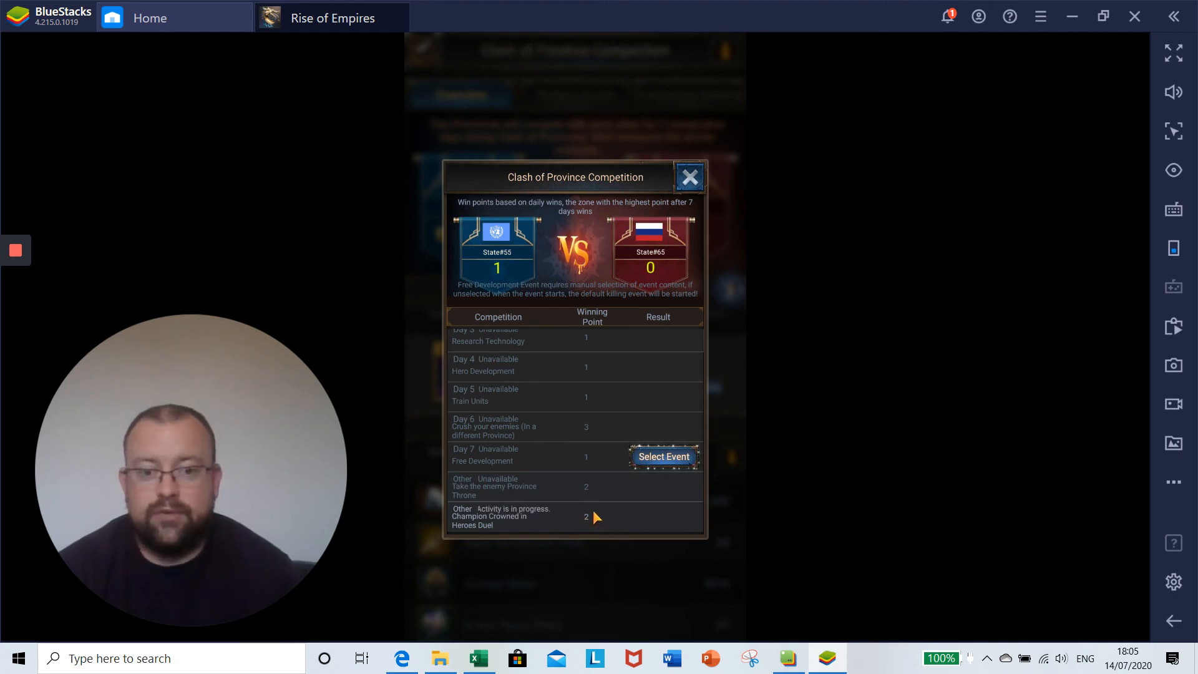
mouse_move(560, 564)
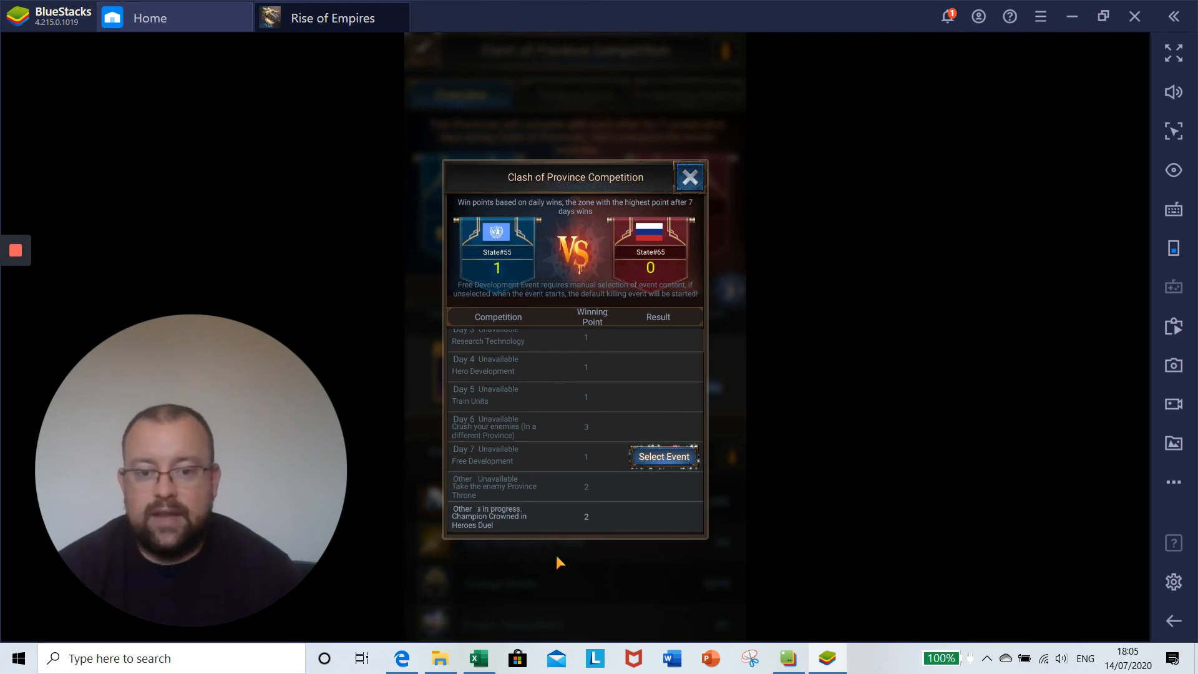
left_click(689, 177)
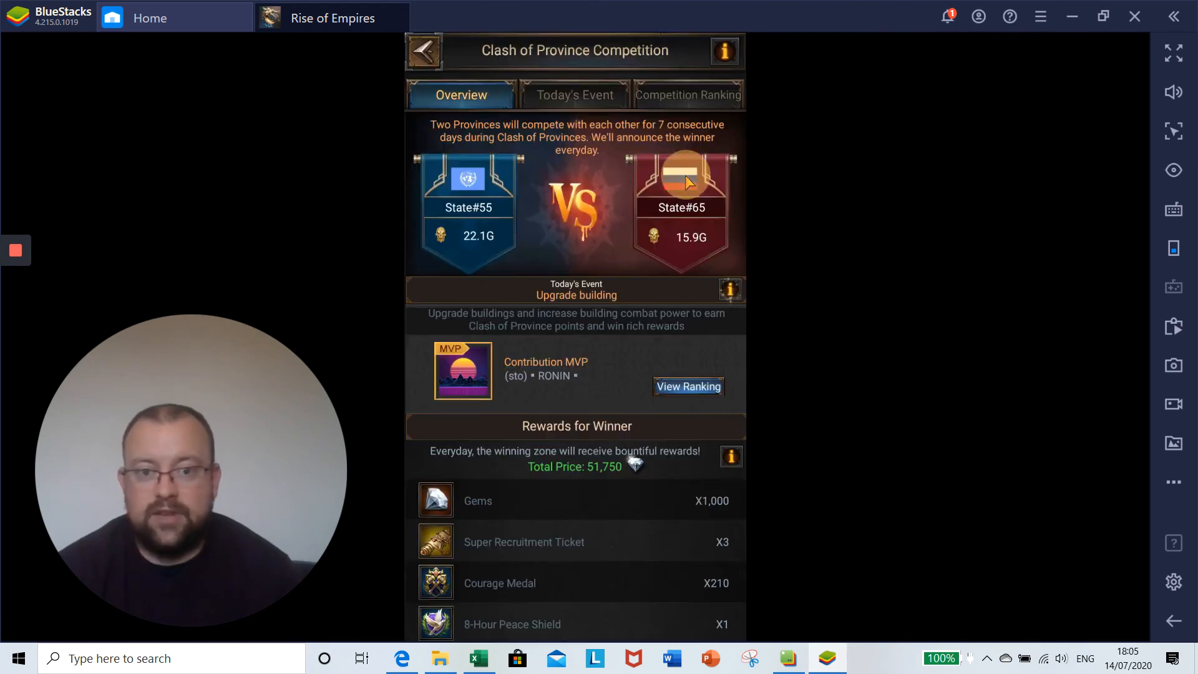
Step: Leave the events list and return to the city view
left_click(425, 51)
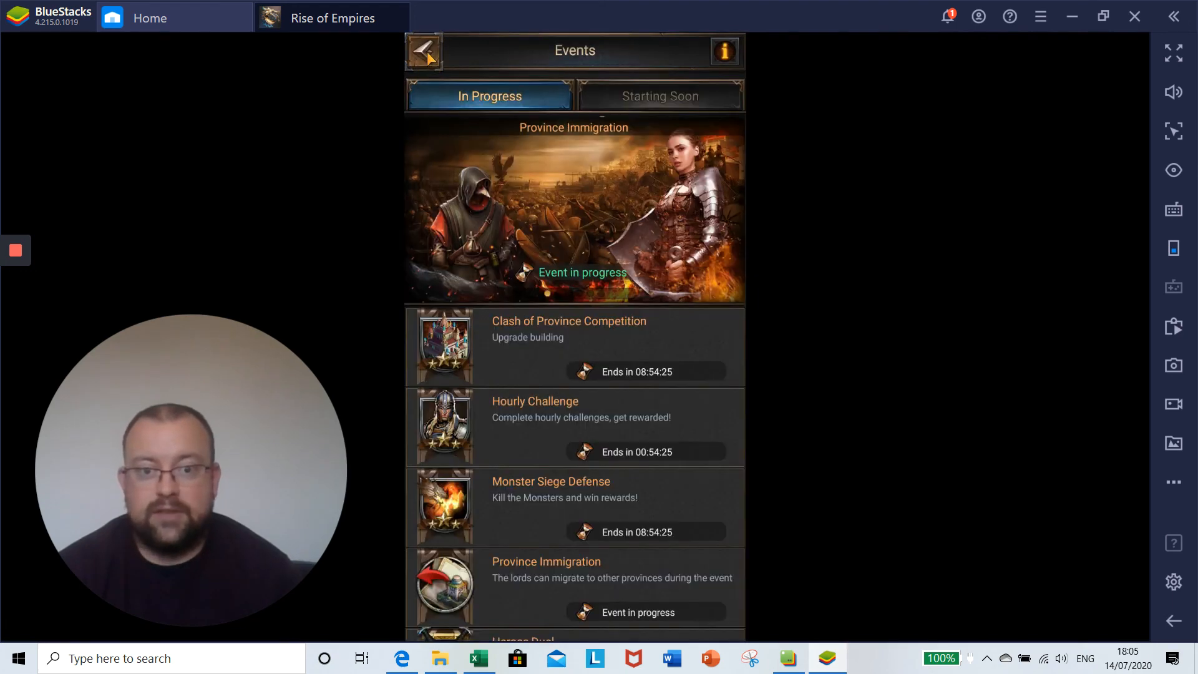
left_click(424, 51)
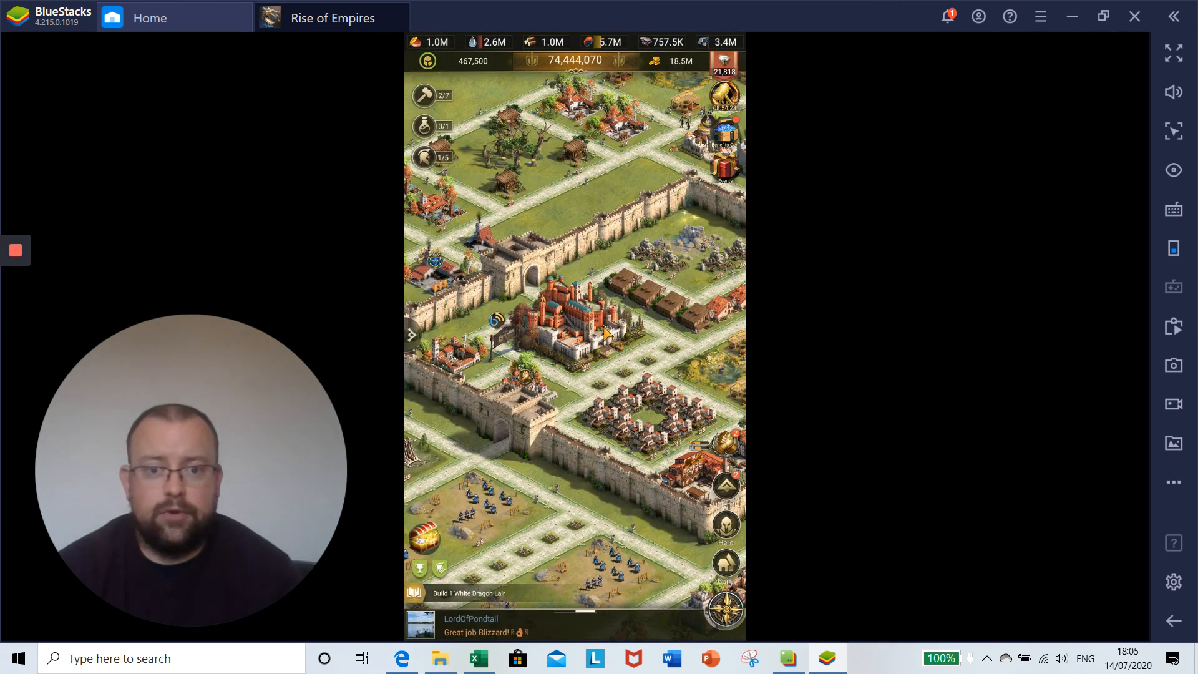